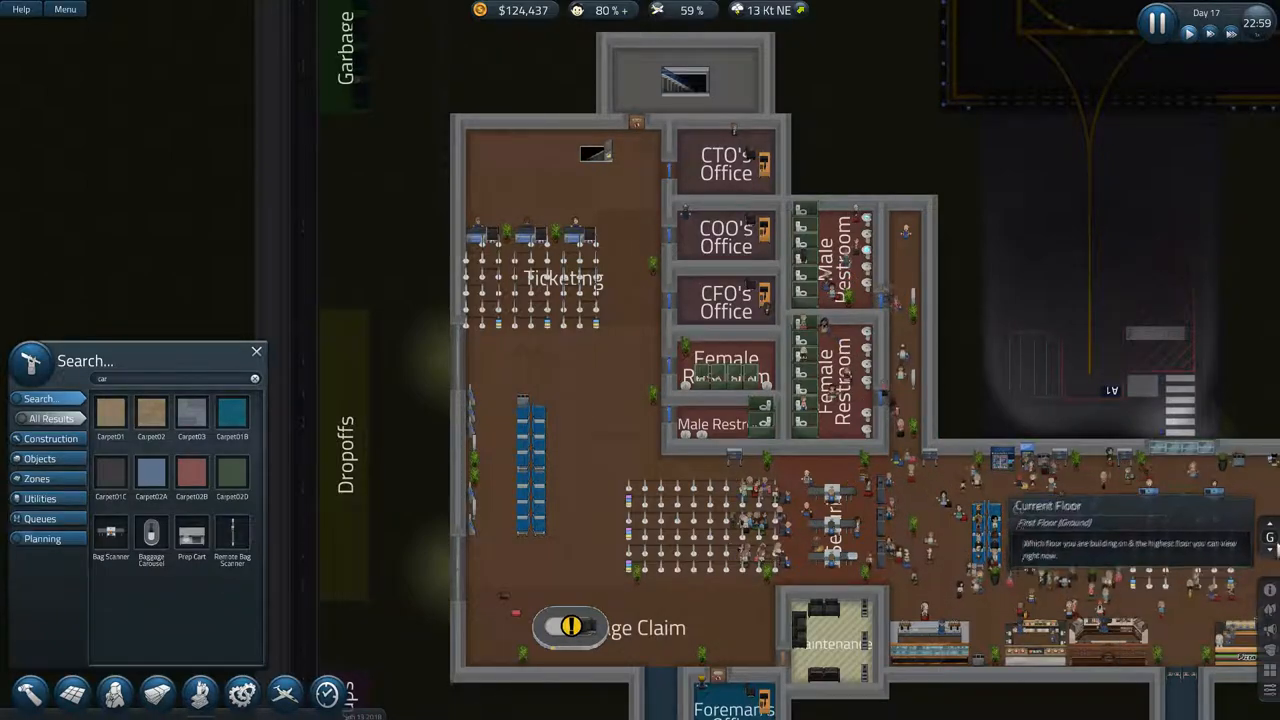
Step: Search the build catalogue for 'bag' to find the Baggage Depot
{"action": "left_click", "coordinate": [1270, 537]}
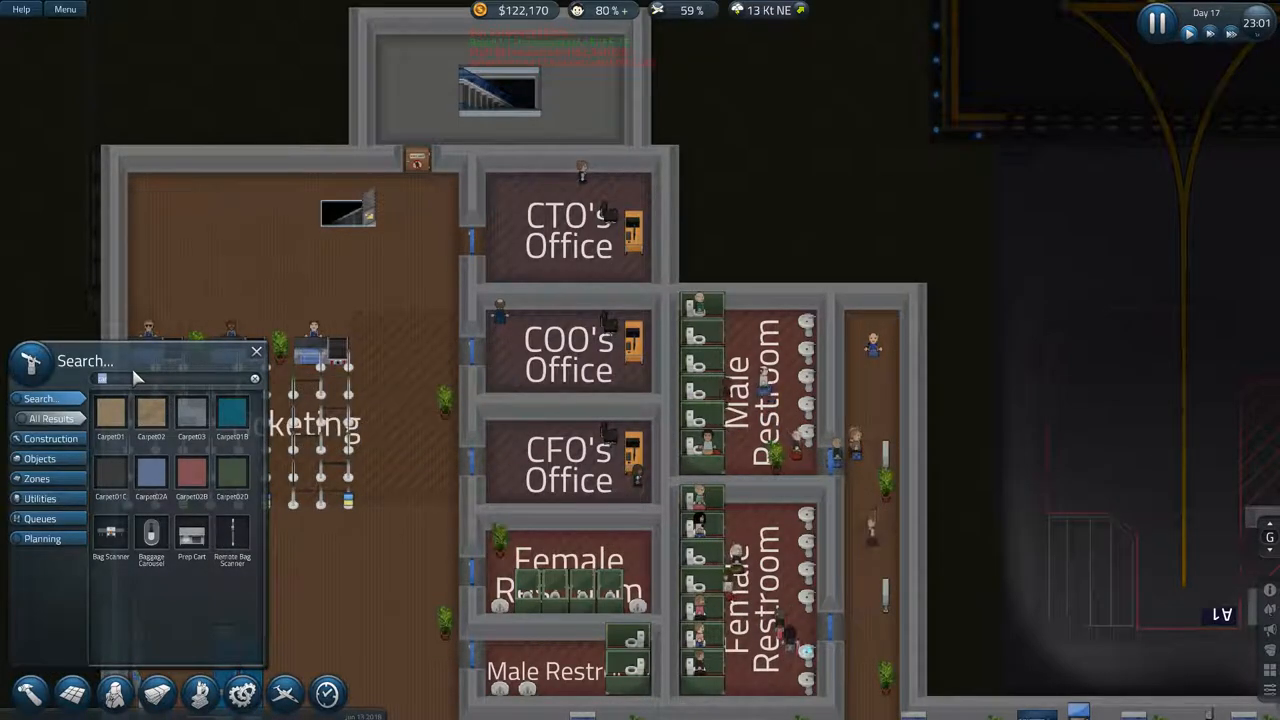
{"action": "type", "text": "bag"}
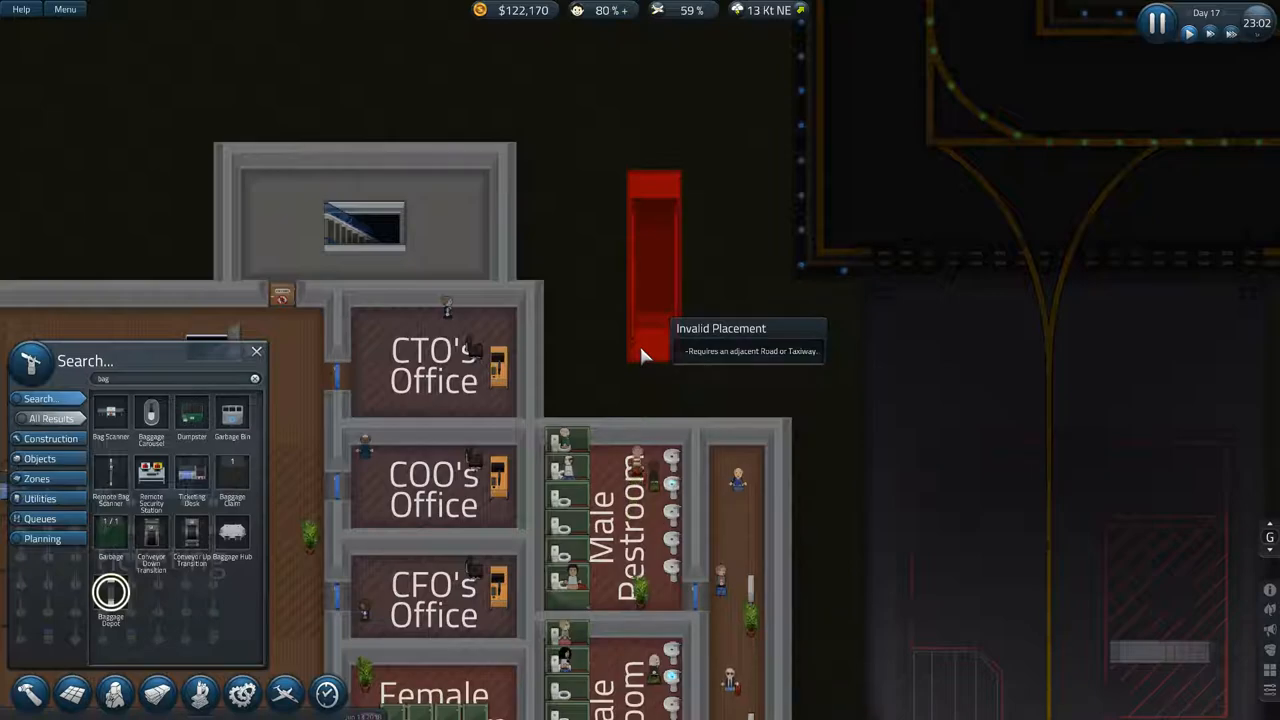
{"action": "mouse_move", "coordinate": [765, 260]}
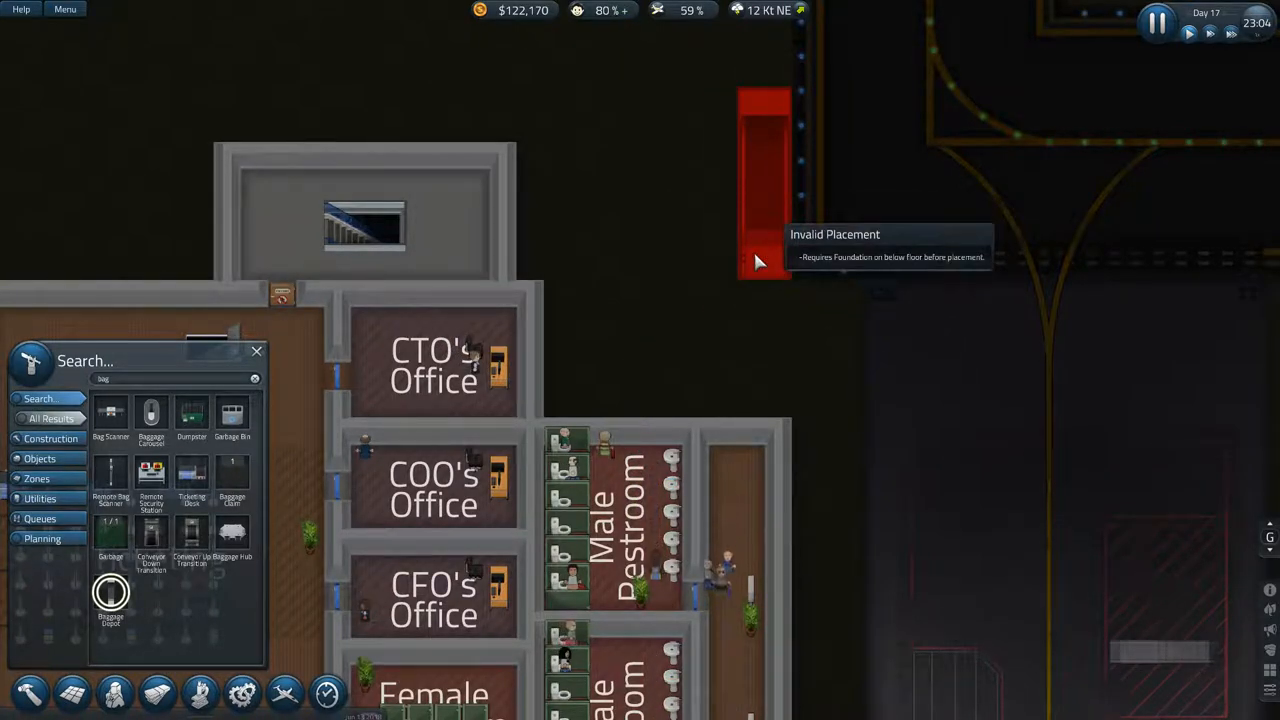
{"action": "mouse_move", "coordinate": [640, 395]}
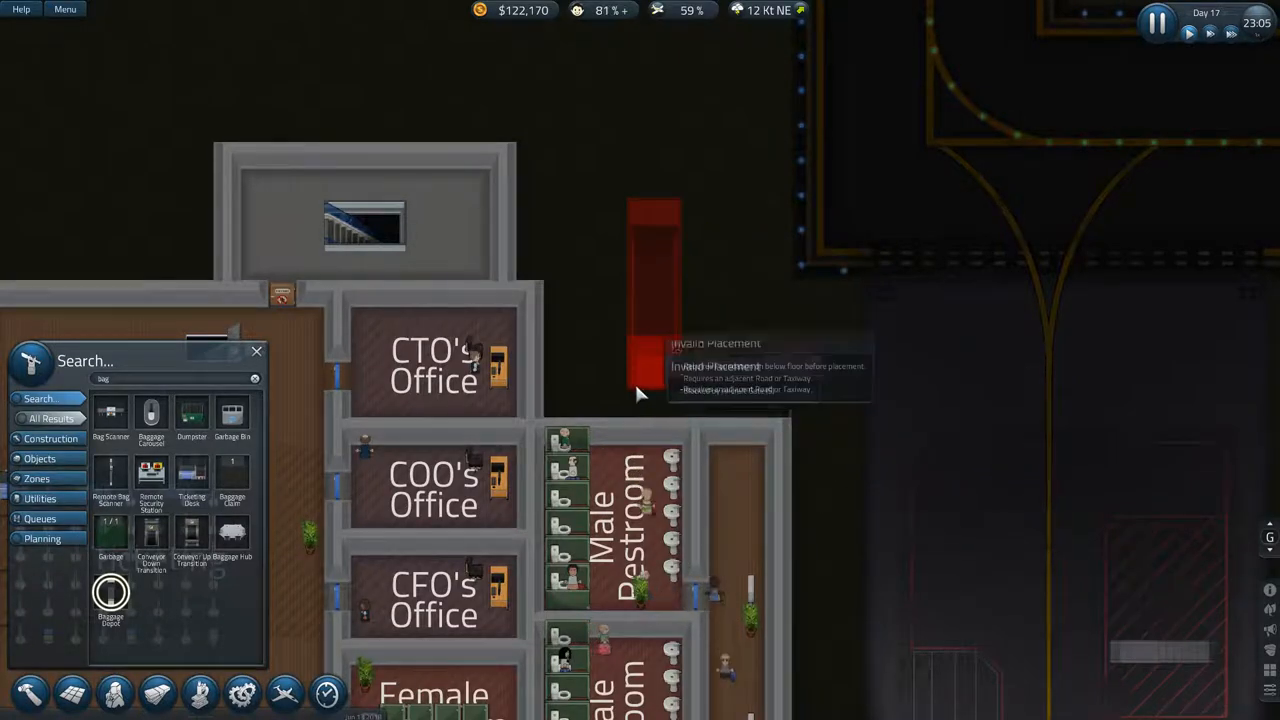
{"action": "mouse_move", "coordinate": [670, 260]}
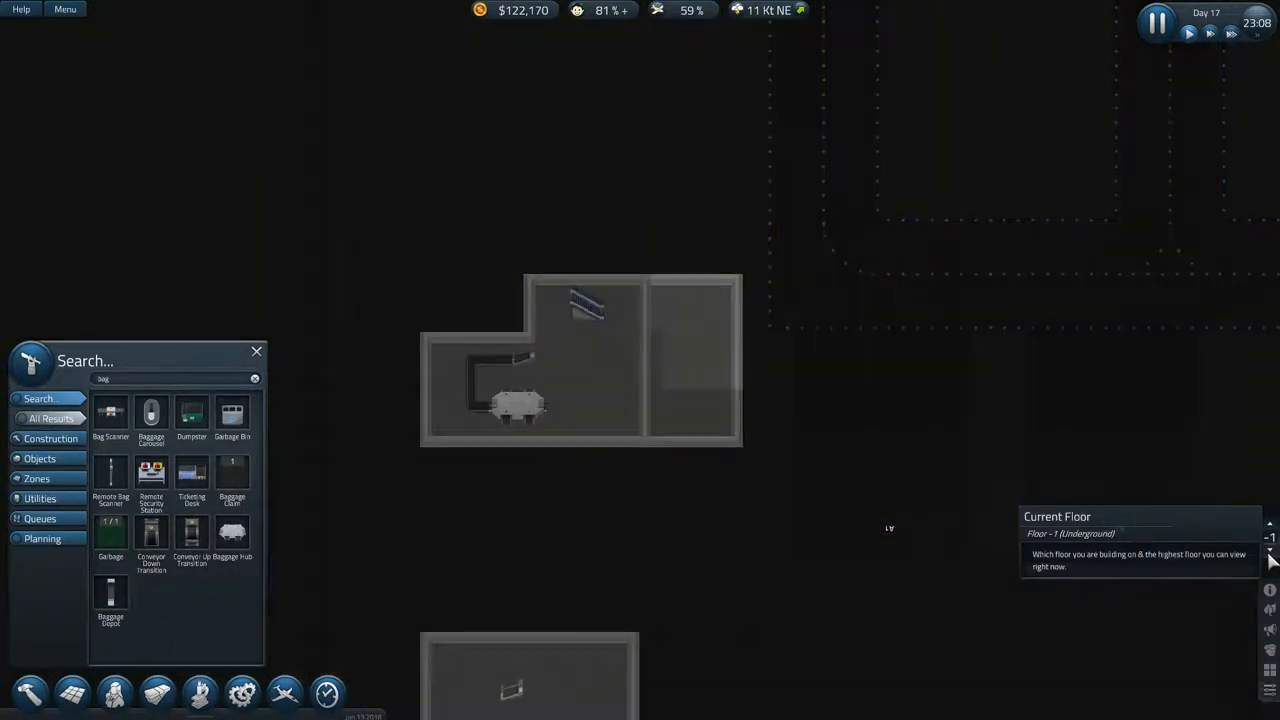
{"action": "mouse_move", "coordinate": [110, 537]}
{"action": "type", "text": "foun"}
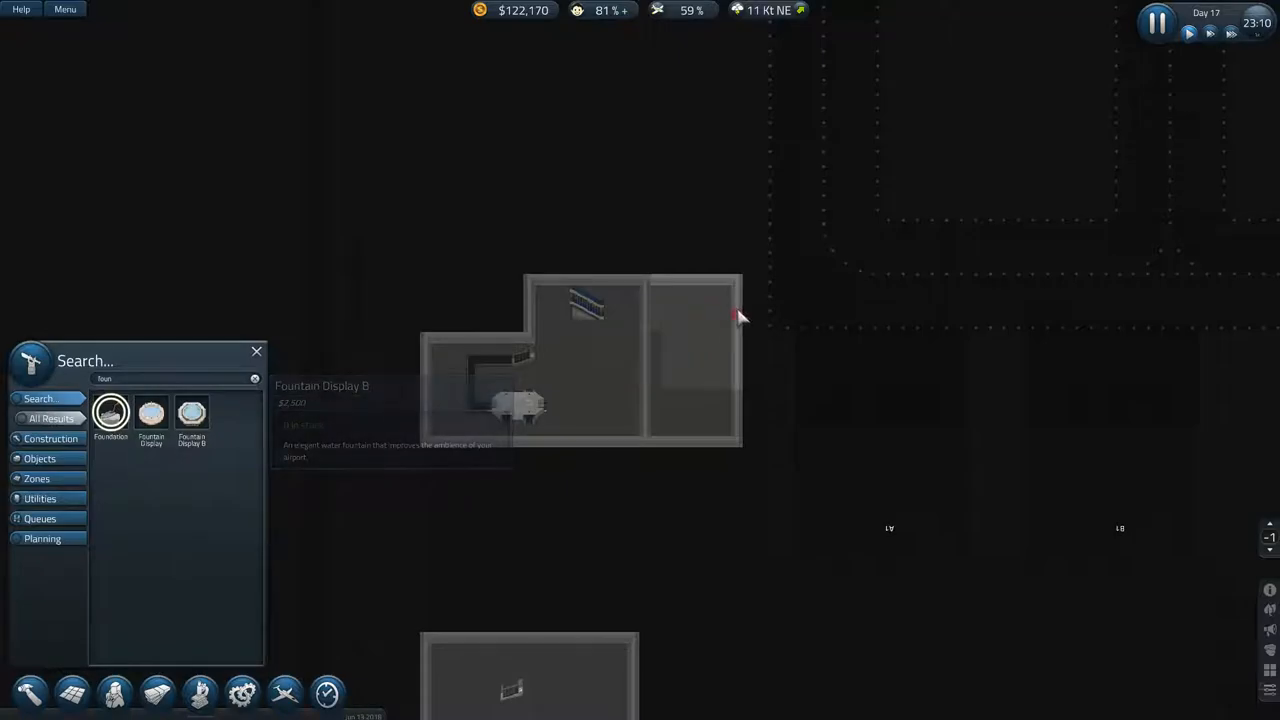
{"action": "mouse_move", "coordinate": [770, 410]}
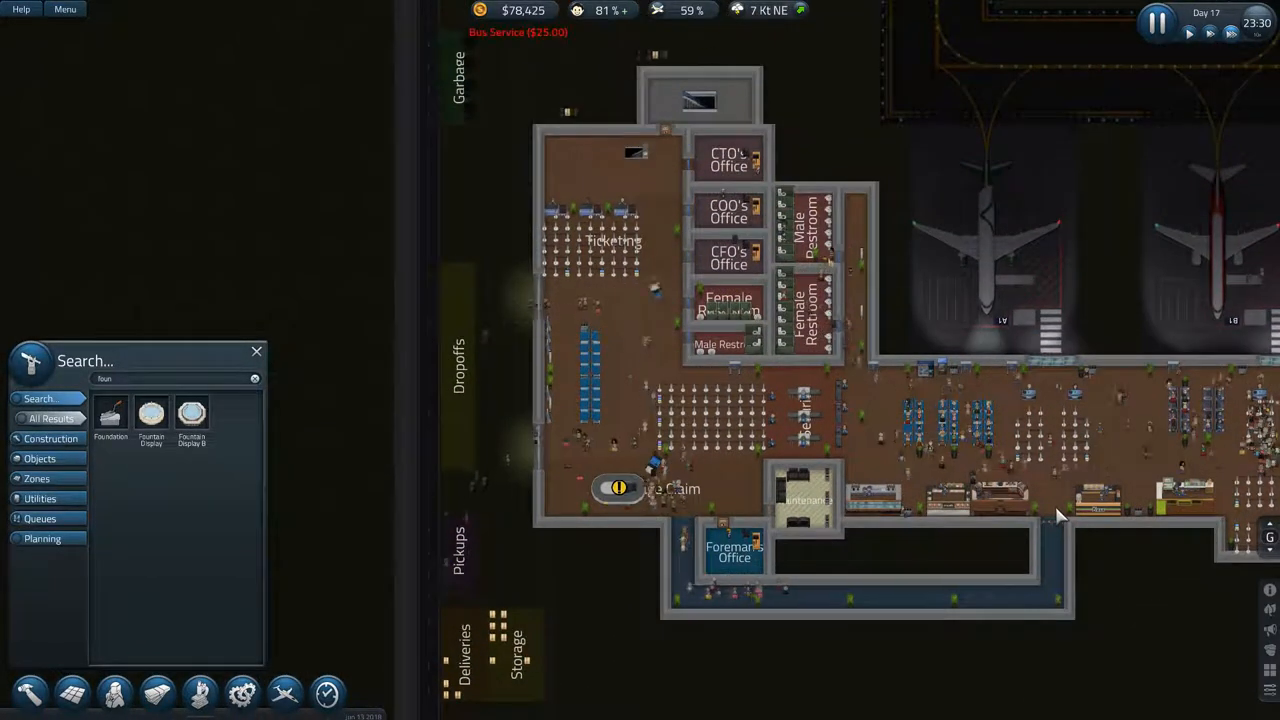
{"action": "mouse_move", "coordinate": [1060, 455]}
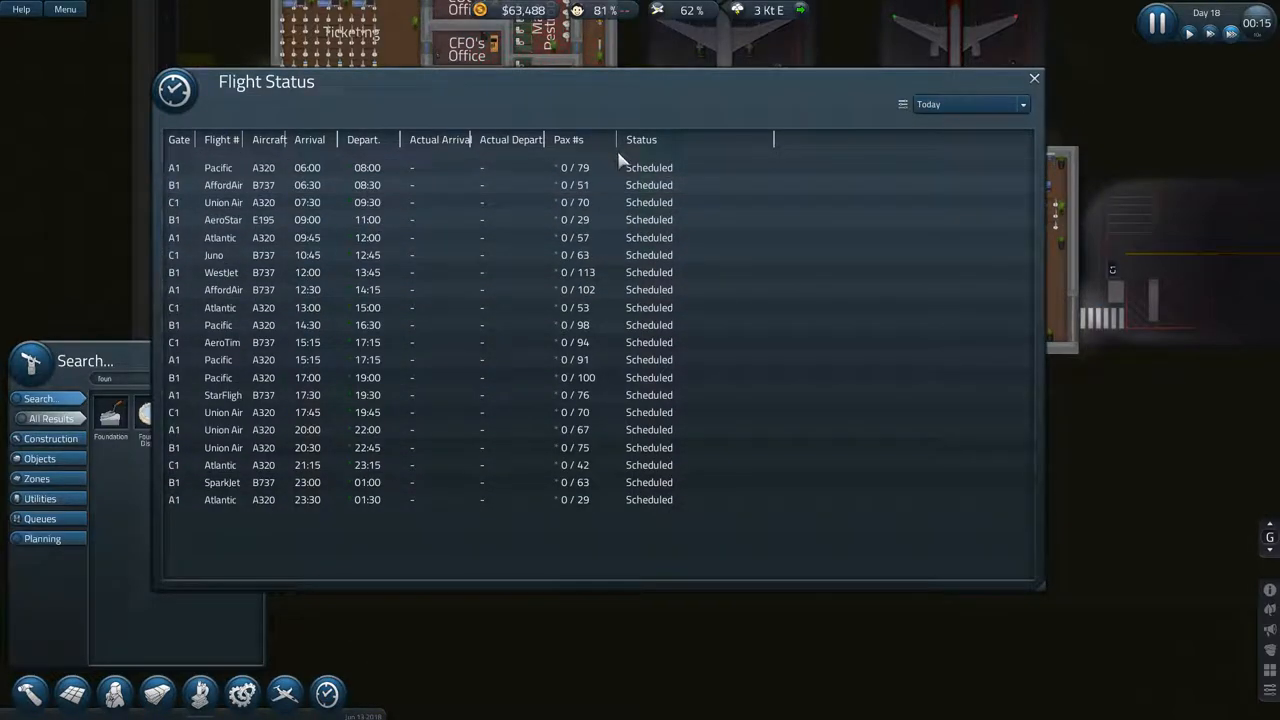
{"action": "left_click", "coordinate": [965, 104]}
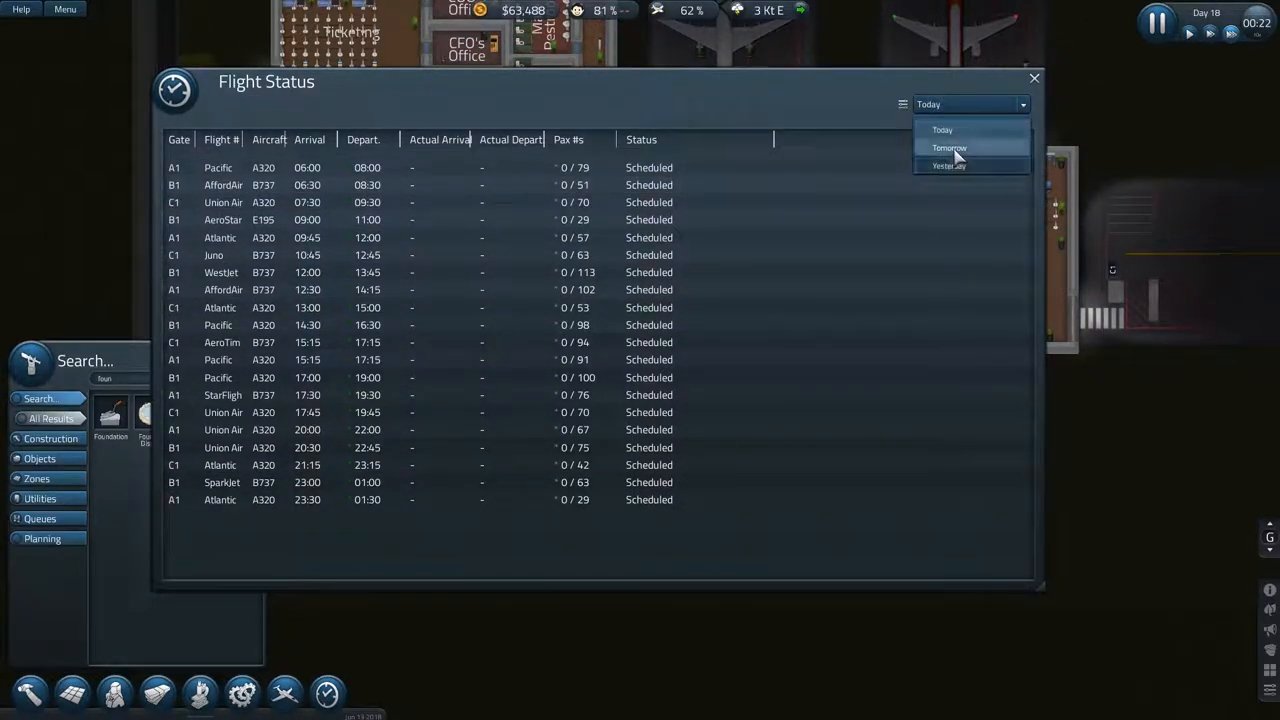
{"action": "left_click", "coordinate": [948, 165]}
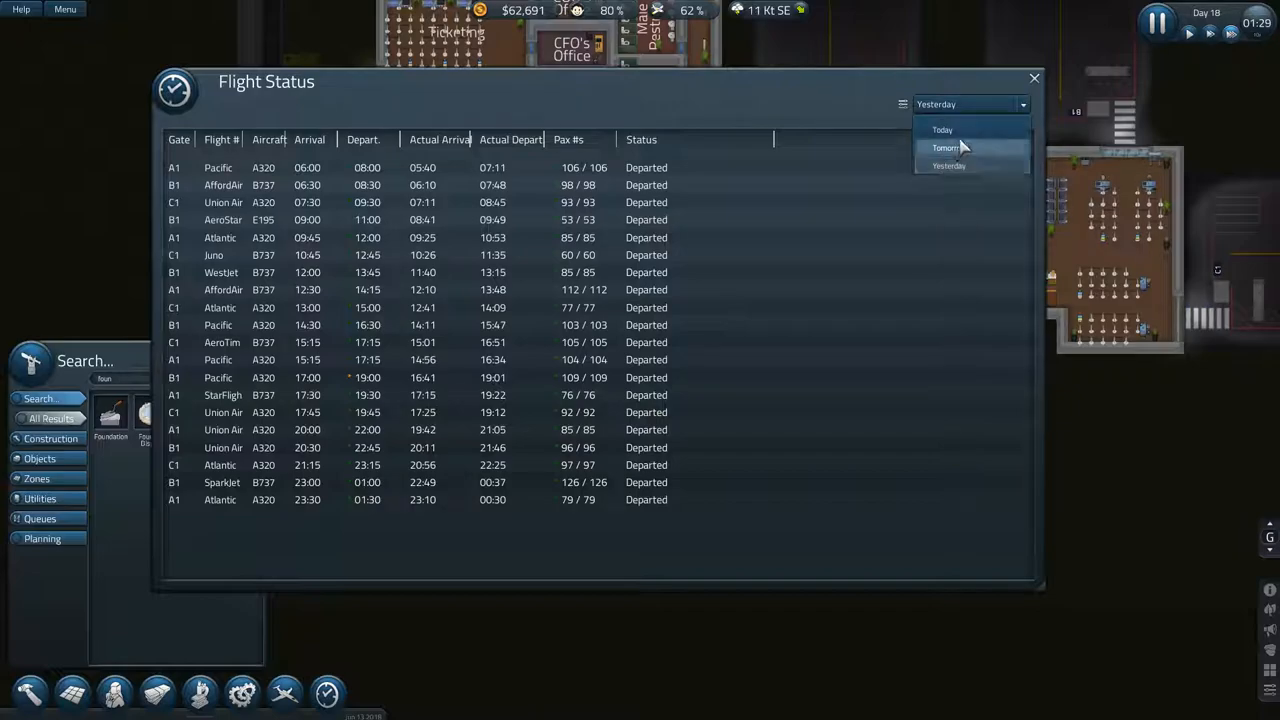
{"action": "left_click", "coordinate": [942, 129]}
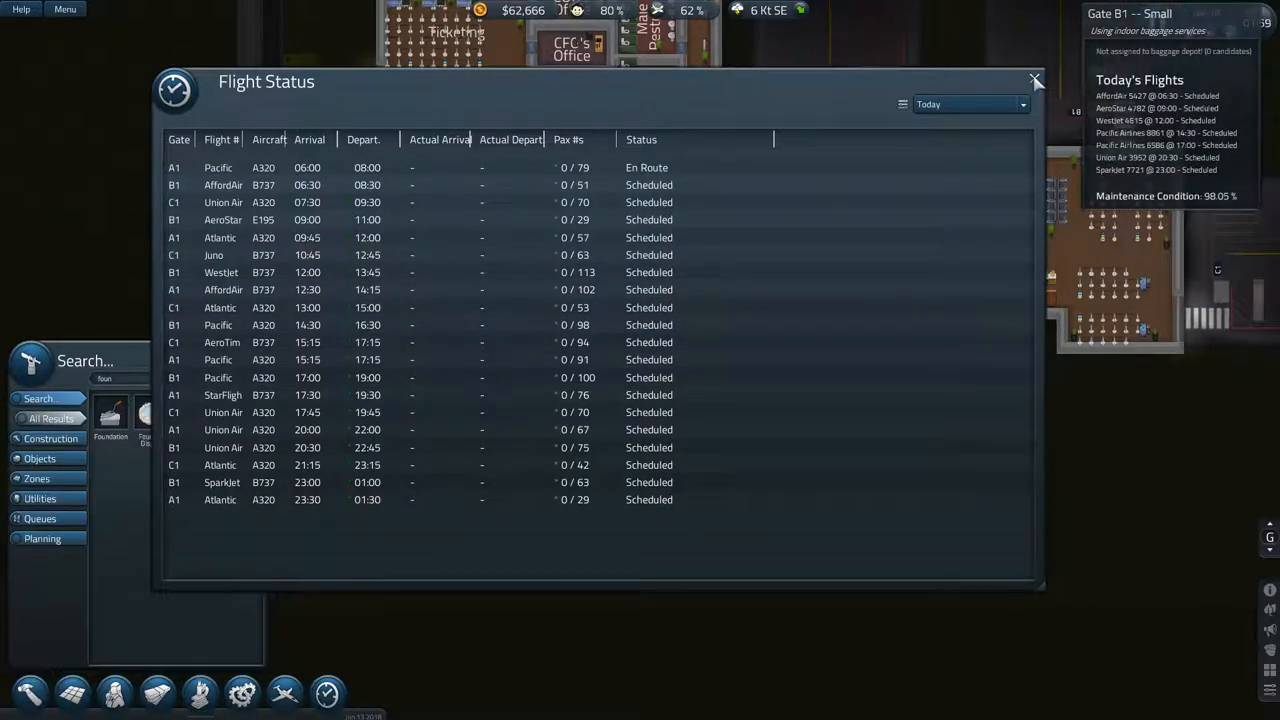
{"action": "left_click", "coordinate": [1035, 80]}
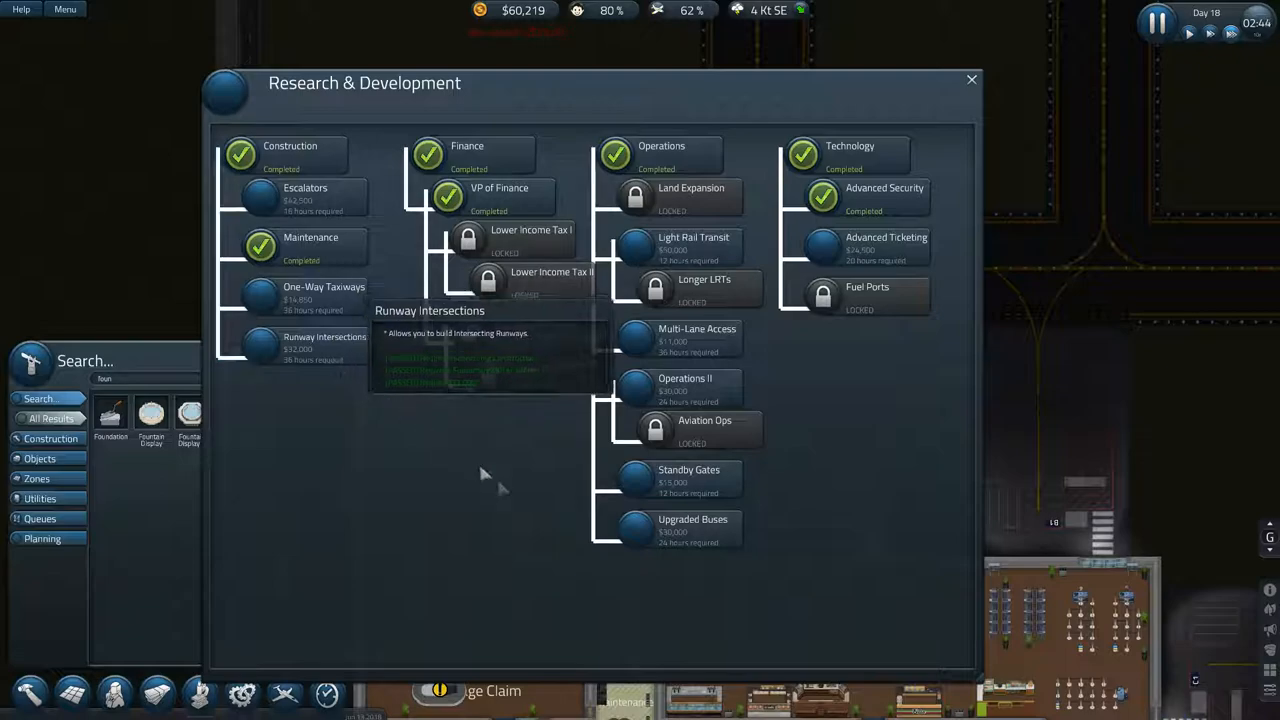
{"action": "mouse_move", "coordinate": [720, 258]}
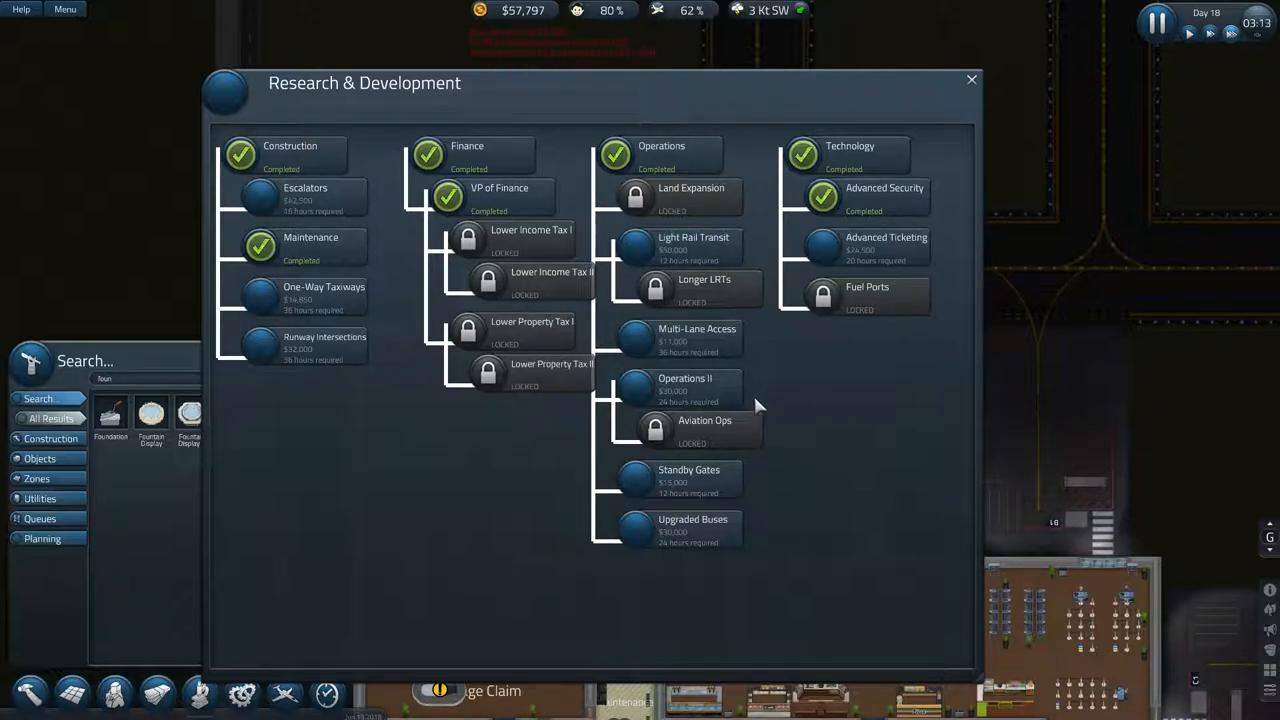
{"action": "mouse_move", "coordinate": [532, 330]}
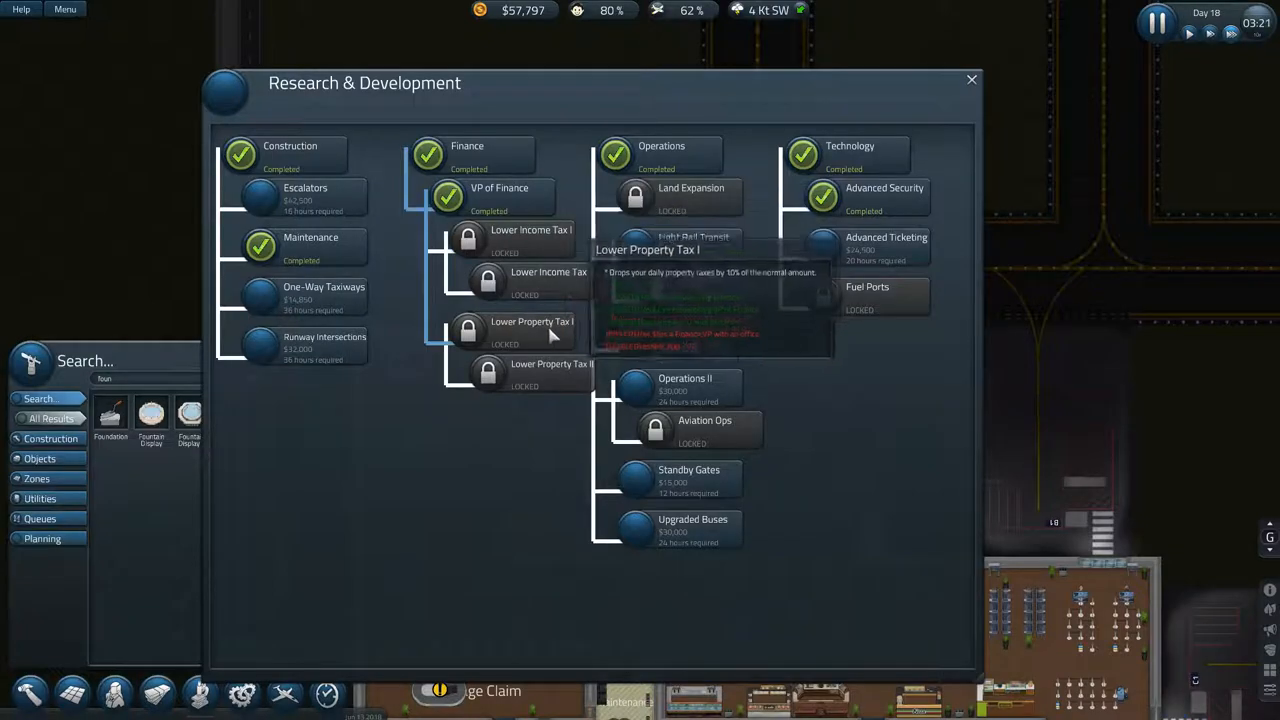
{"action": "mouse_move", "coordinate": [530, 230]}
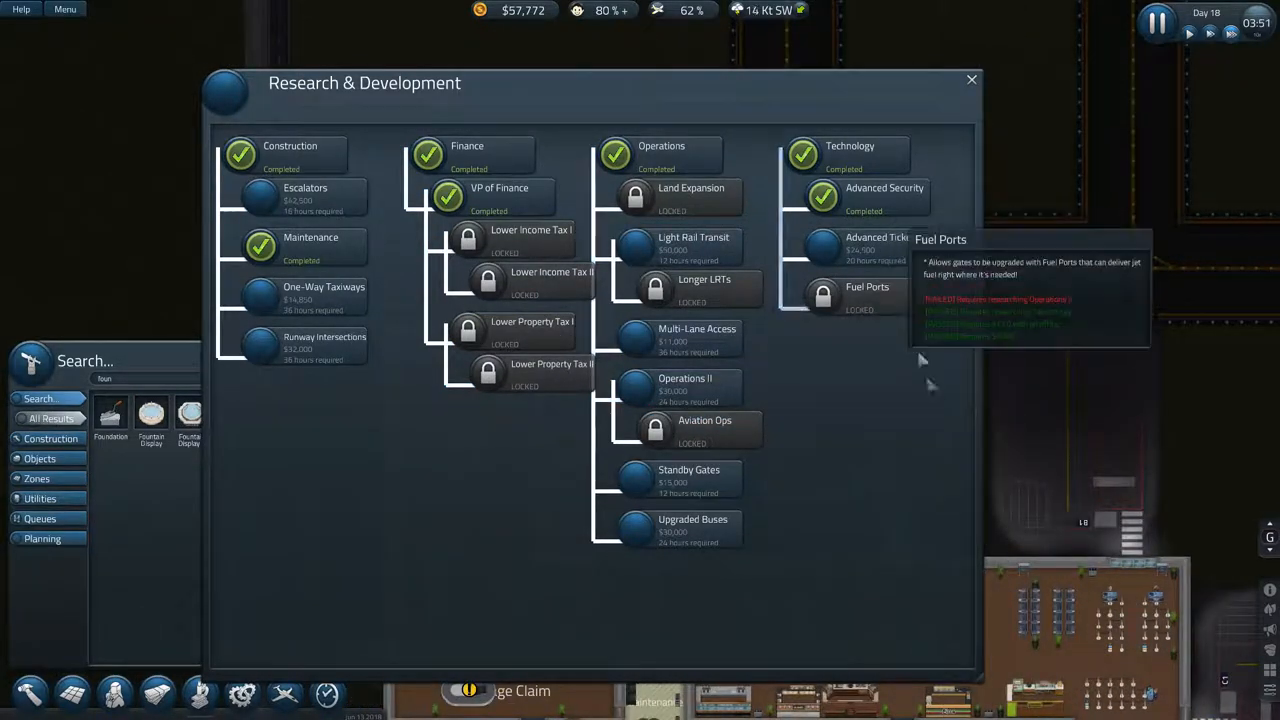
{"action": "mouse_move", "coordinate": [740, 450]}
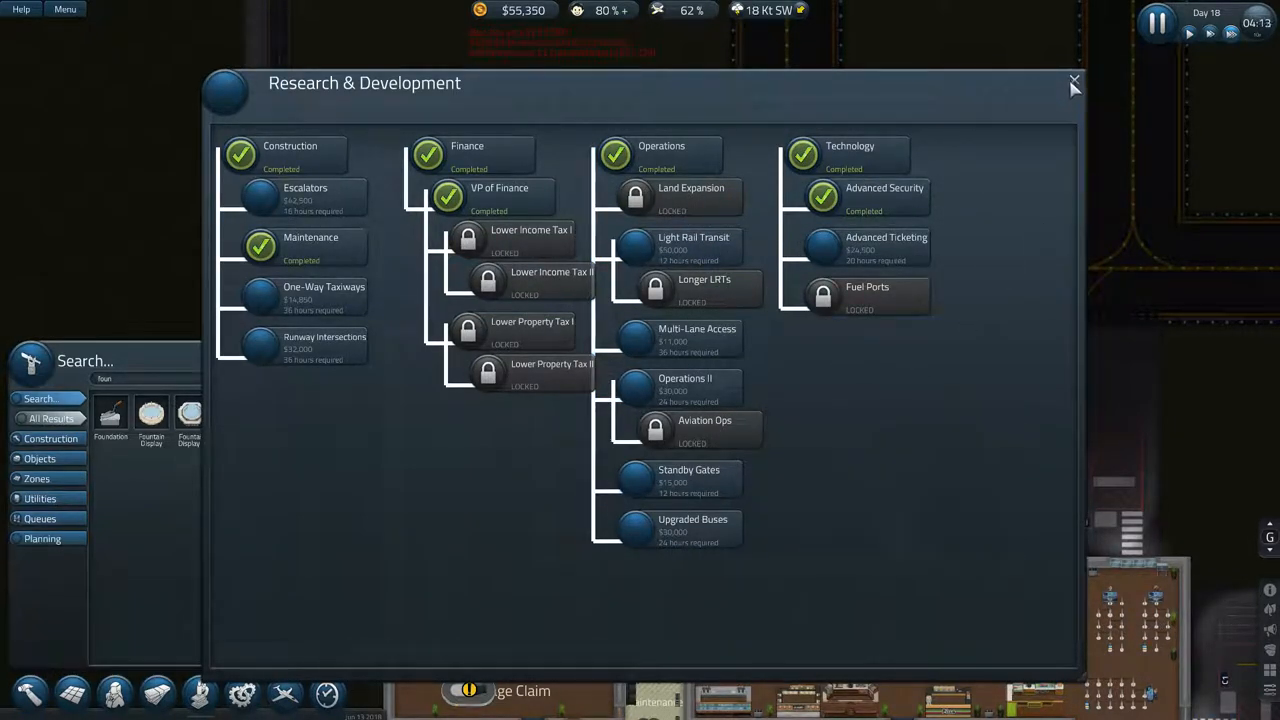
{"action": "left_click", "coordinate": [1074, 81]}
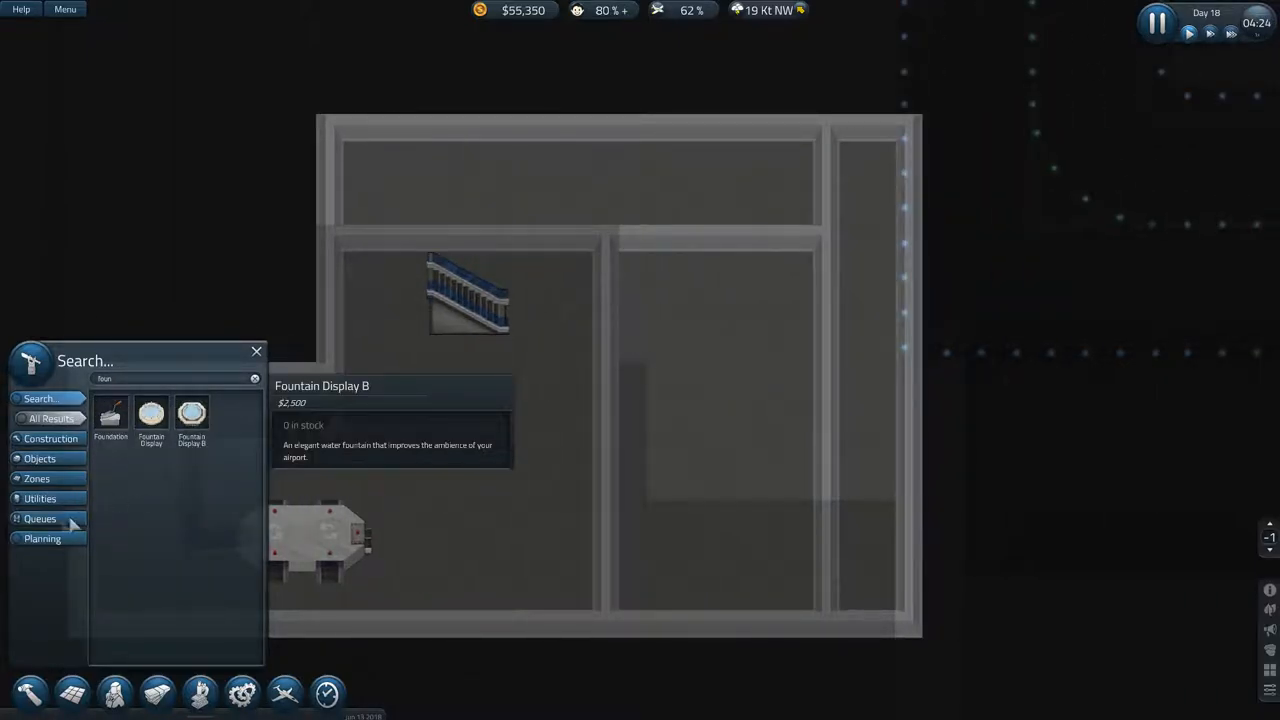
Step: Switch to Construction items and search 'bag' for the Baggage Depot on floor -1
{"action": "left_click", "coordinate": [50, 438]}
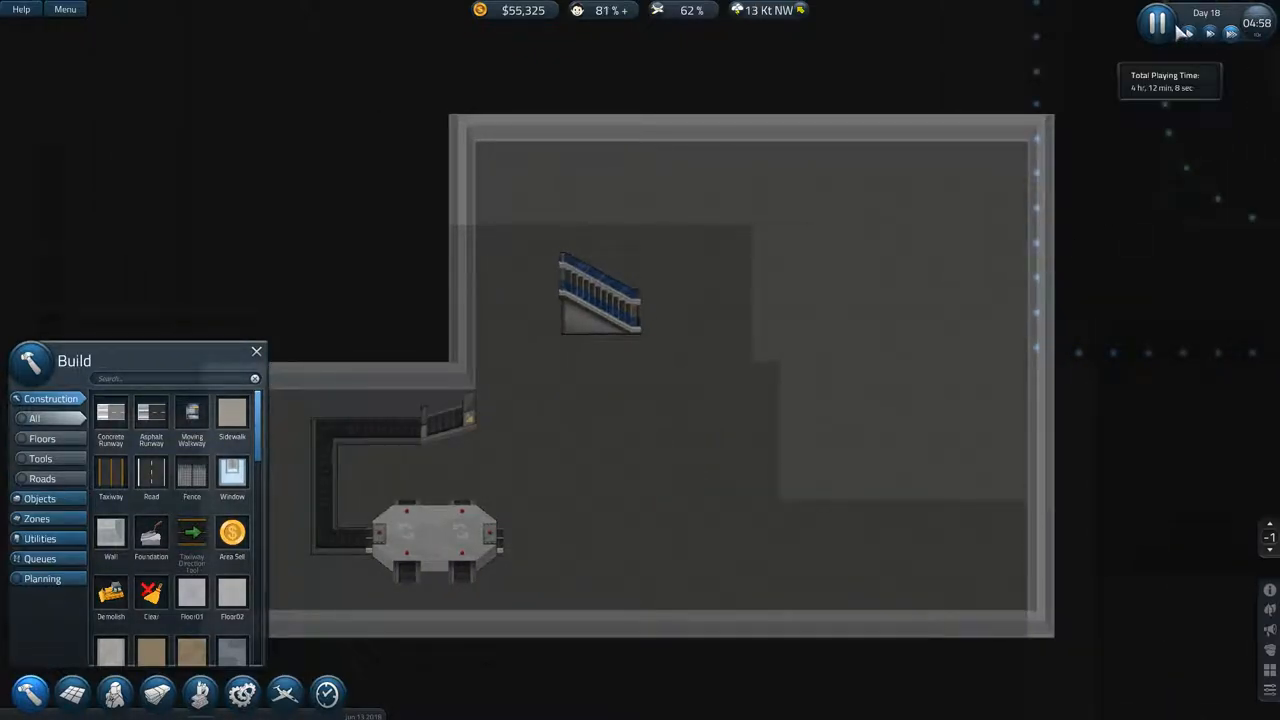
{"action": "mouse_move", "coordinate": [151, 535]}
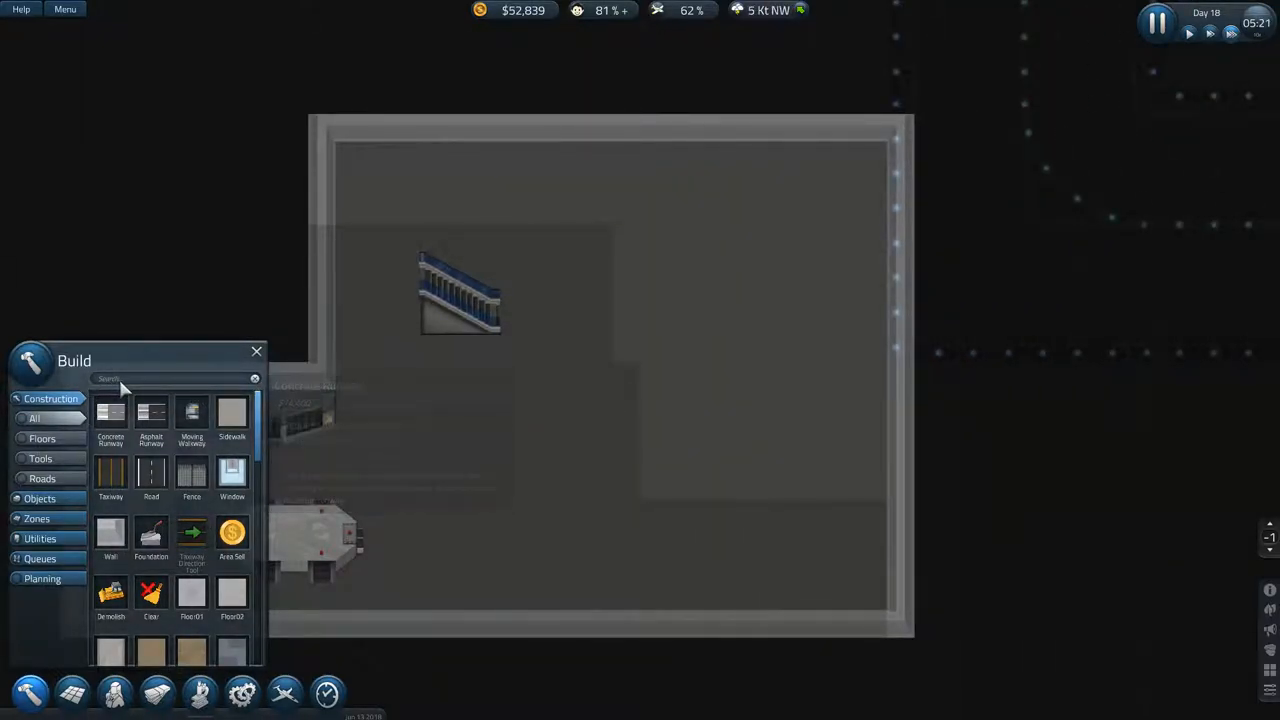
{"action": "type", "text": "bag"}
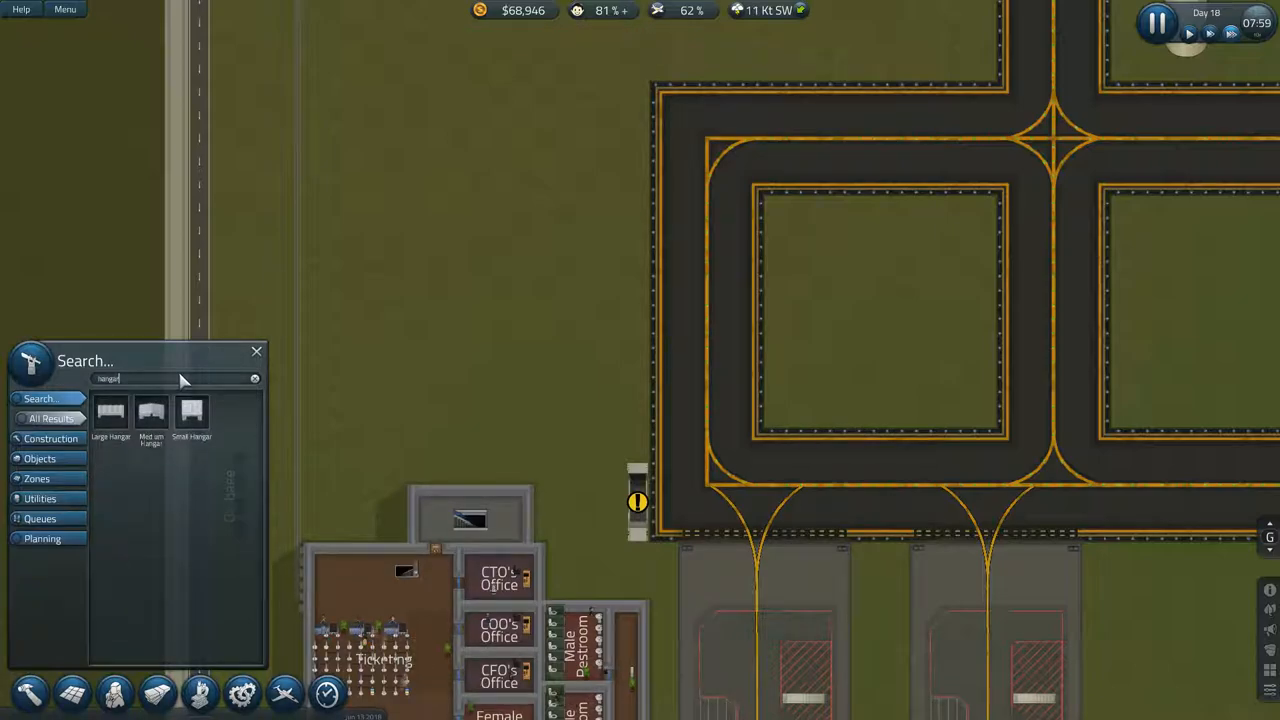
{"action": "mouse_move", "coordinate": [191, 413]}
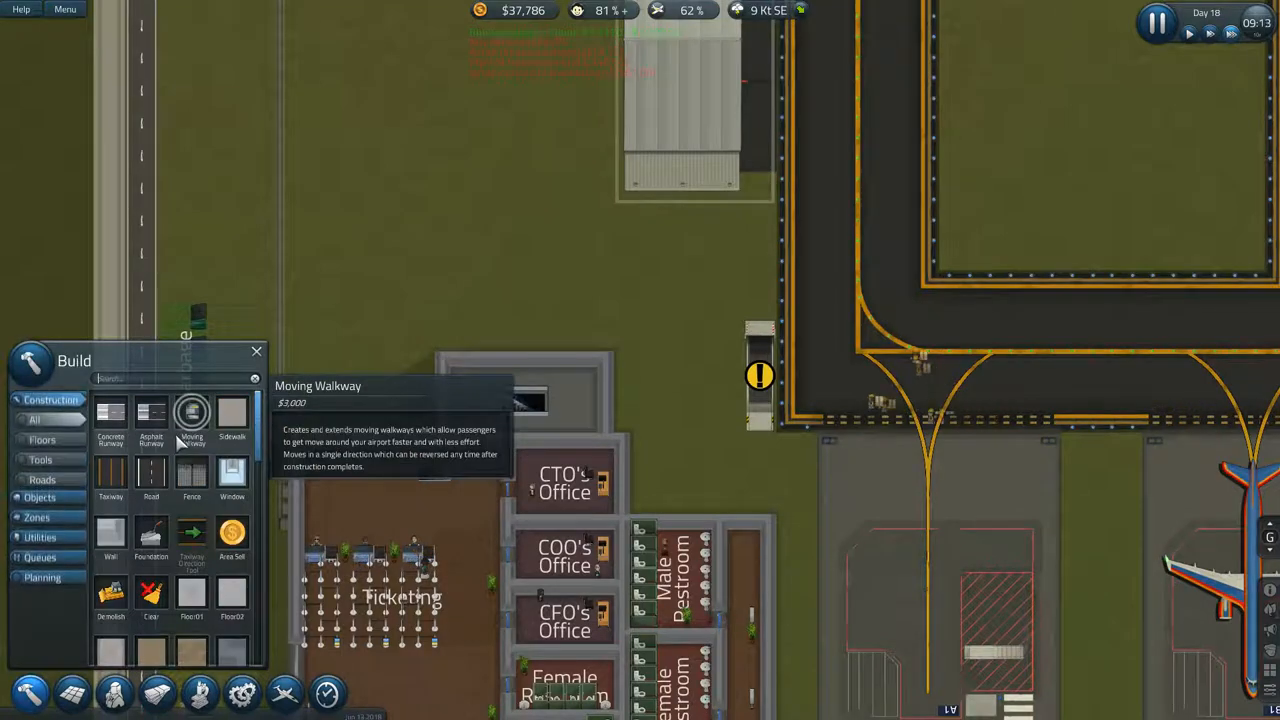
Step: Search 'conv' for conveyors and dismiss the baggage vehicle's route overview
{"action": "type", "text": "conv"}
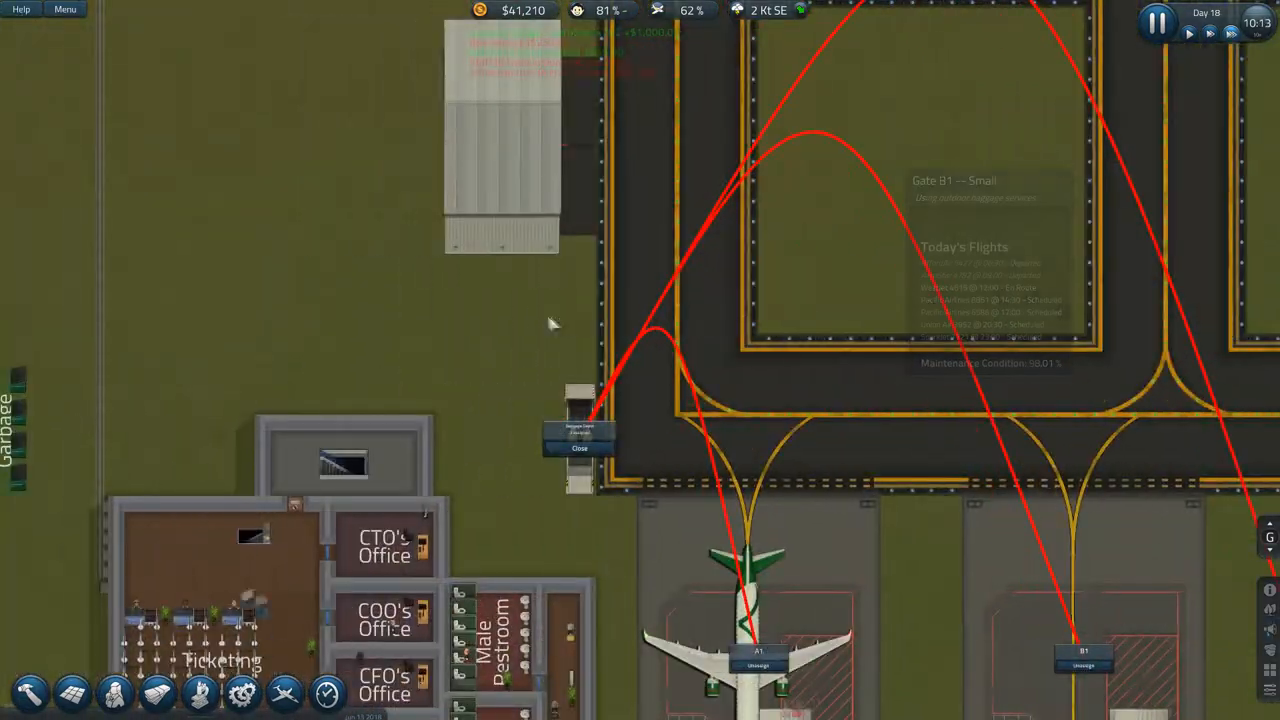
{"action": "left_click", "coordinate": [579, 447]}
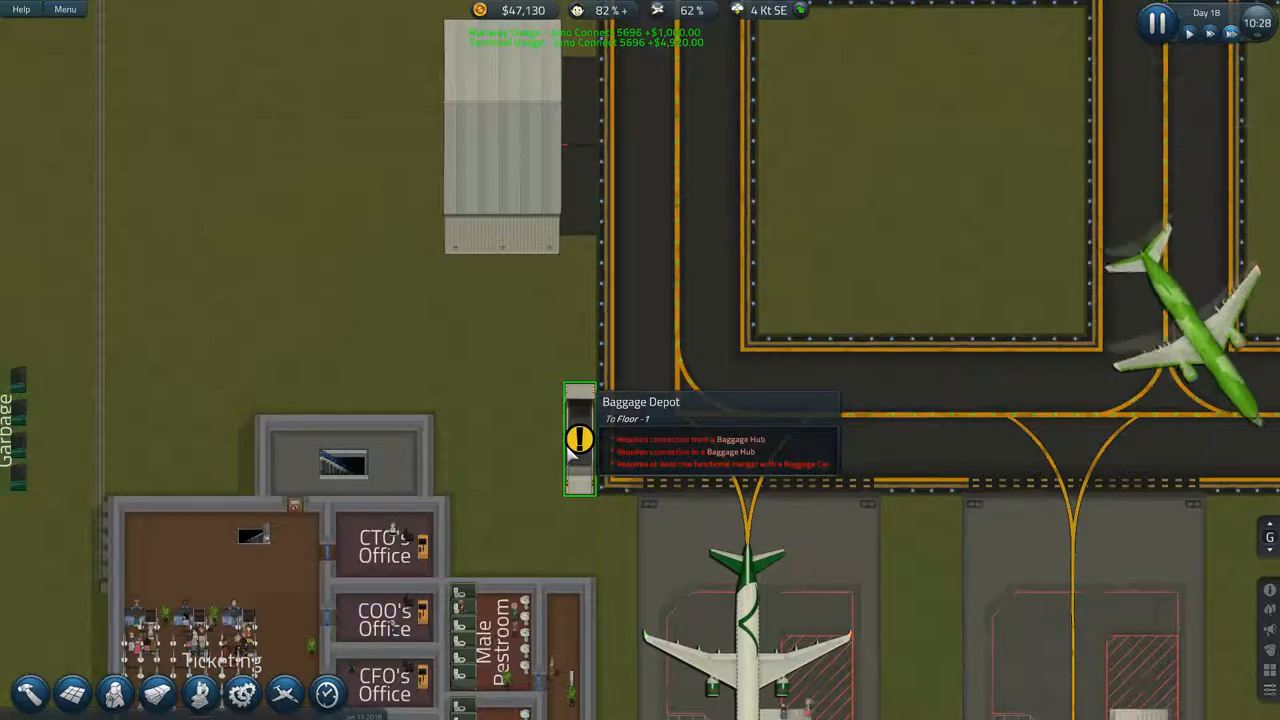
{"action": "mouse_move", "coordinate": [1190, 35]}
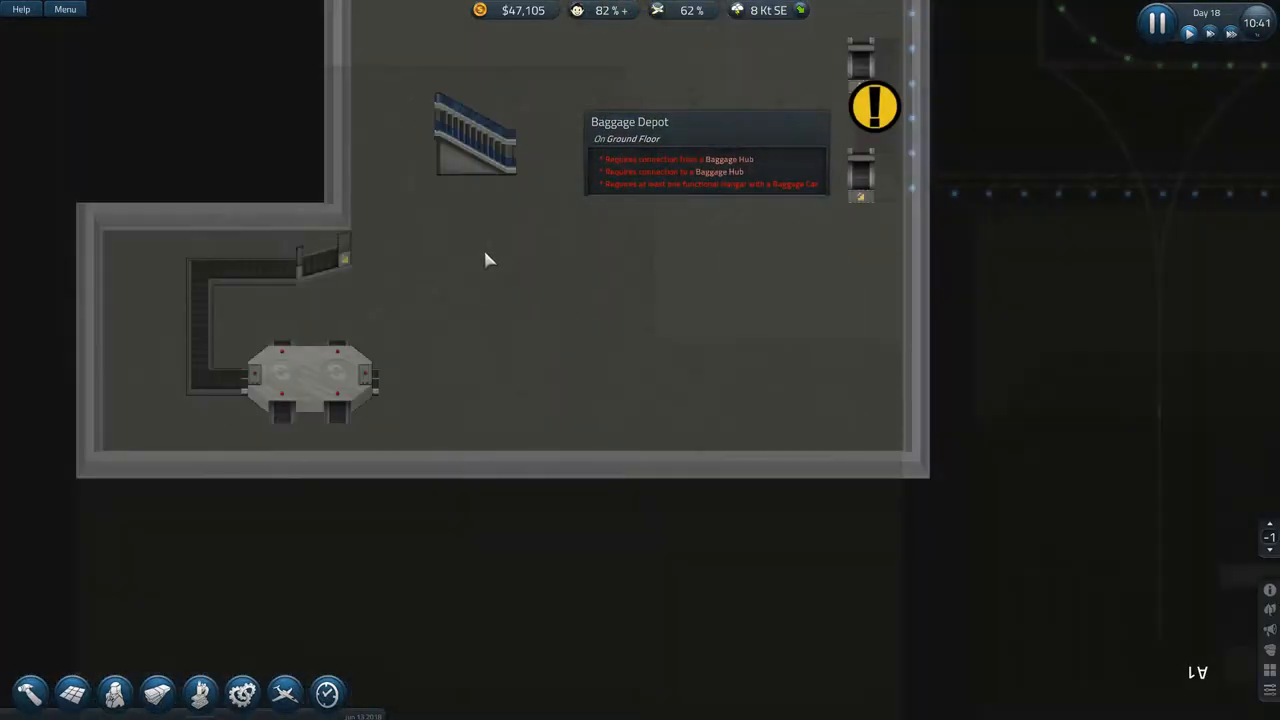
{"action": "mouse_move", "coordinate": [70, 690]}
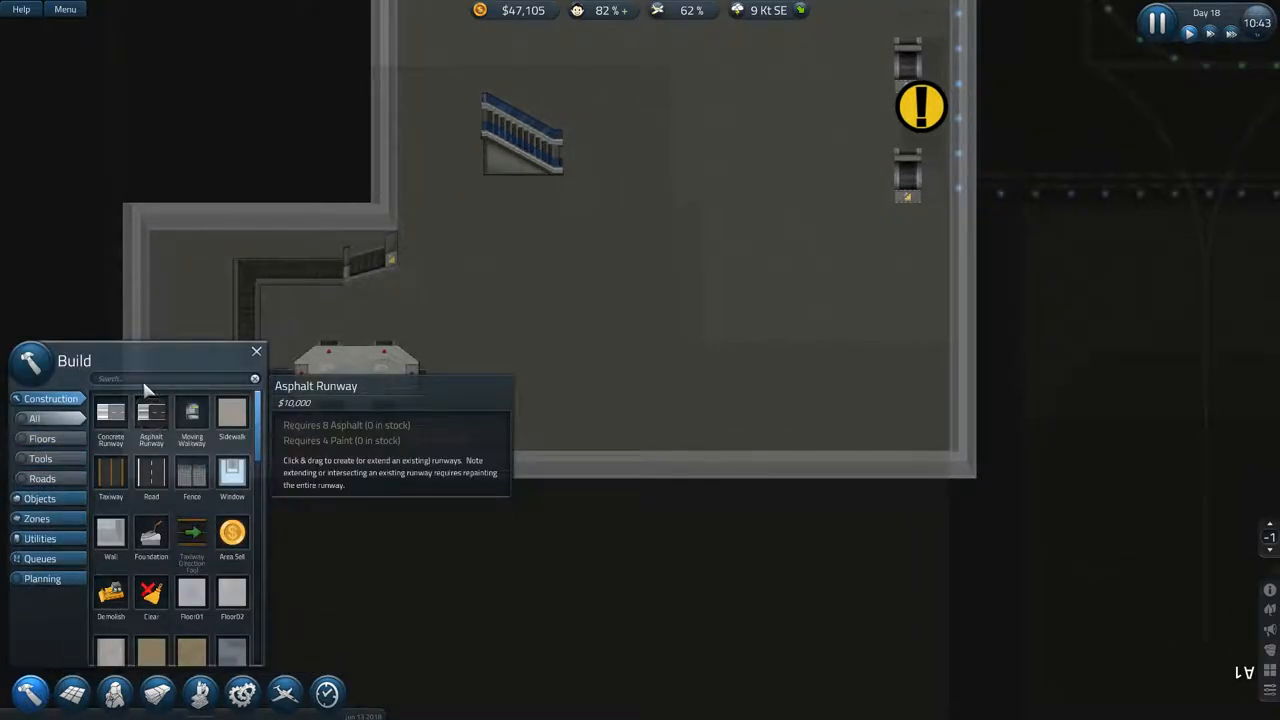
Step: Lay a Conveyor line from beside the Baggage Depot down toward the baggage hub
{"action": "type", "text": "conv"}
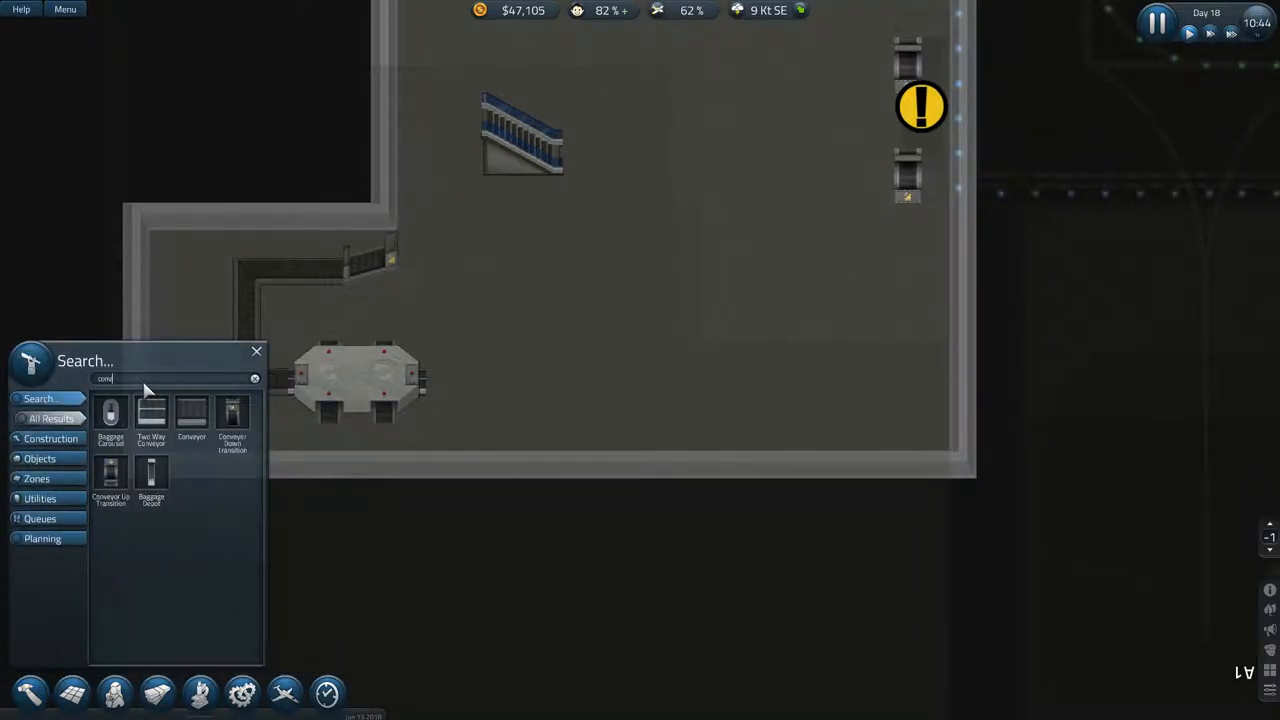
{"action": "left_click", "coordinate": [191, 413]}
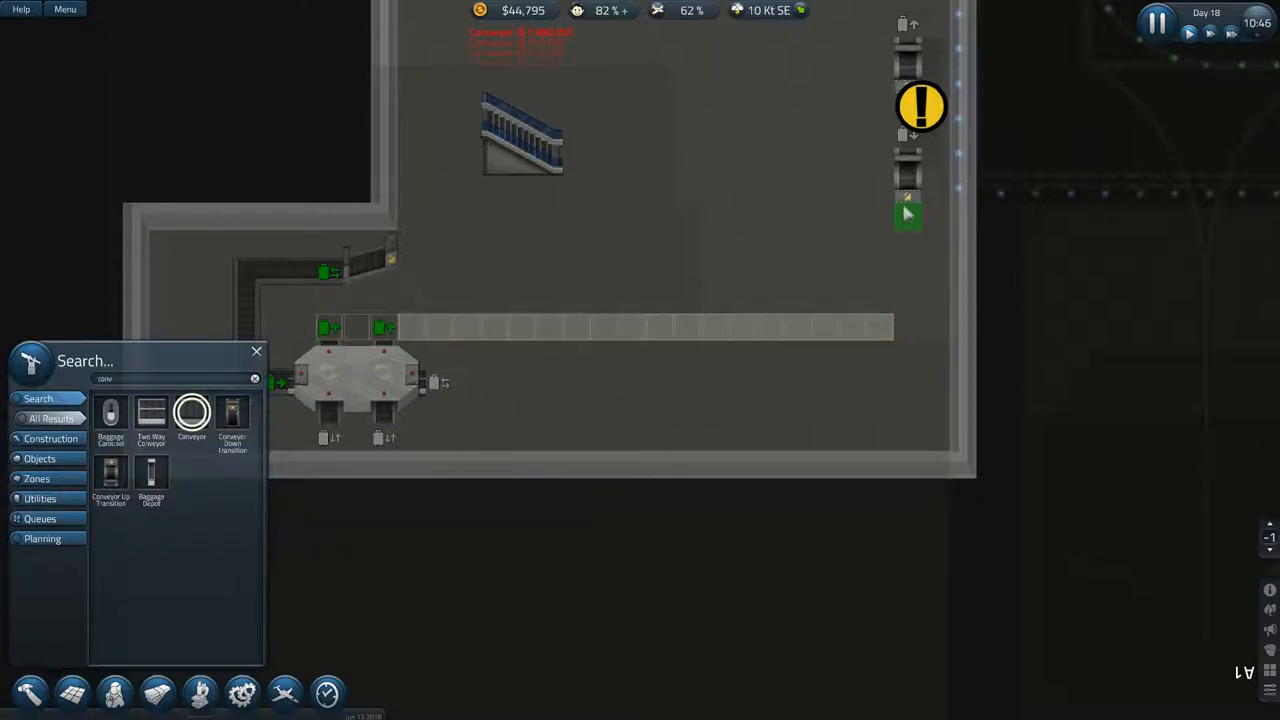
{"action": "scroll", "scroll_direction": "down", "scroll_amount": 3}
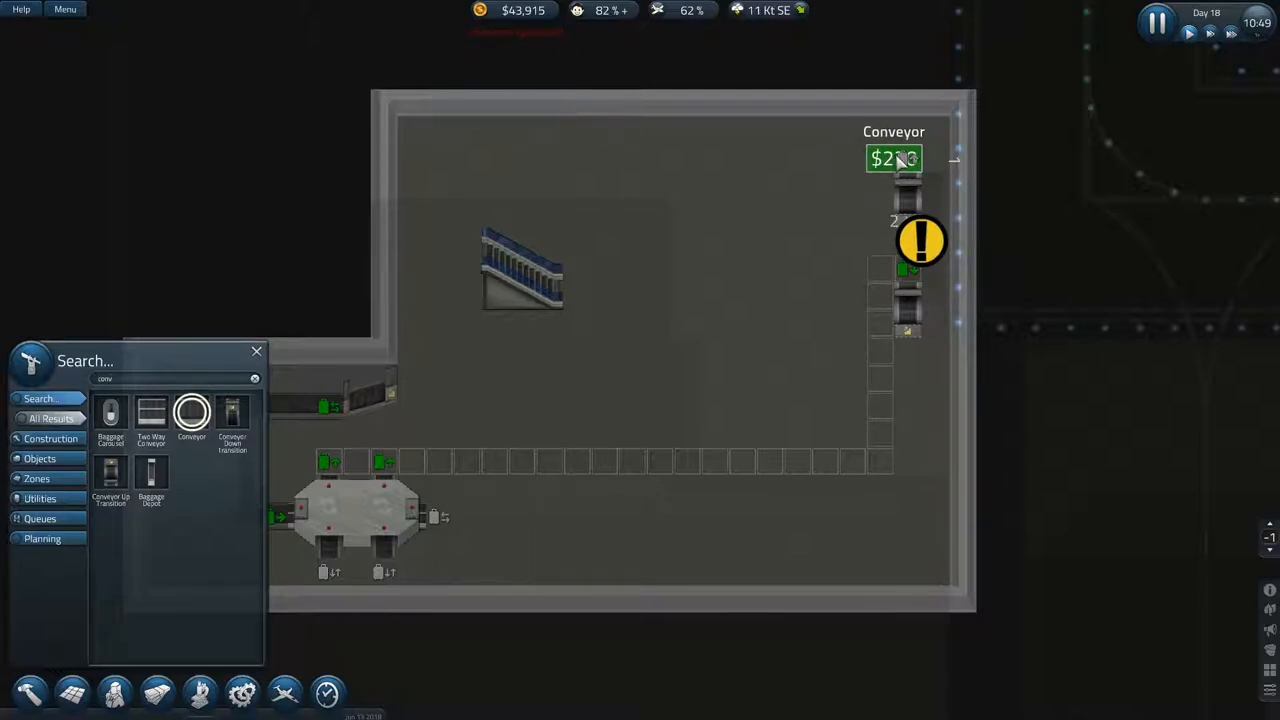
{"action": "left_click", "coordinate": [908, 160]}
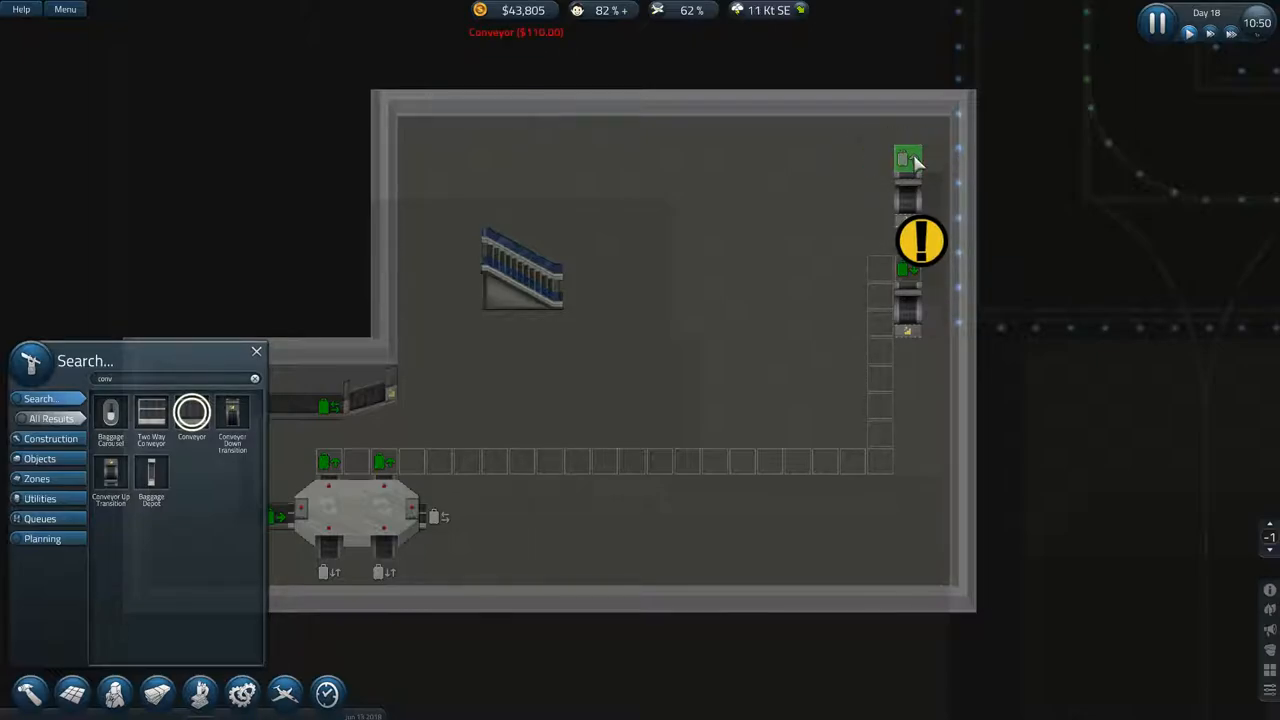
{"action": "left_click_drag", "start_coordinate": [910, 160], "coordinate": [938, 485]}
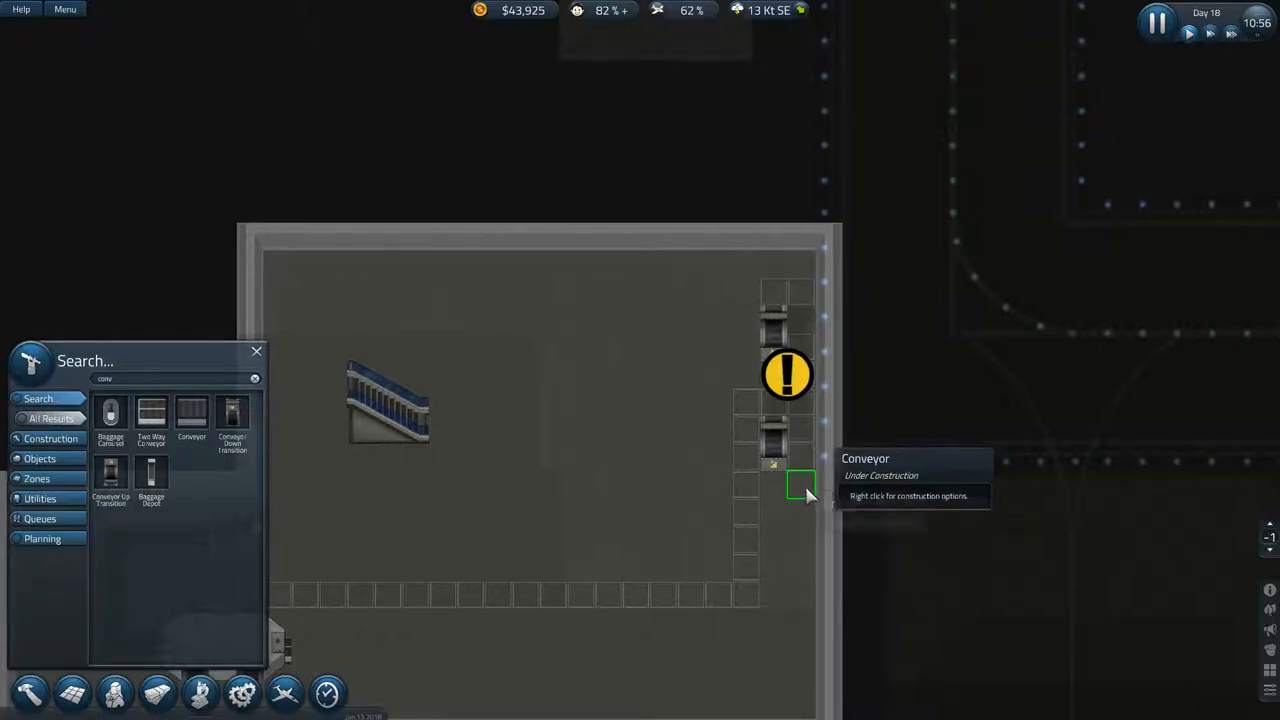
{"action": "mouse_move", "coordinate": [808, 458]}
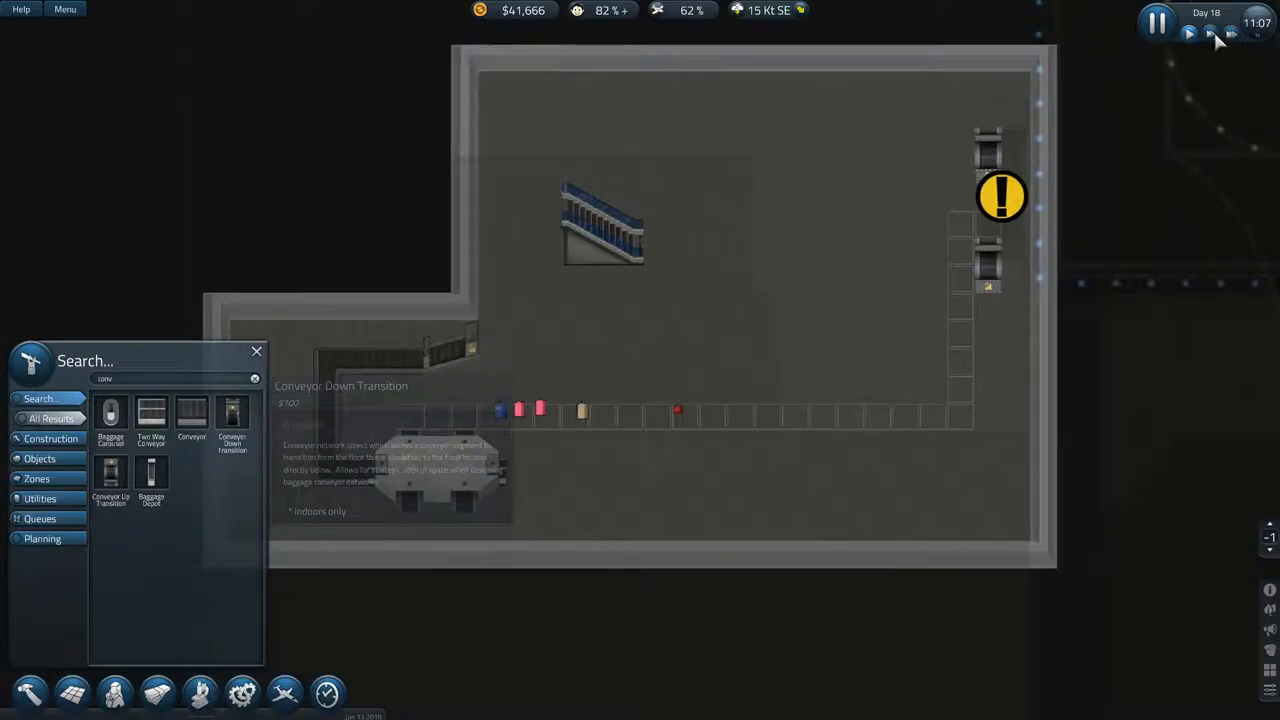
{"action": "mouse_move", "coordinate": [1190, 33]}
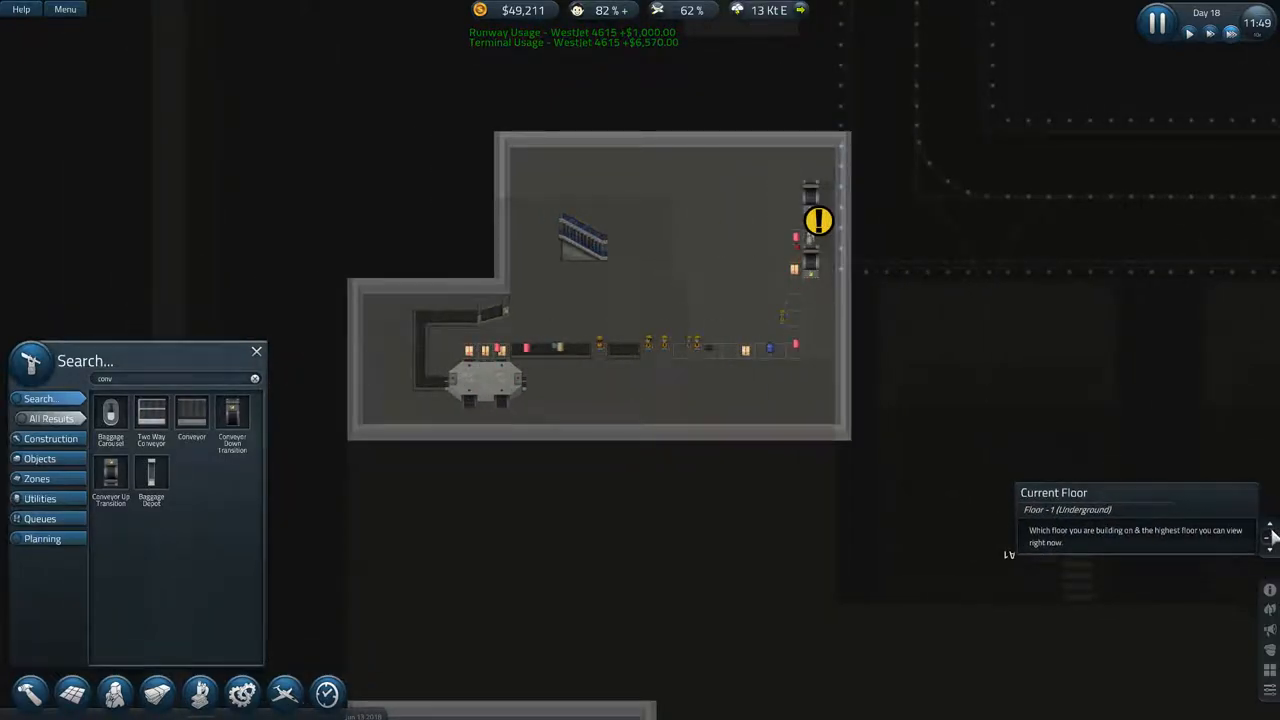
Step: Check the Baggage Hub's options and reselect the conveyor item
{"action": "left_click", "coordinate": [1269, 536]}
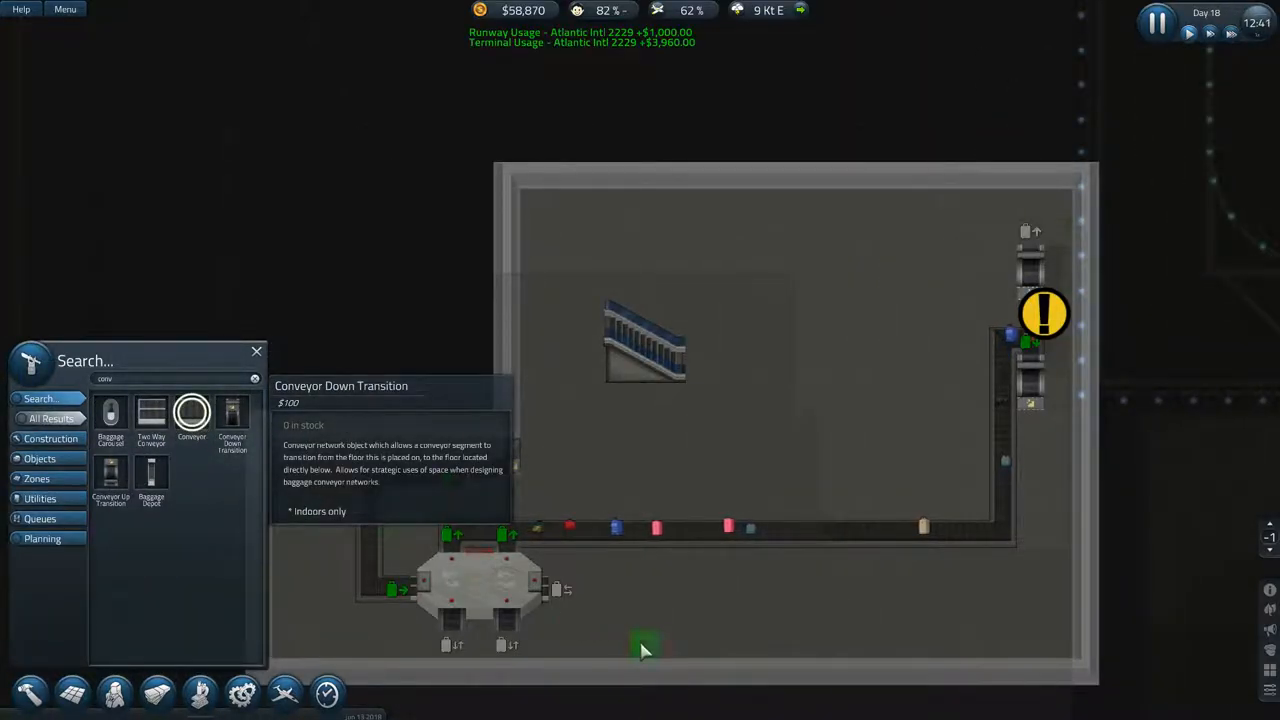
{"action": "left_click", "coordinate": [480, 590]}
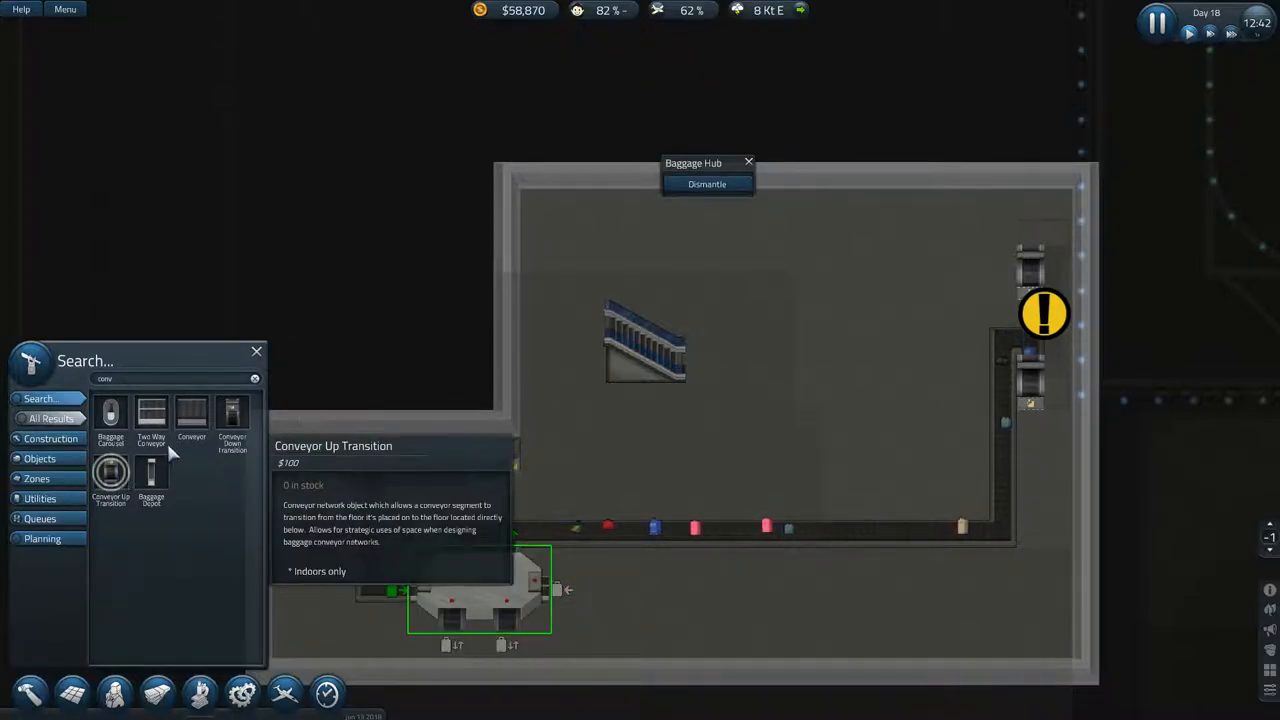
{"action": "left_click", "coordinate": [191, 412]}
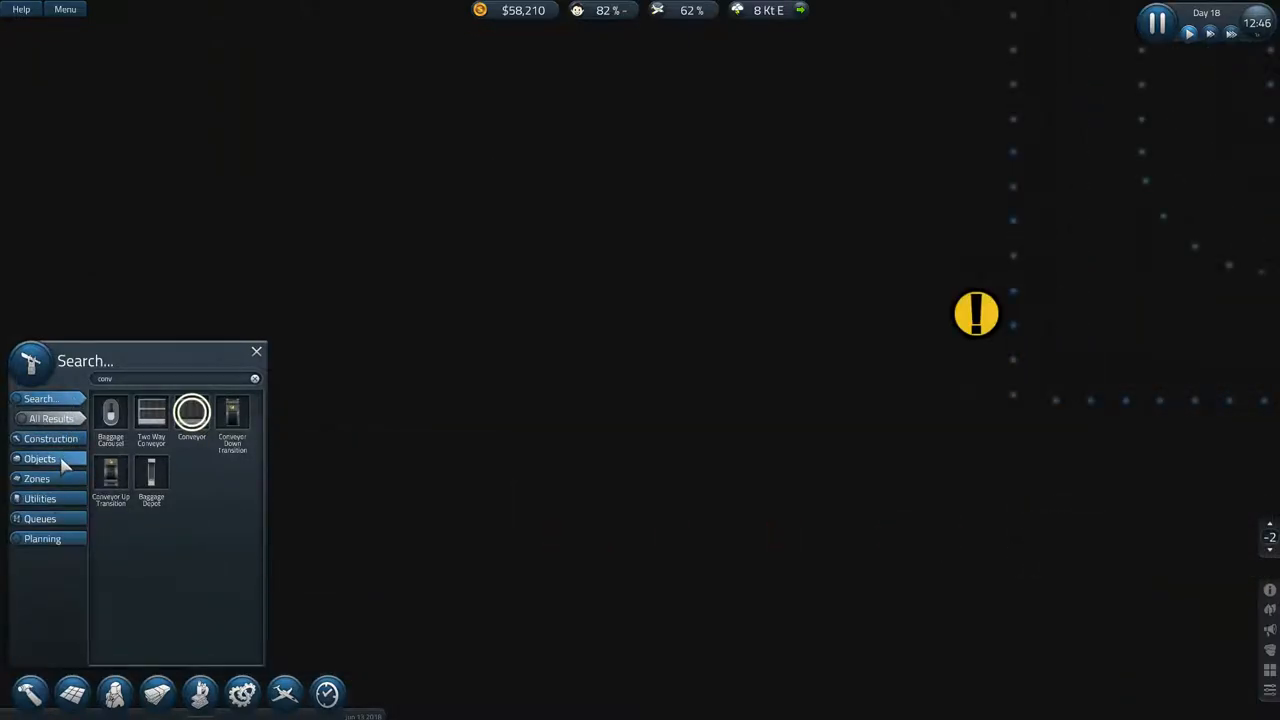
Step: Mark out a Foundation room on the lower underground floor
{"action": "left_click", "coordinate": [50, 438]}
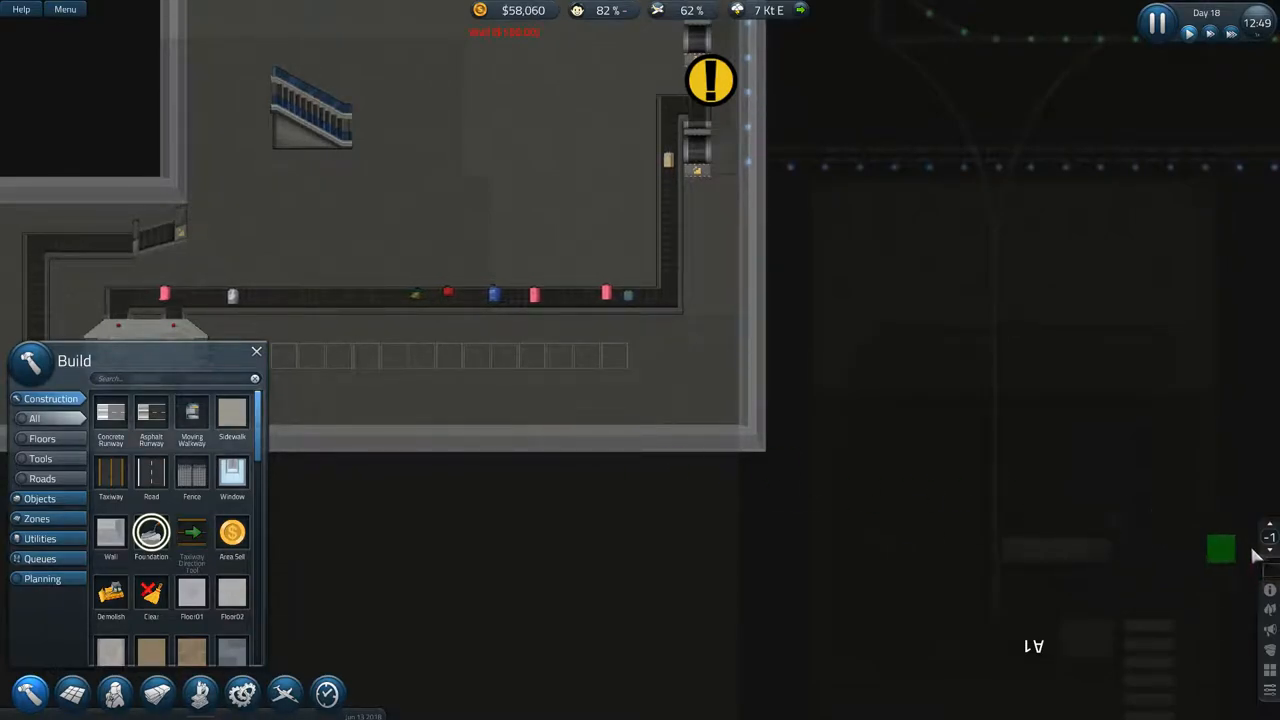
{"action": "mouse_move", "coordinate": [1268, 540]}
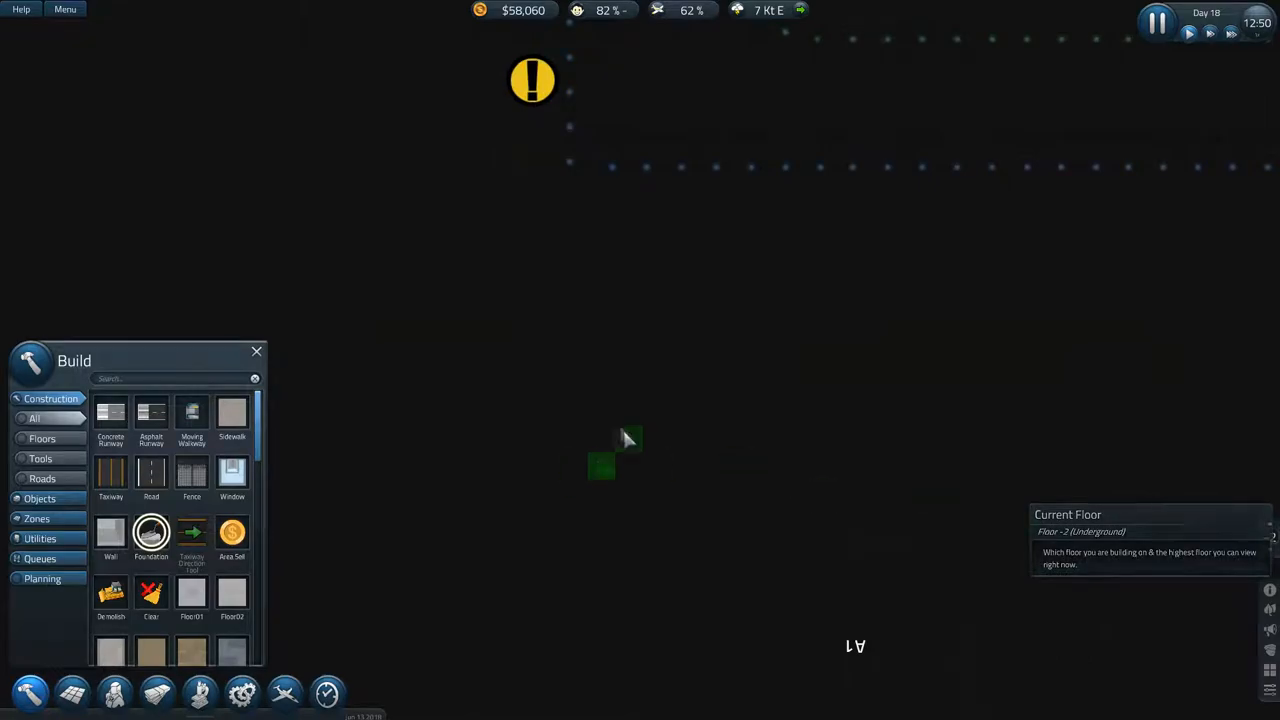
{"action": "left_click_drag", "start_coordinate": [600, 465], "coordinate": [550, 315]}
{"action": "type", "text": "tran"}
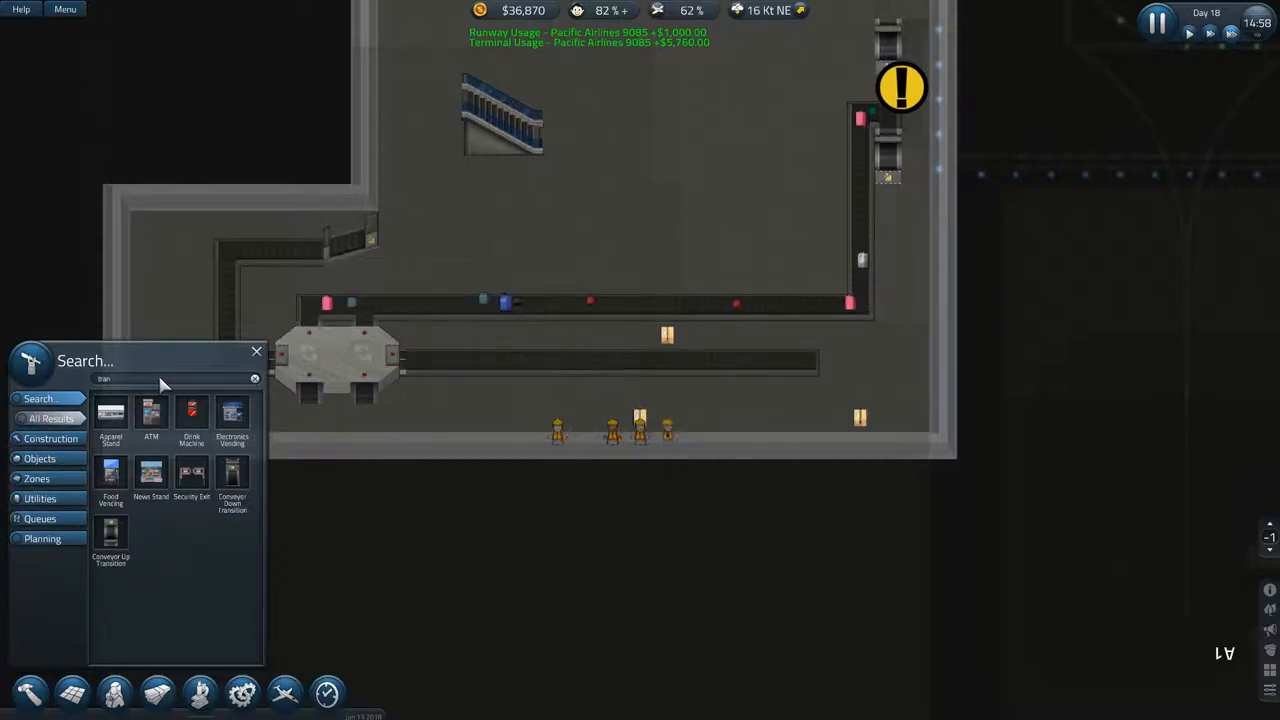
{"action": "mouse_move", "coordinate": [232, 472]}
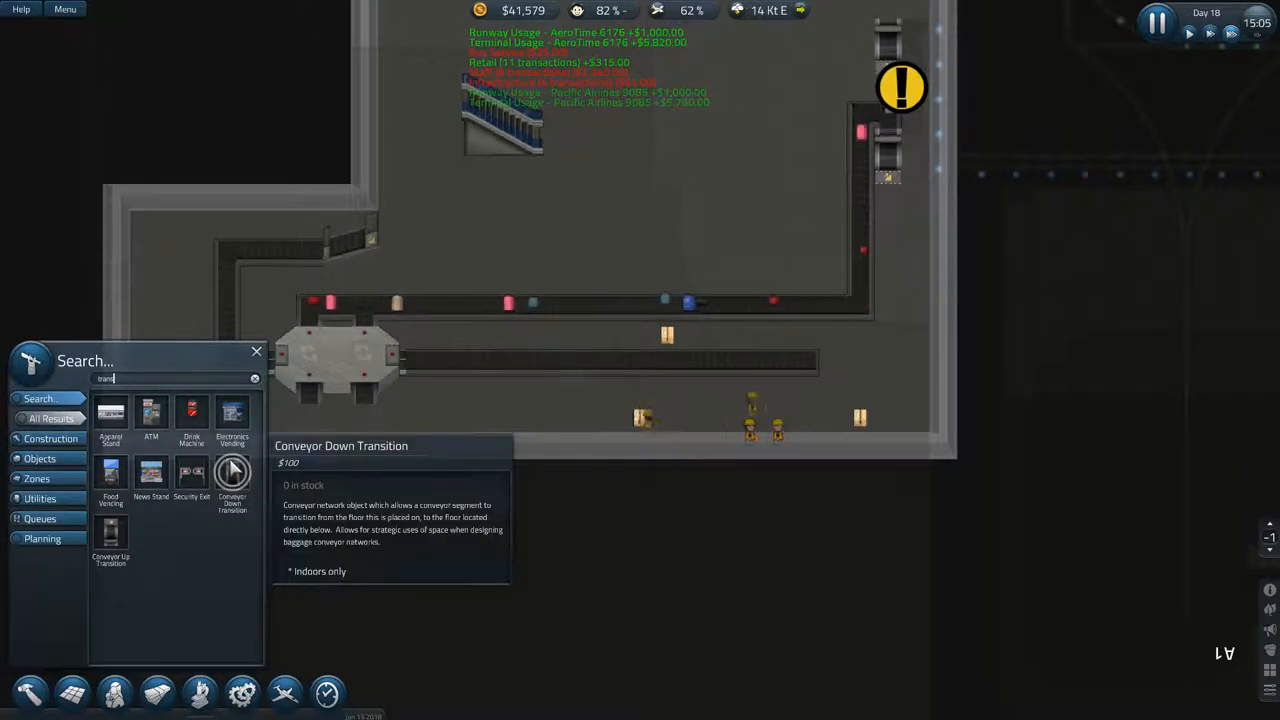
Step: Select the Conveyor Down Transition for the end of the second conveyor line
{"action": "left_click", "coordinate": [232, 472]}
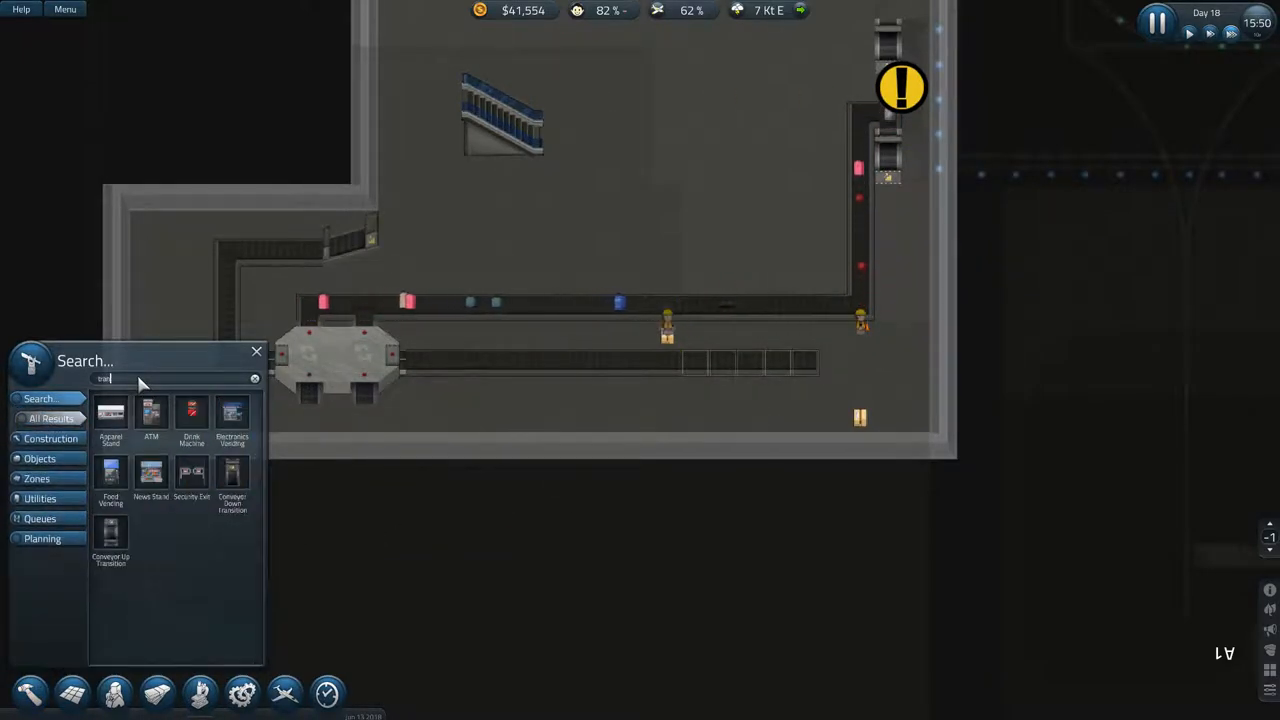
{"action": "left_click", "coordinate": [232, 473]}
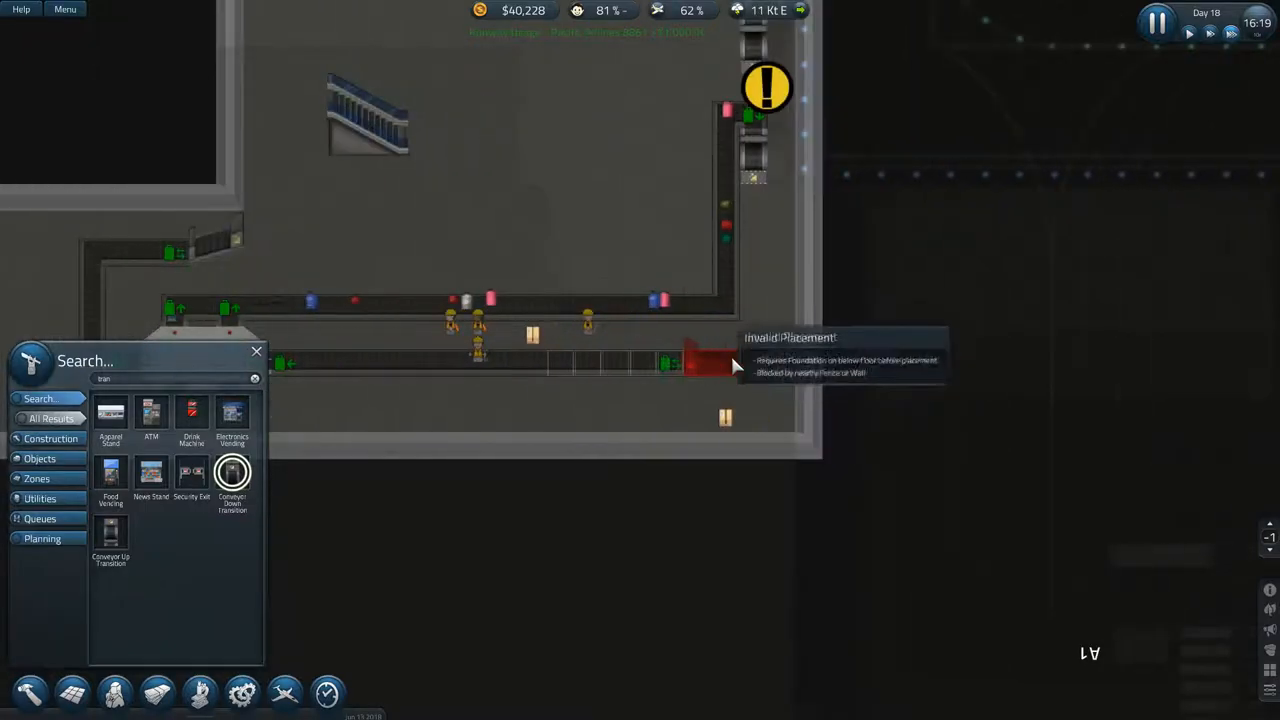
{"action": "mouse_move", "coordinate": [1190, 560]}
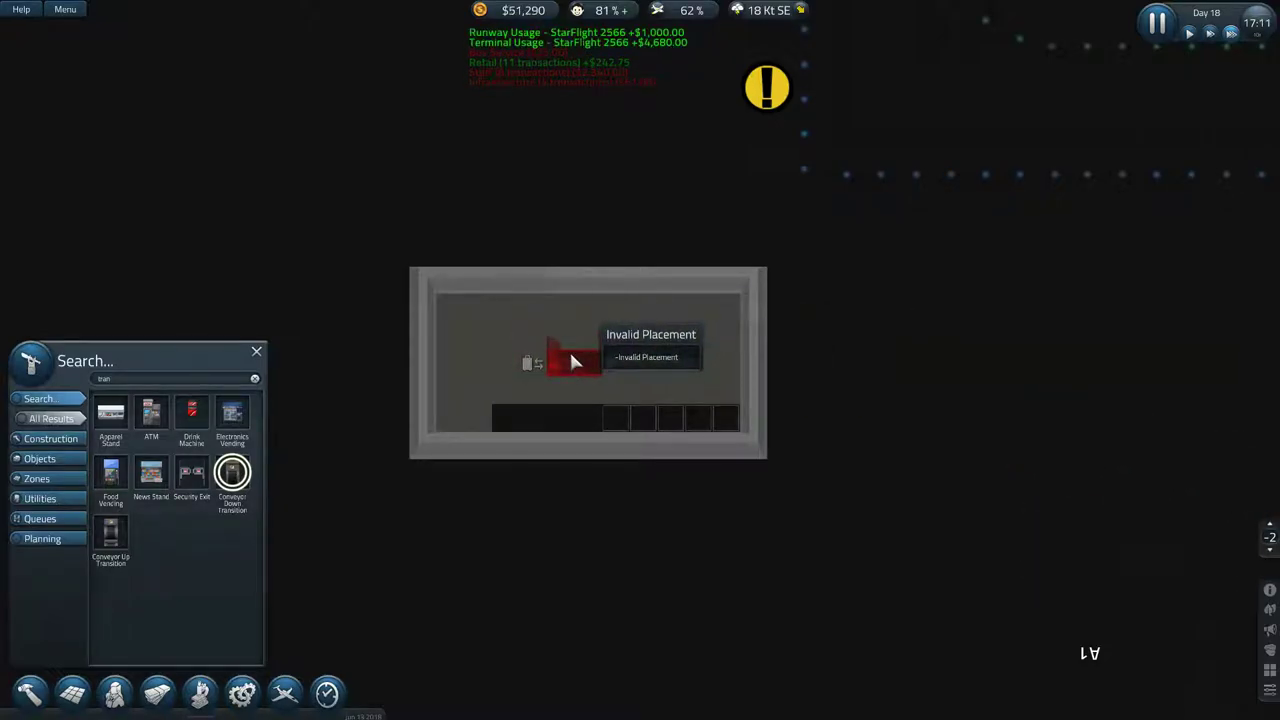
{"action": "mouse_move", "coordinate": [1270, 537]}
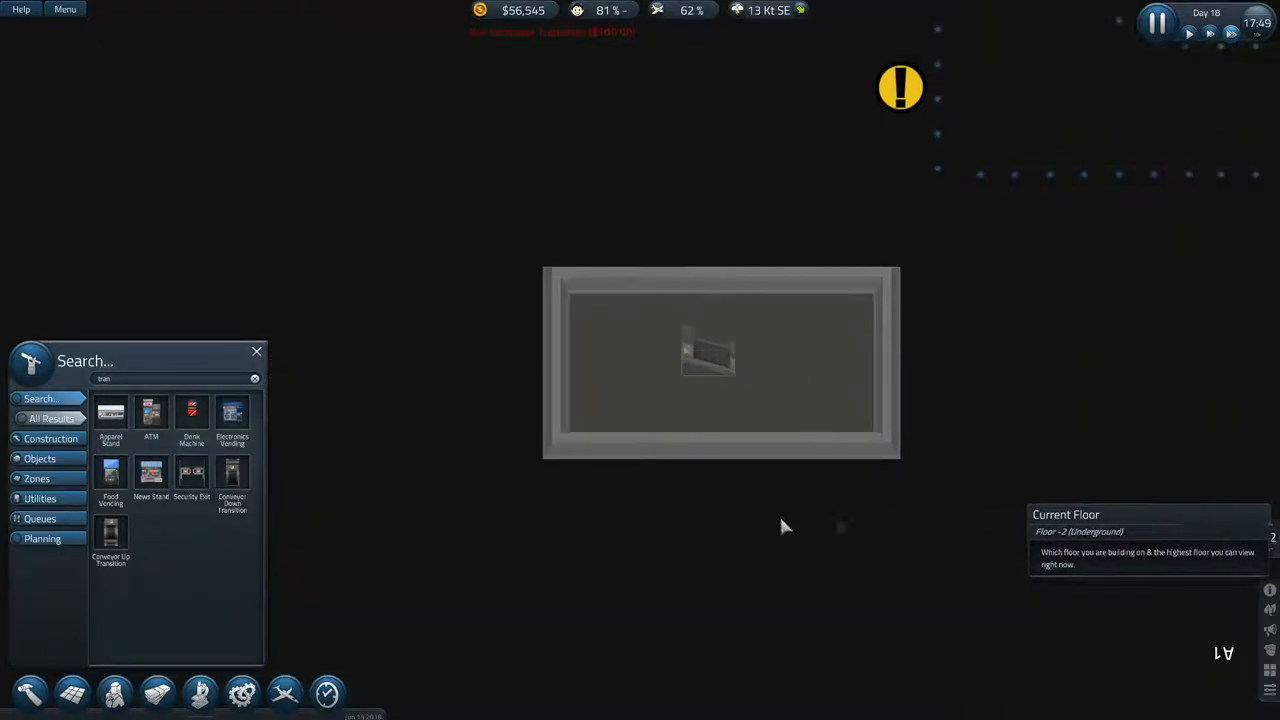
{"action": "mouse_move", "coordinate": [191, 472]}
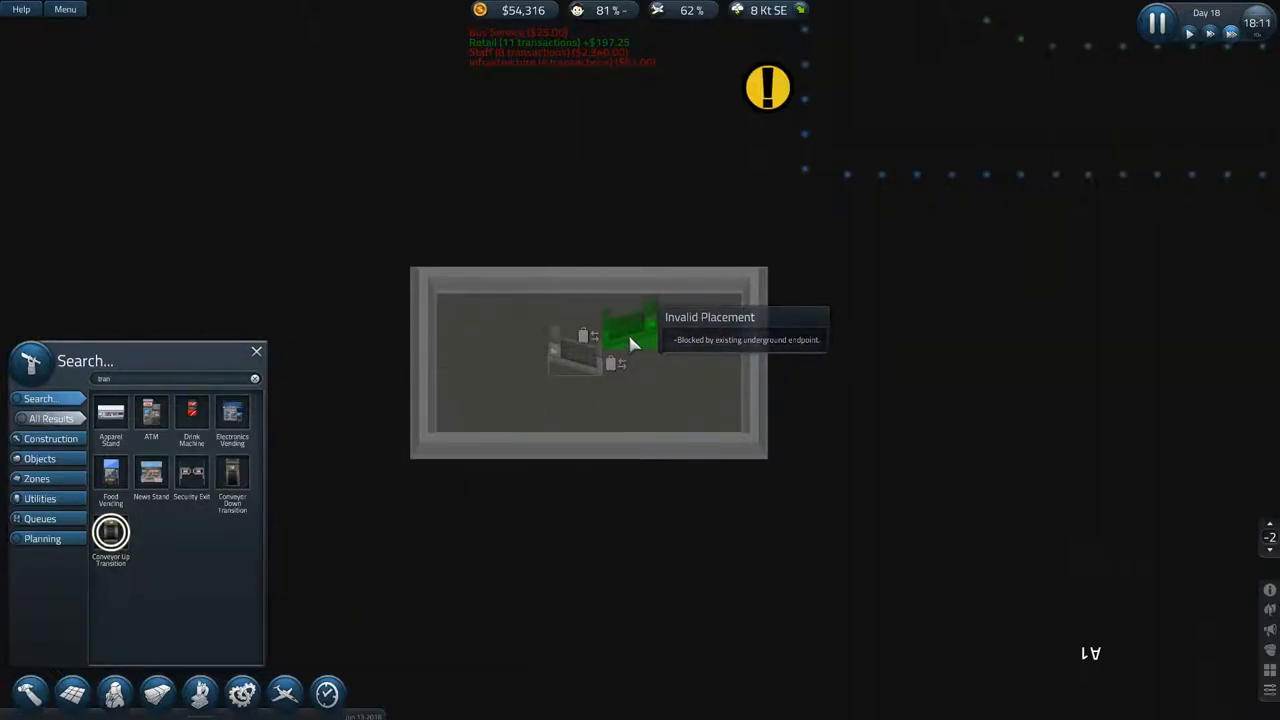
{"action": "mouse_move", "coordinate": [640, 325]}
{"action": "type", "text": "conv"}
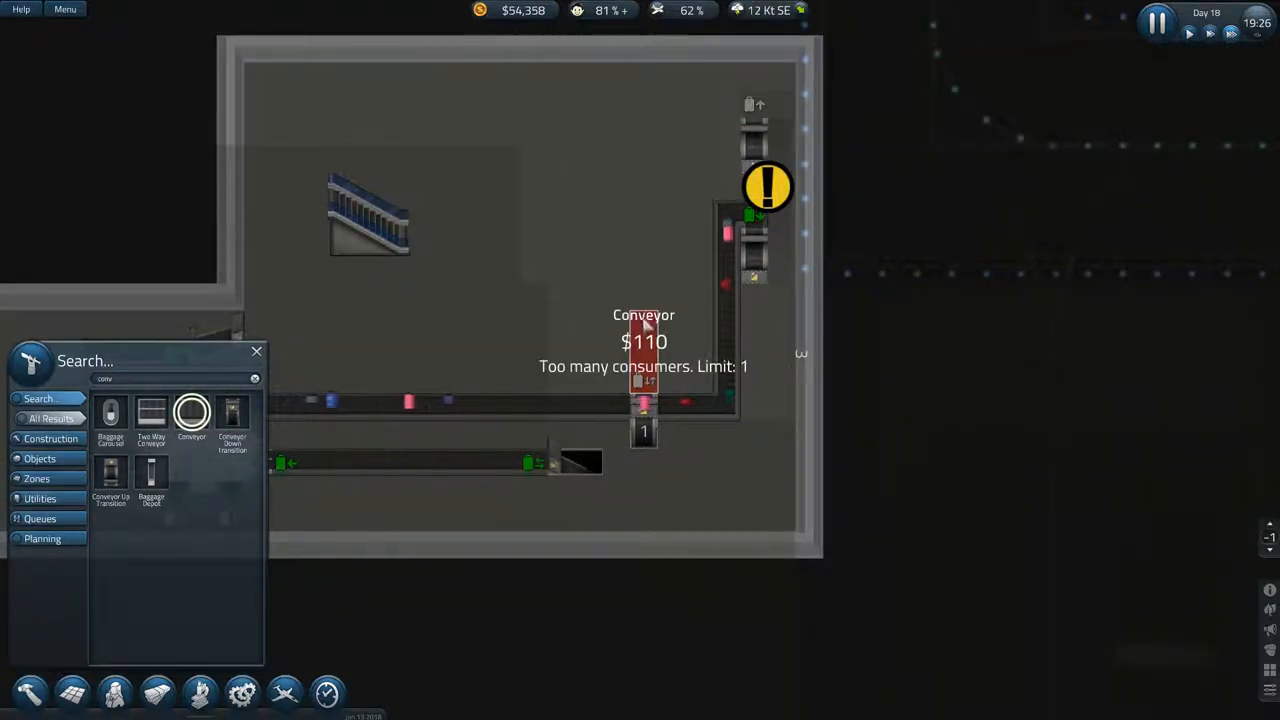
Step: Link a conveyor piece to the rising transition on floor -1
{"action": "left_click", "coordinate": [643, 350]}
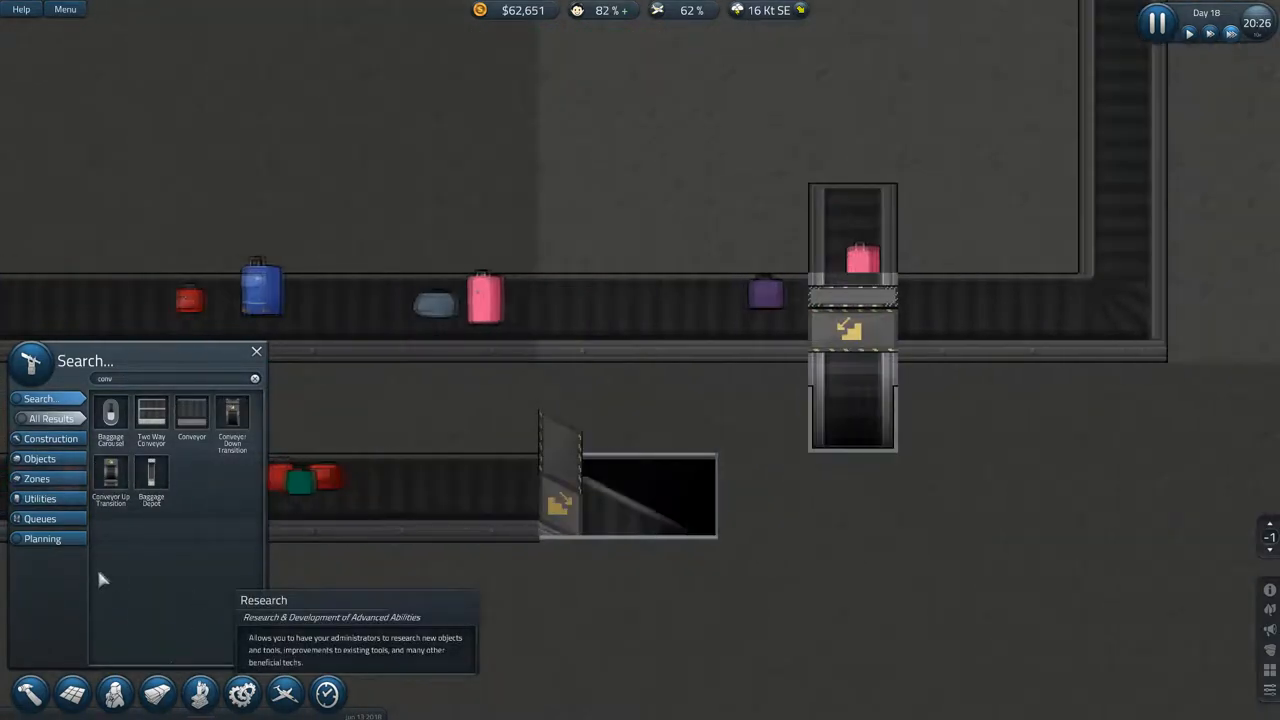
{"action": "mouse_move", "coordinate": [770, 320]}
{"action": "type", "text": "found"}
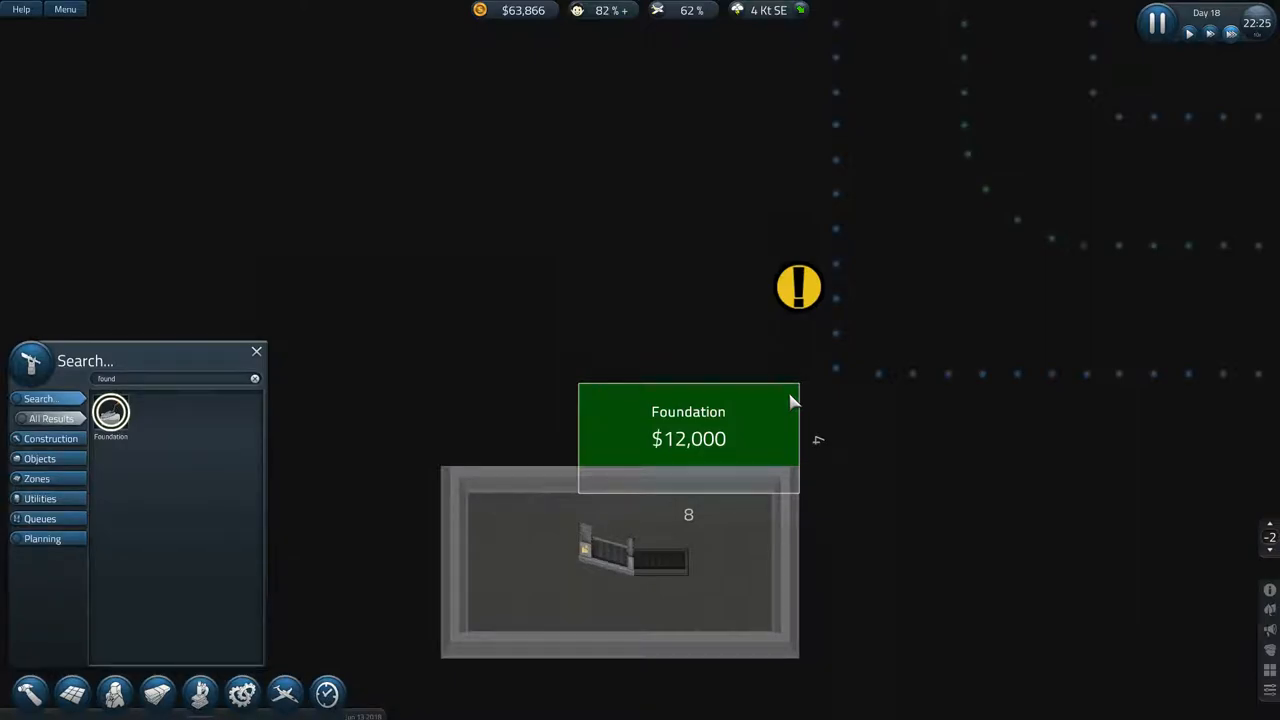
Step: Place the foundation room above the underground room and select a conveyor item
{"action": "left_click", "coordinate": [688, 438]}
{"action": "type", "text": "convey"}
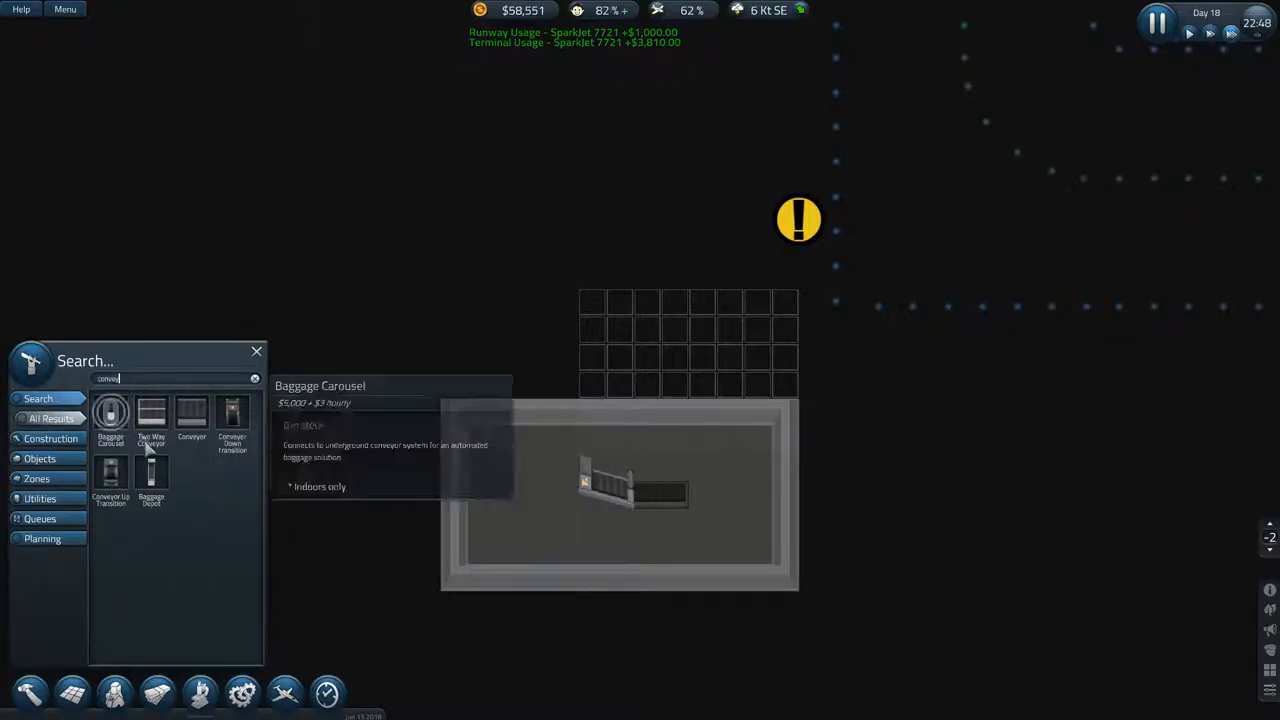
{"action": "left_click", "coordinate": [191, 410]}
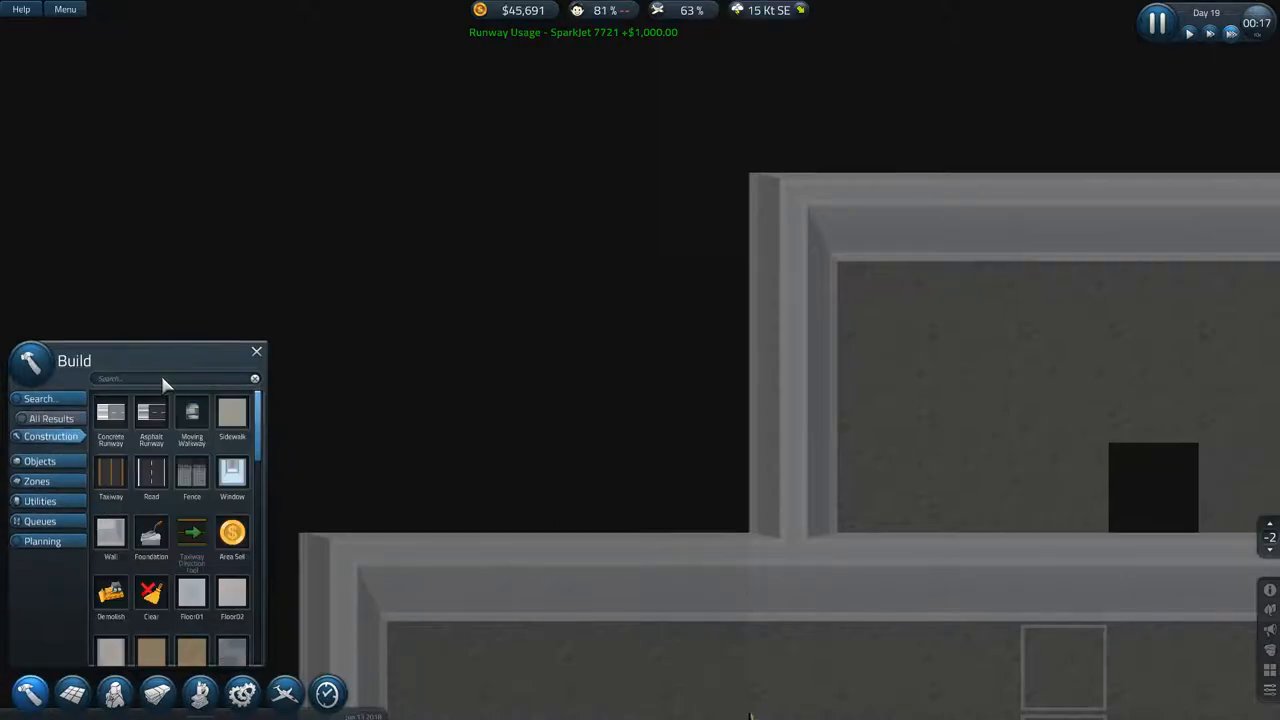
Step: Place a Conveyor Up Transition in the new underground room
{"action": "left_click", "coordinate": [160, 378]}
{"action": "type", "text": "trans"}
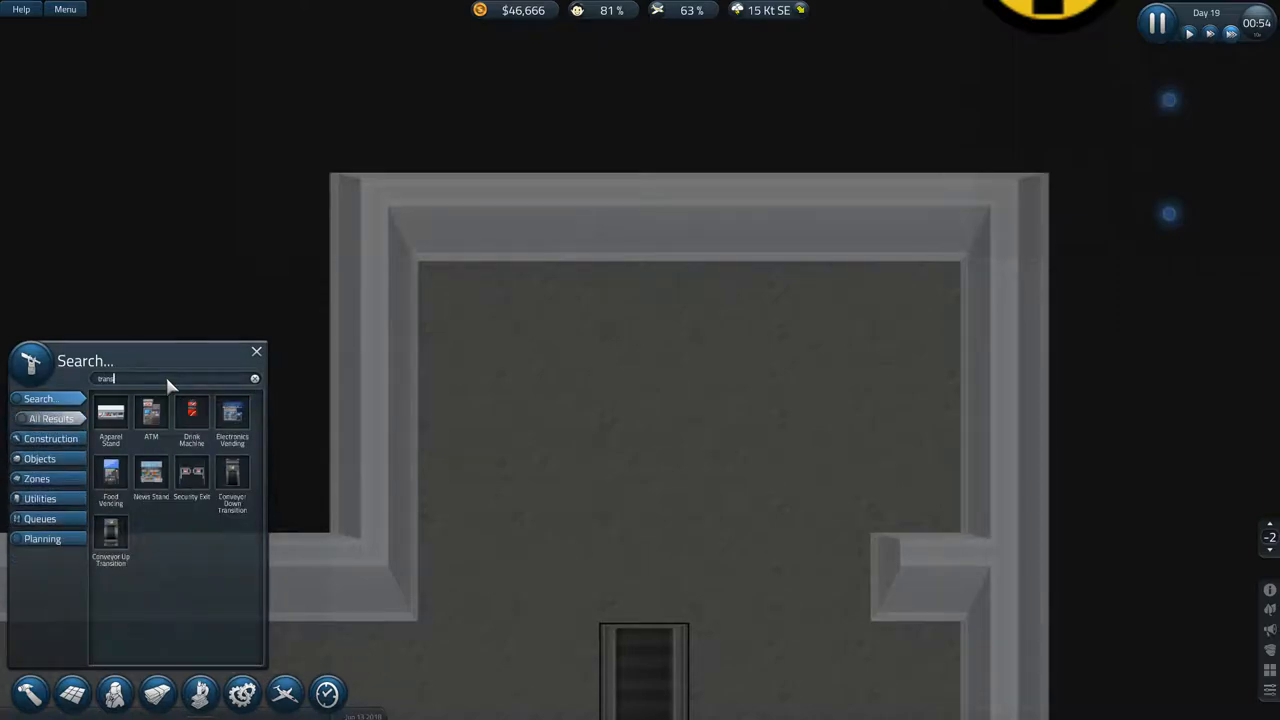
{"action": "left_click", "coordinate": [110, 535]}
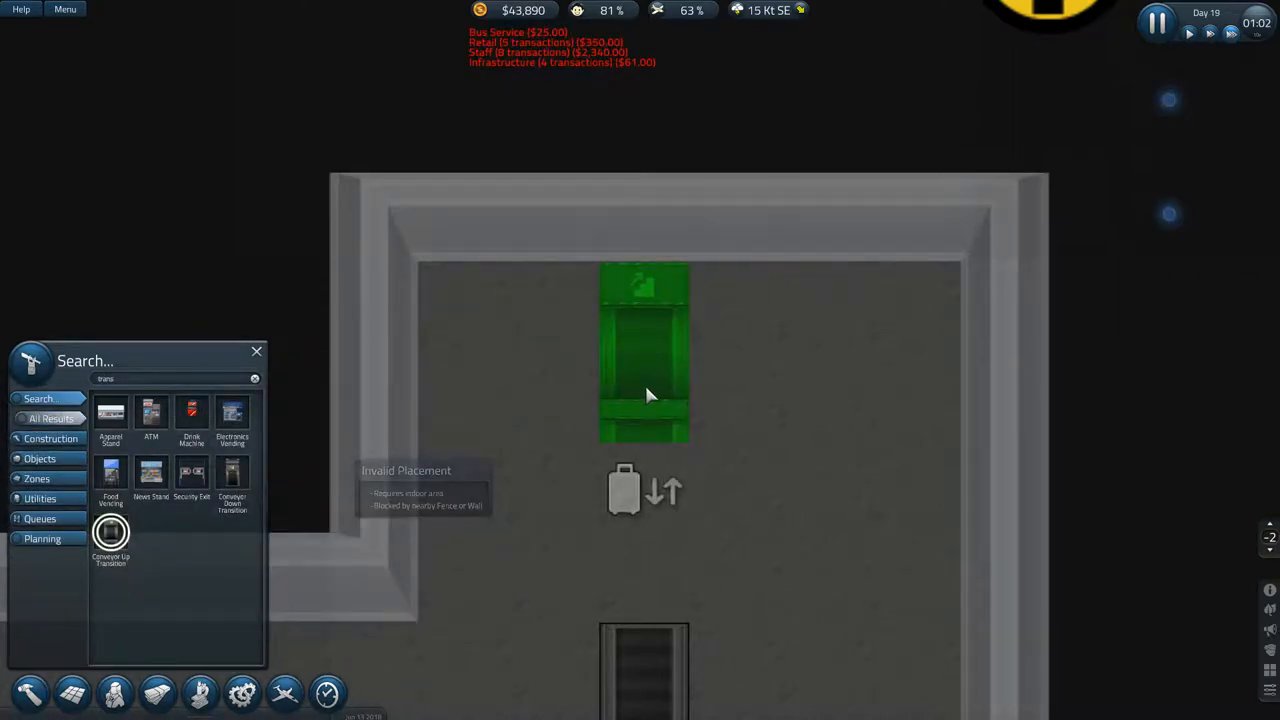
{"action": "left_click", "coordinate": [191, 476]}
{"action": "type", "text": "conv"}
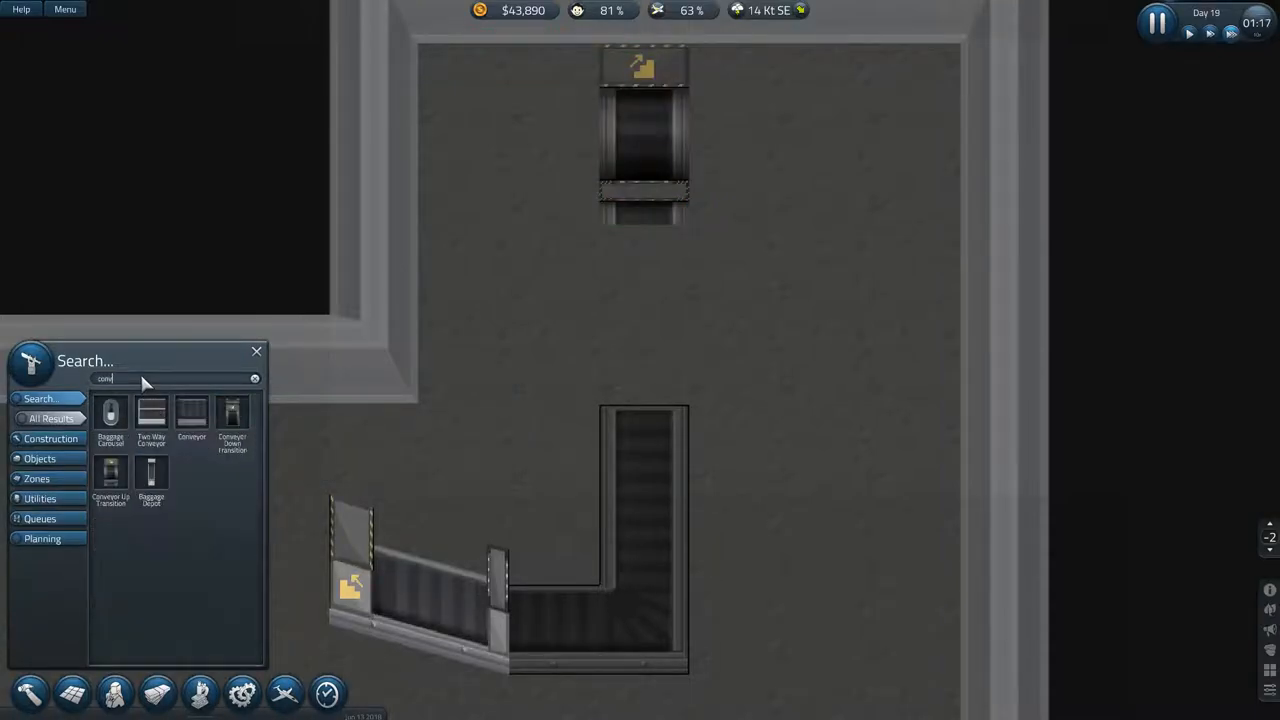
{"action": "left_click", "coordinate": [191, 412]}
{"action": "type", "text": "found"}
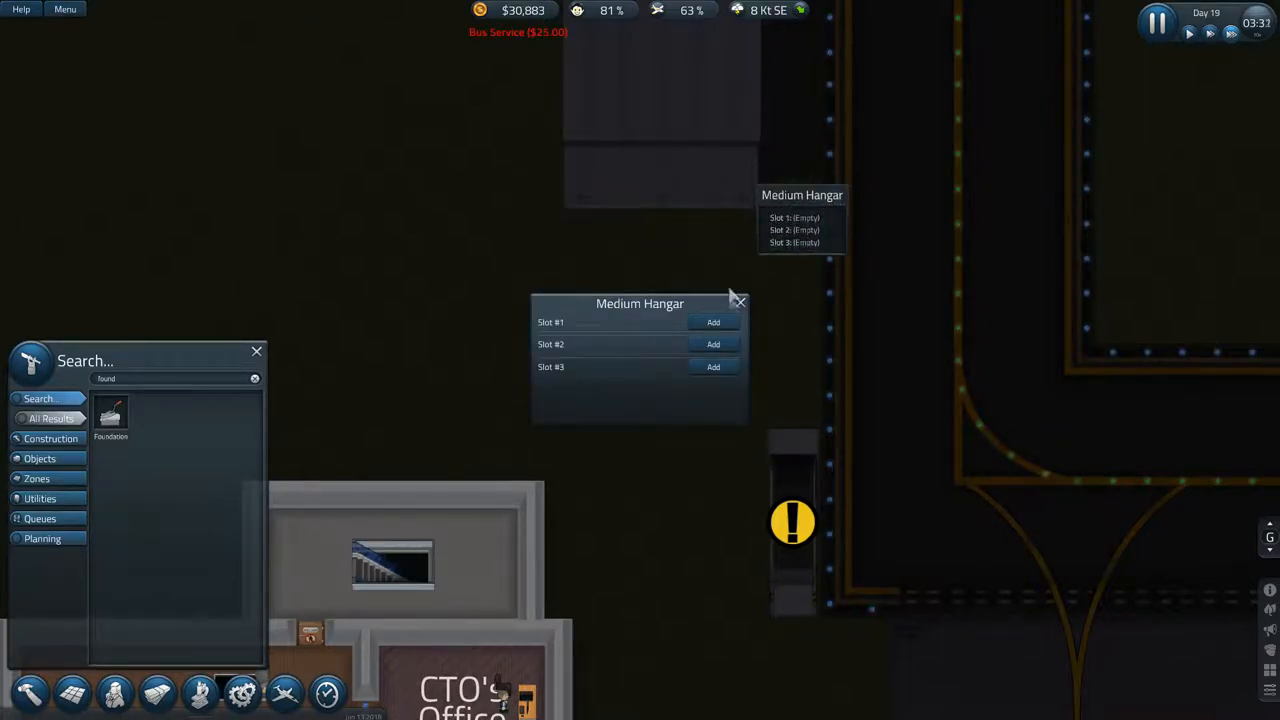
{"action": "mouse_move", "coordinate": [1155, 623]}
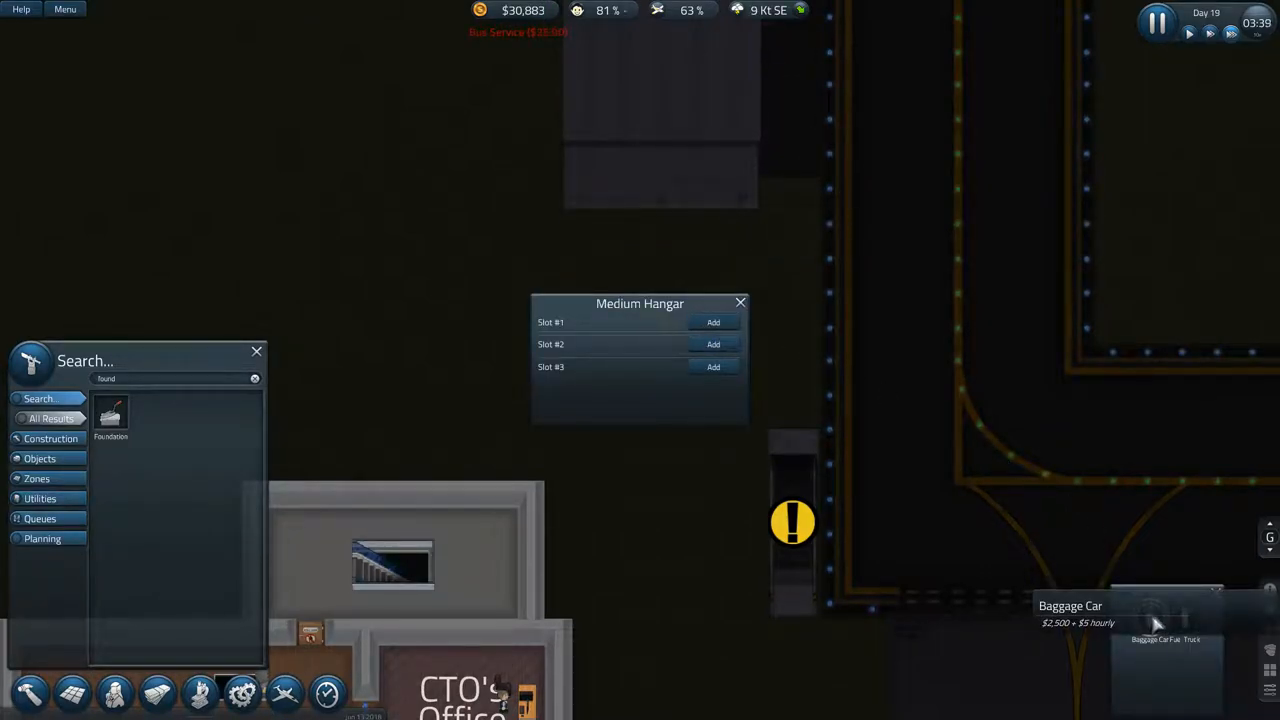
Step: Buy Baggage Cars for the Medium Hangar's slots, filling the first two
{"action": "left_click", "coordinate": [713, 322]}
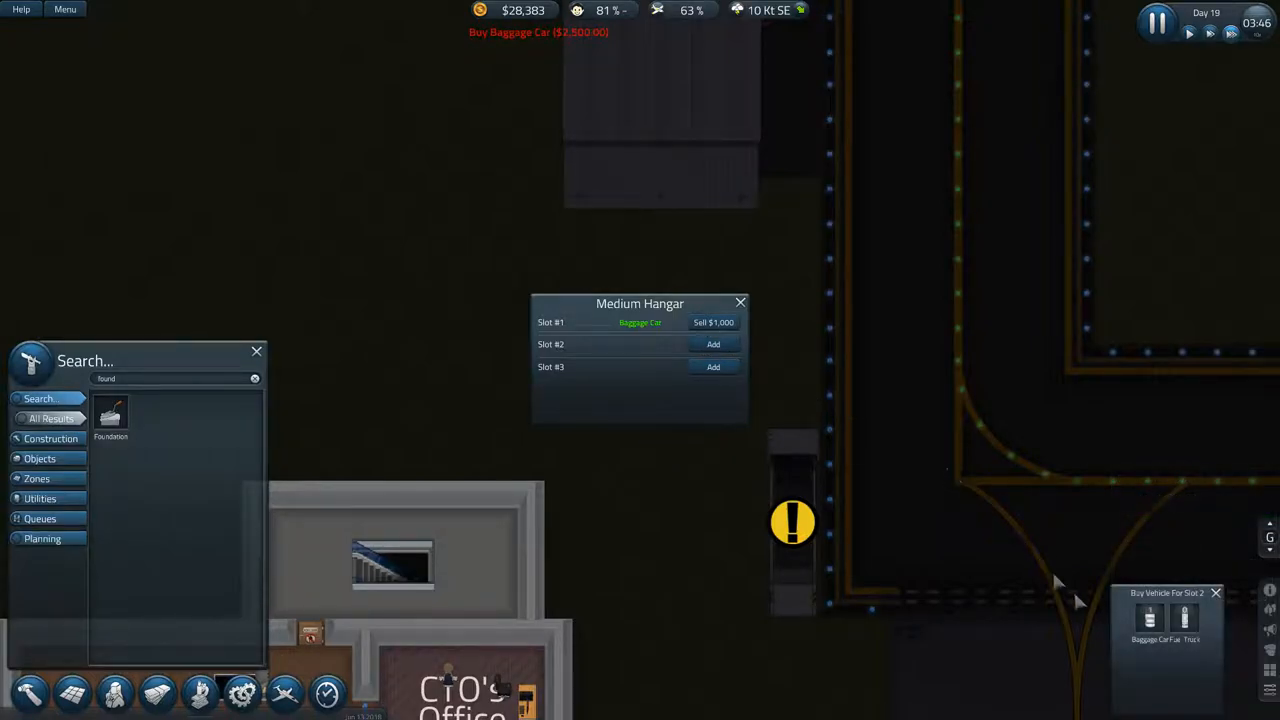
{"action": "left_click", "coordinate": [1150, 620]}
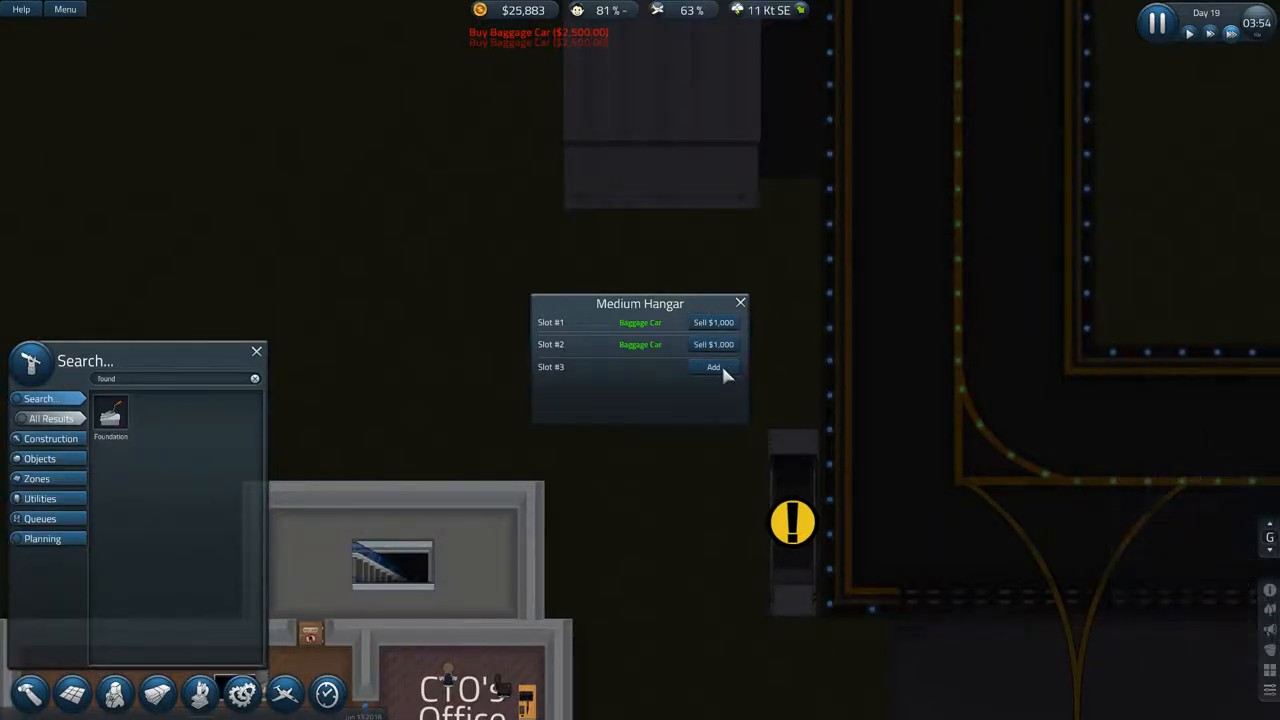
{"action": "left_click", "coordinate": [713, 366]}
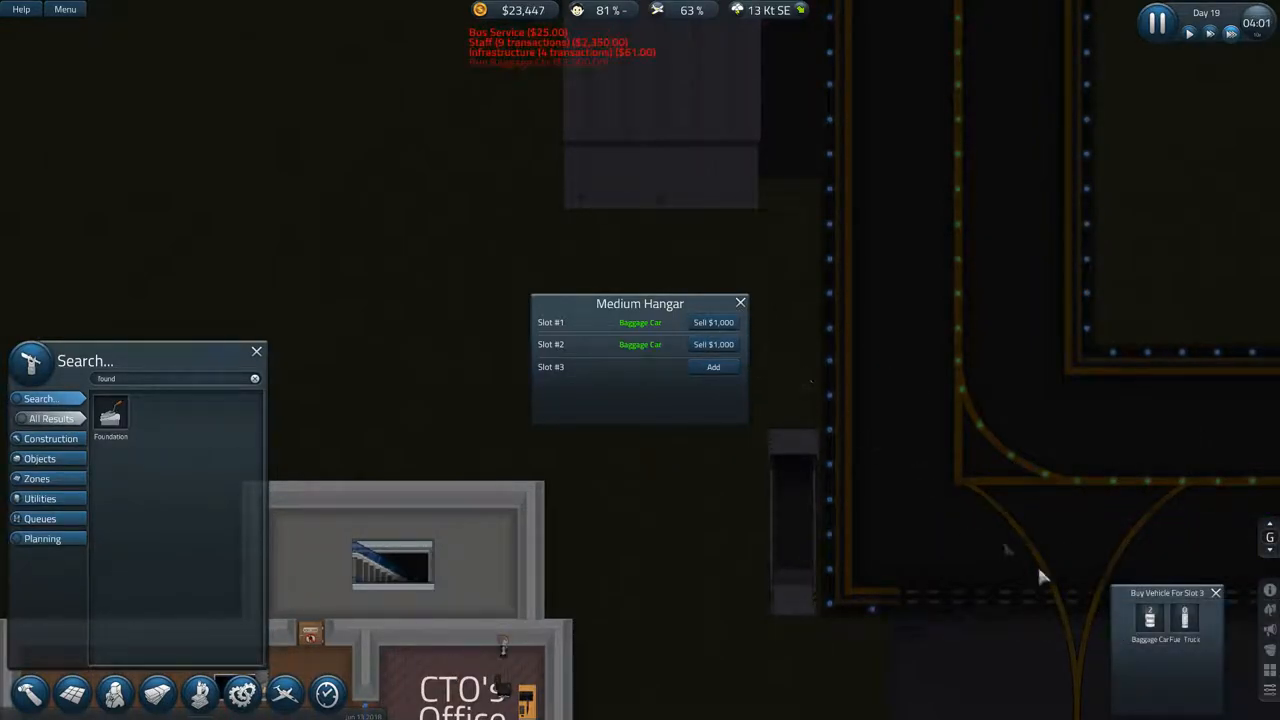
{"action": "left_click", "coordinate": [1150, 615]}
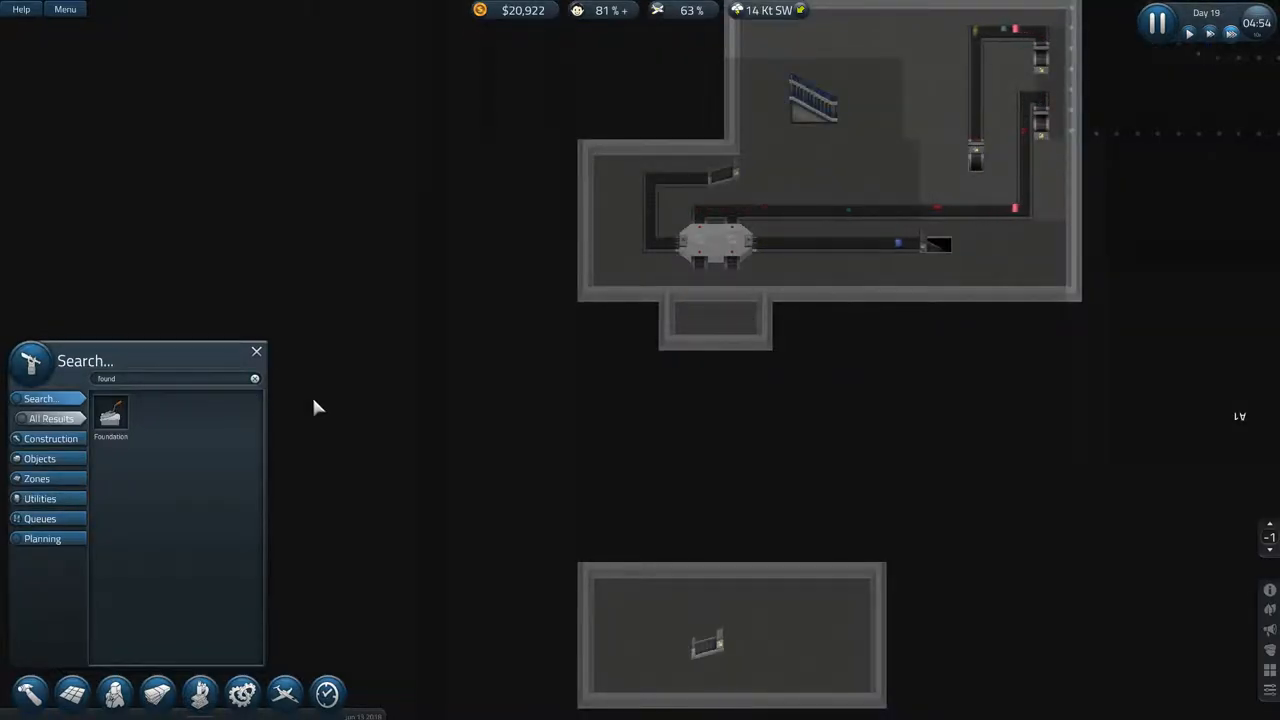
{"action": "mouse_move", "coordinate": [111, 415]}
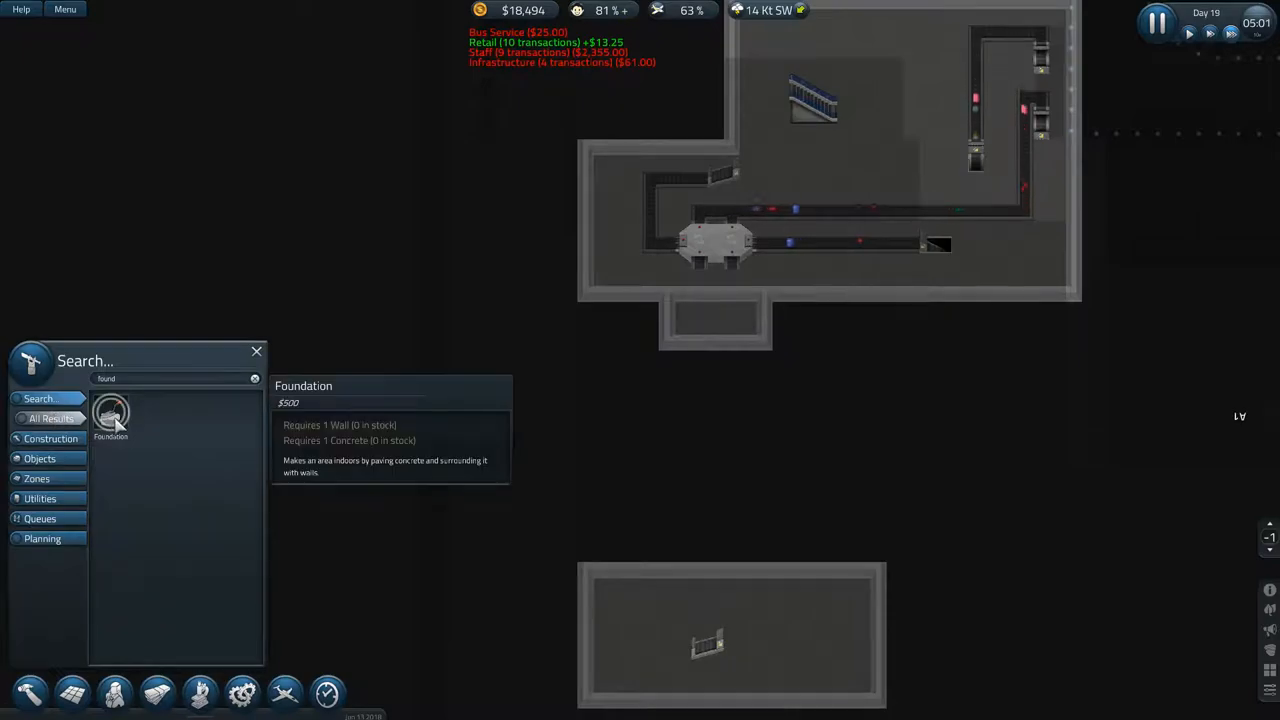
{"action": "mouse_move", "coordinate": [678, 348]}
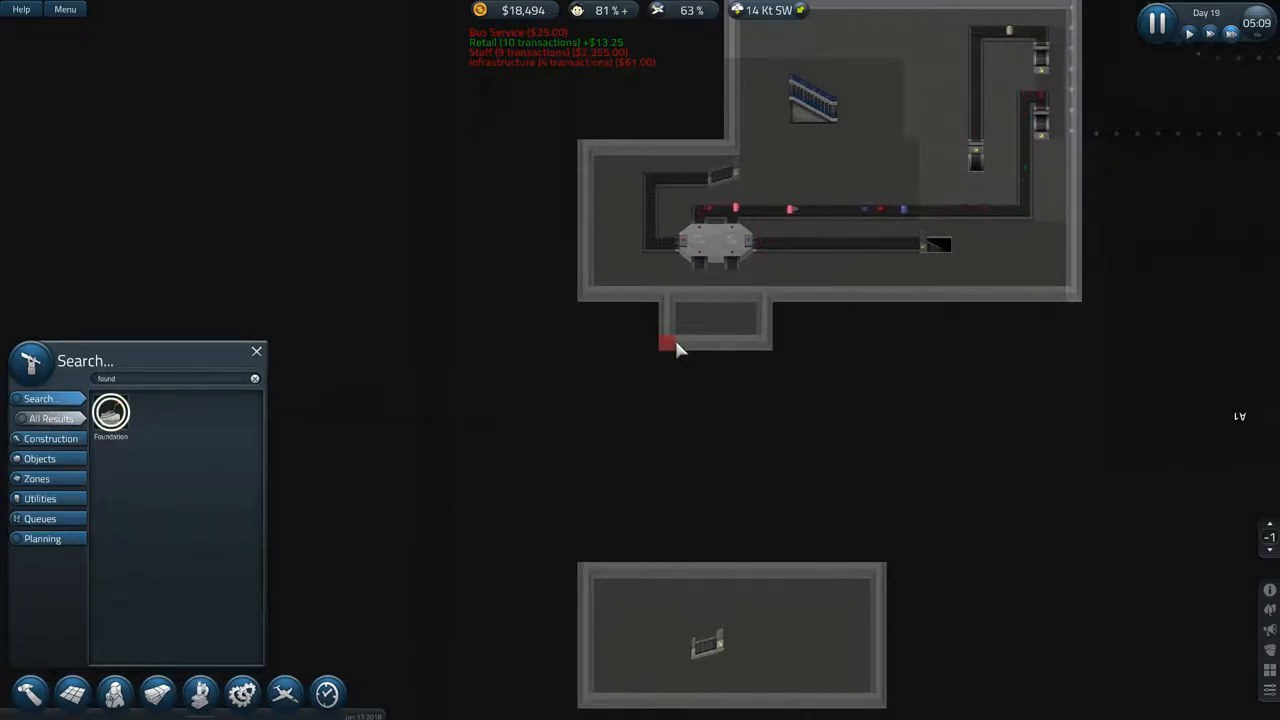
Step: Drag extra foundation to widen the room's lower alcove beneath the conveyor loop
{"action": "left_click_drag", "start_coordinate": [665, 345], "coordinate": [780, 575]}
{"action": "type", "text": "Clear"}
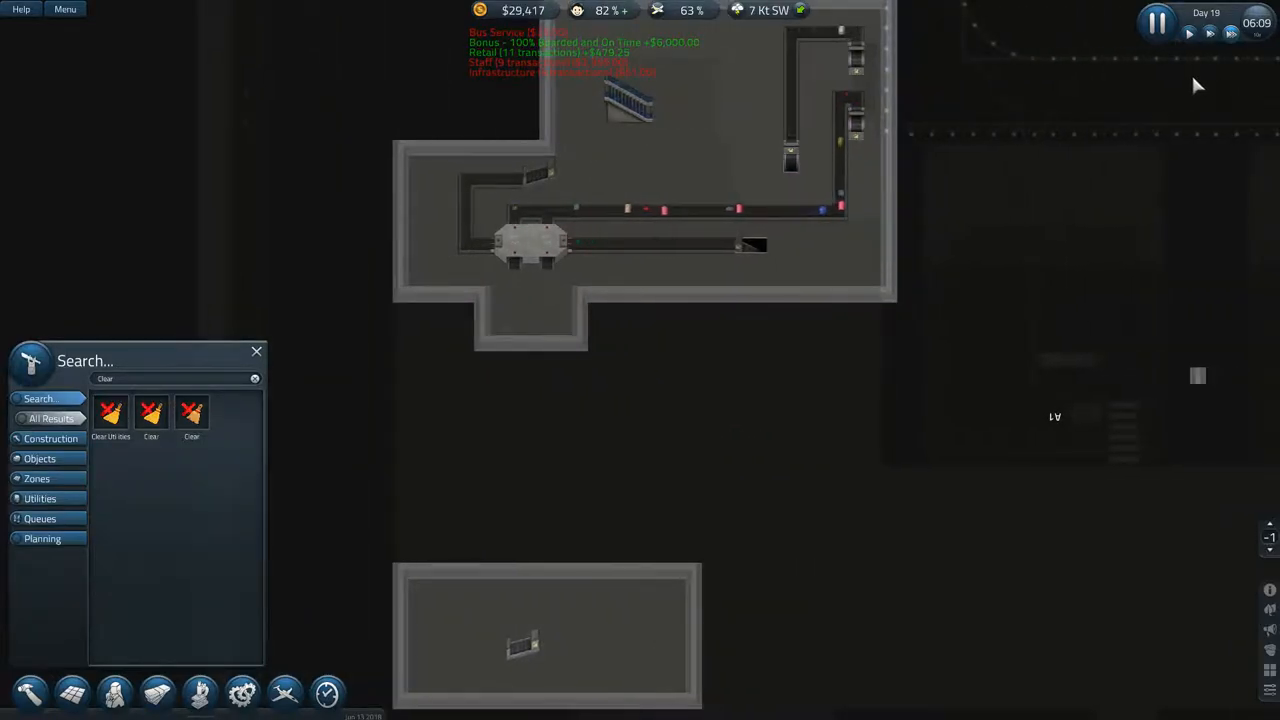
Step: Review yesterday's flights in Flight Status, all Departed, then dismiss it
{"action": "left_click", "coordinate": [325, 693]}
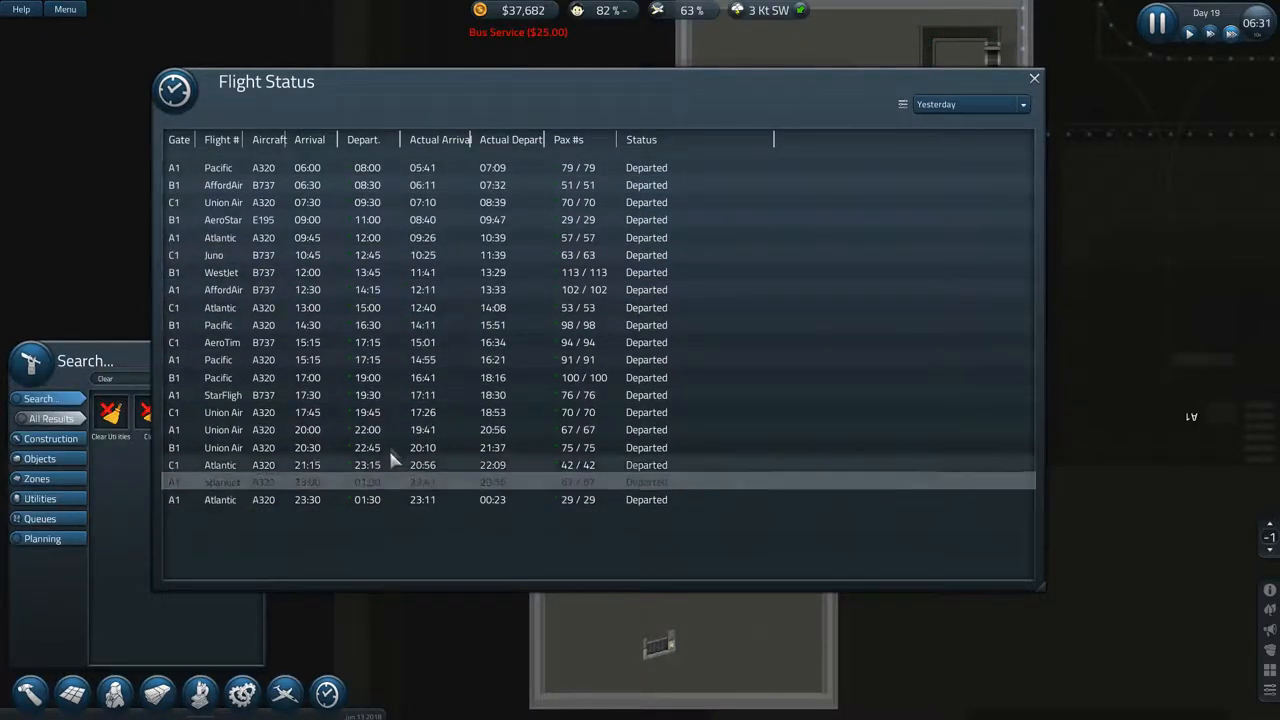
{"action": "left_click", "coordinate": [1034, 78]}
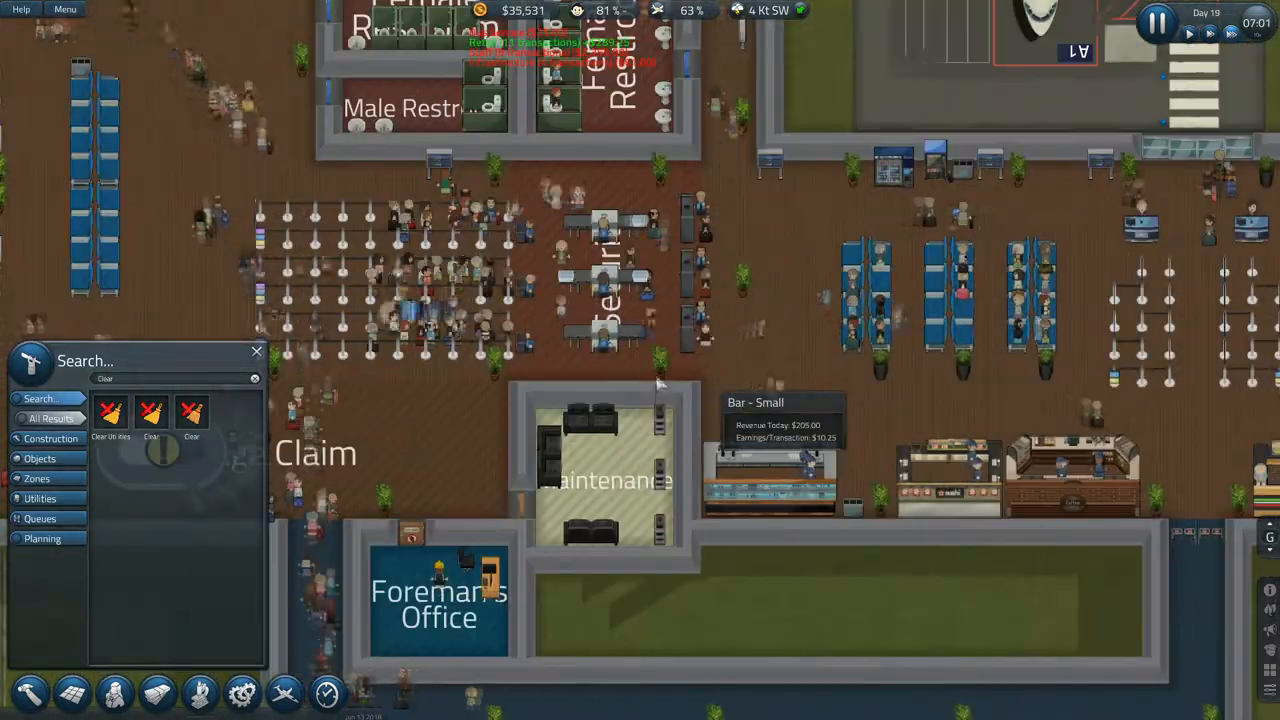
{"action": "mouse_move", "coordinate": [600, 280]}
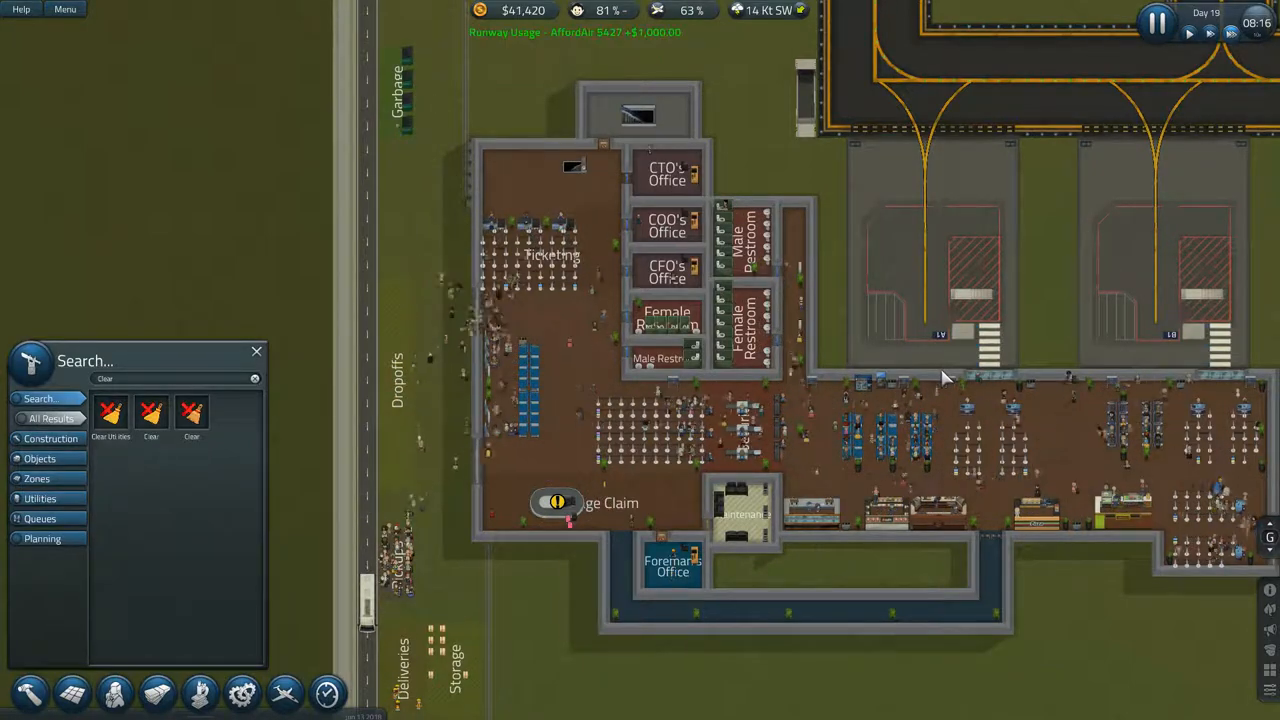
{"action": "mouse_move", "coordinate": [575, 165]}
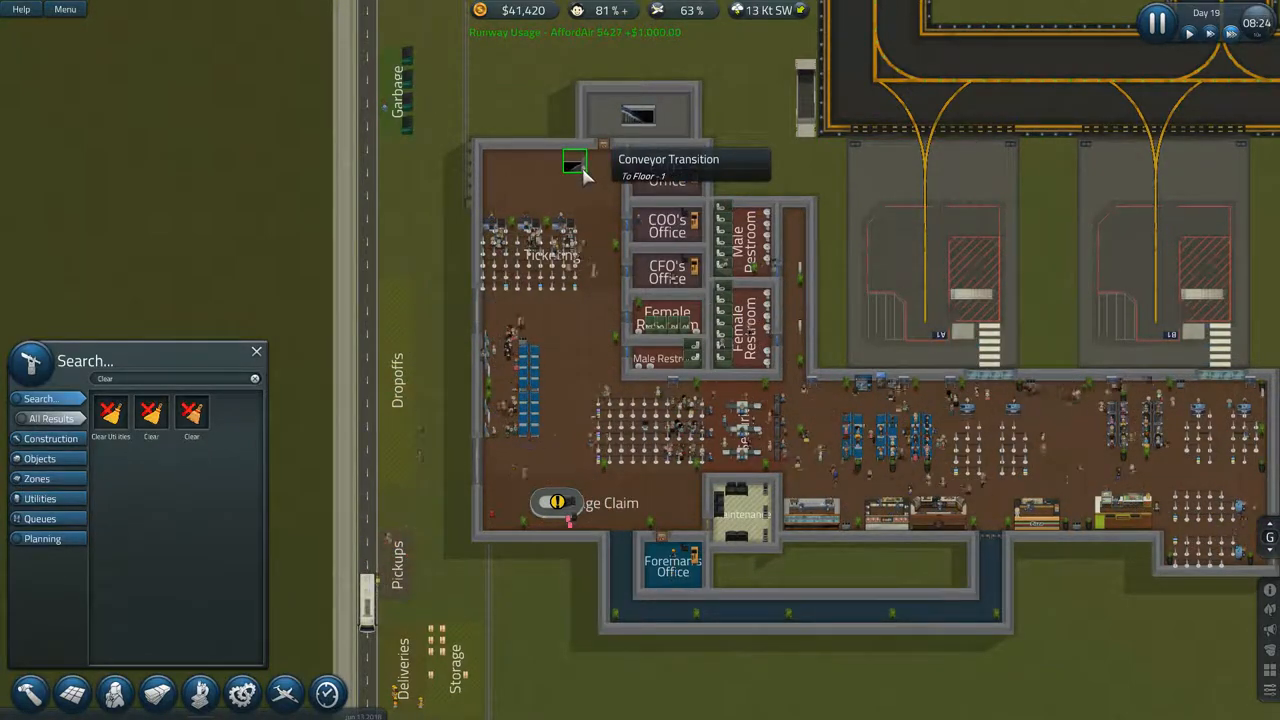
{"action": "left_click", "coordinate": [1269, 530]}
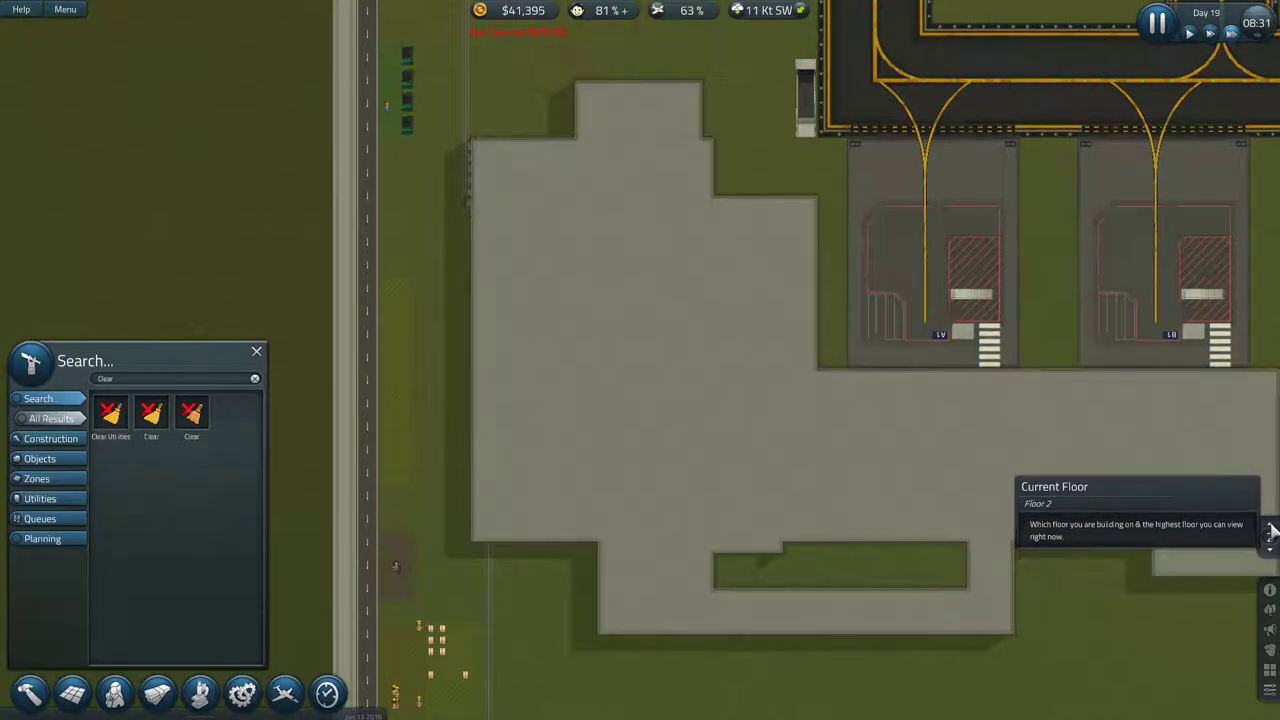
{"action": "left_click", "coordinate": [1269, 545]}
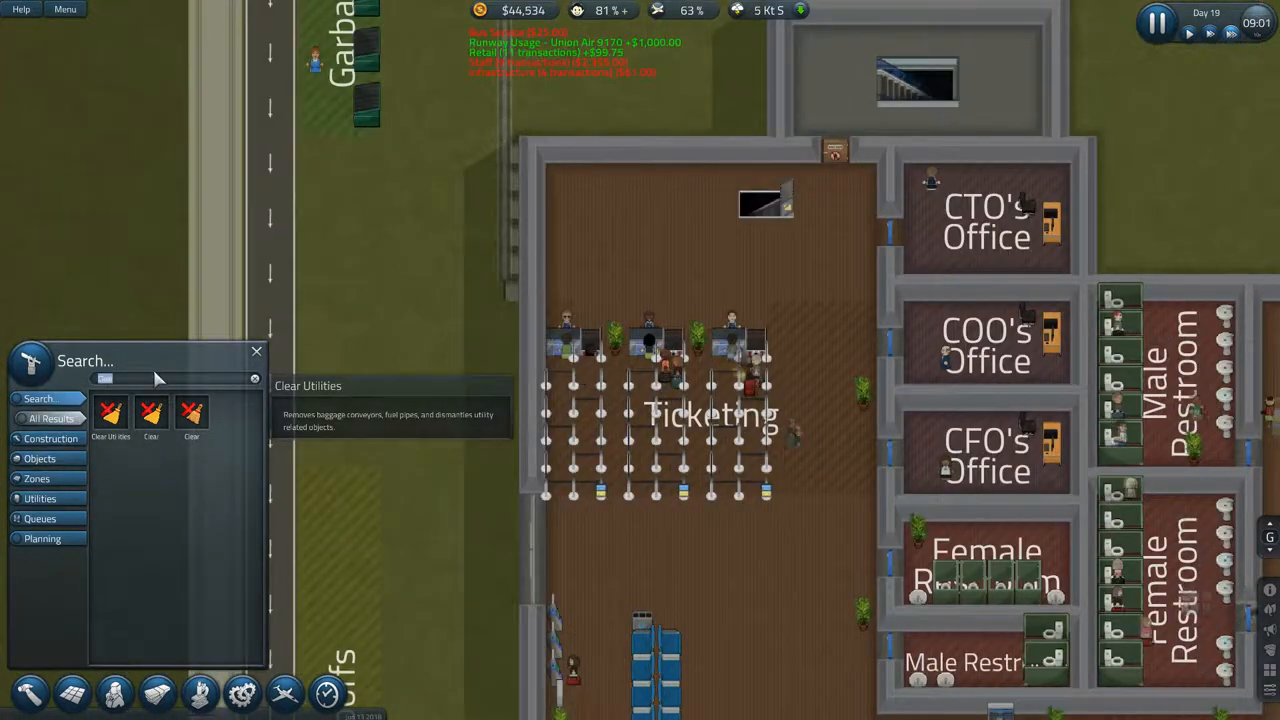
Step: Search 'conv' and lay a conveyor piece beside the Ticketing down transition
{"action": "type", "text": "conv"}
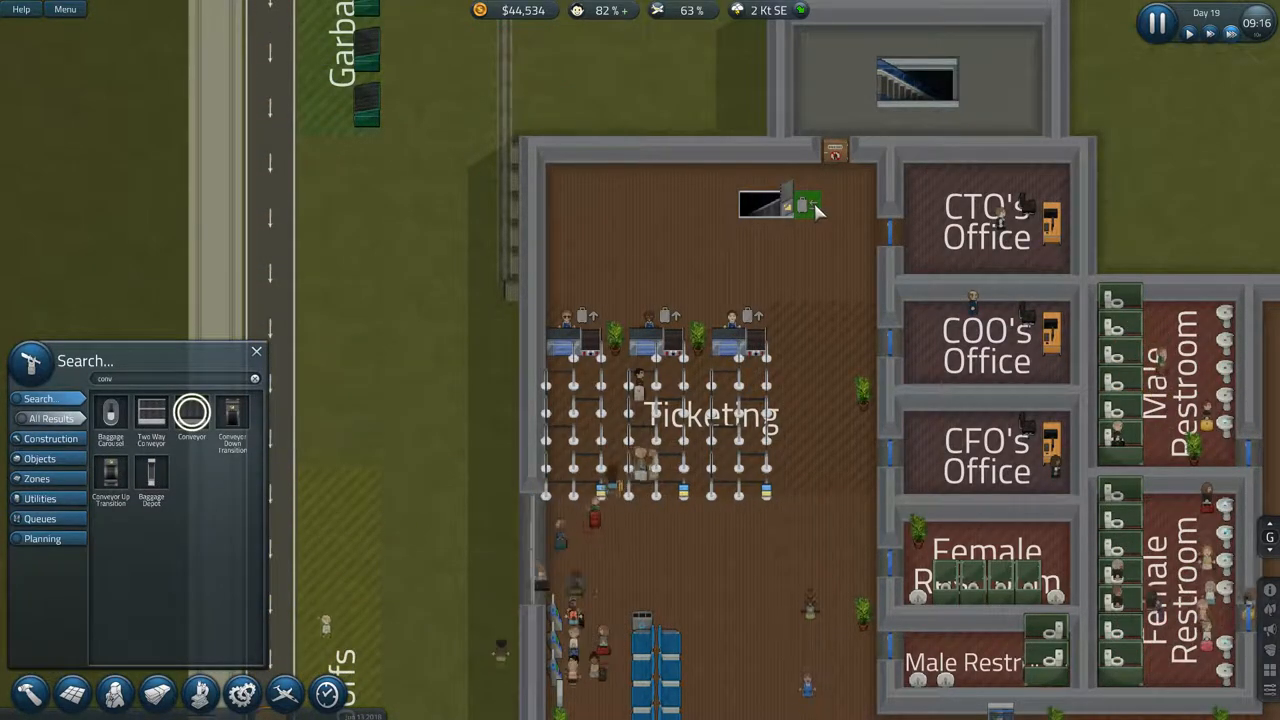
{"action": "left_click", "coordinate": [808, 205]}
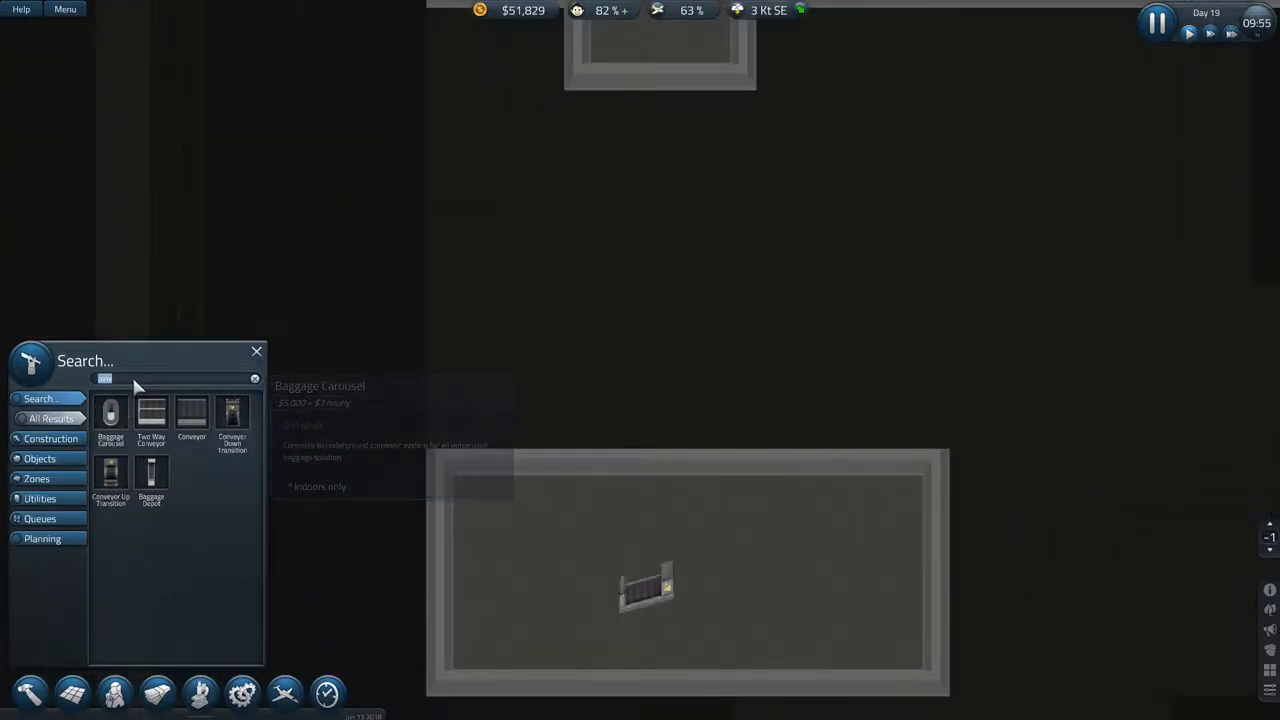
Step: Search 'found' in the build panel and bring up Flight Management
{"action": "type", "text": "found"}
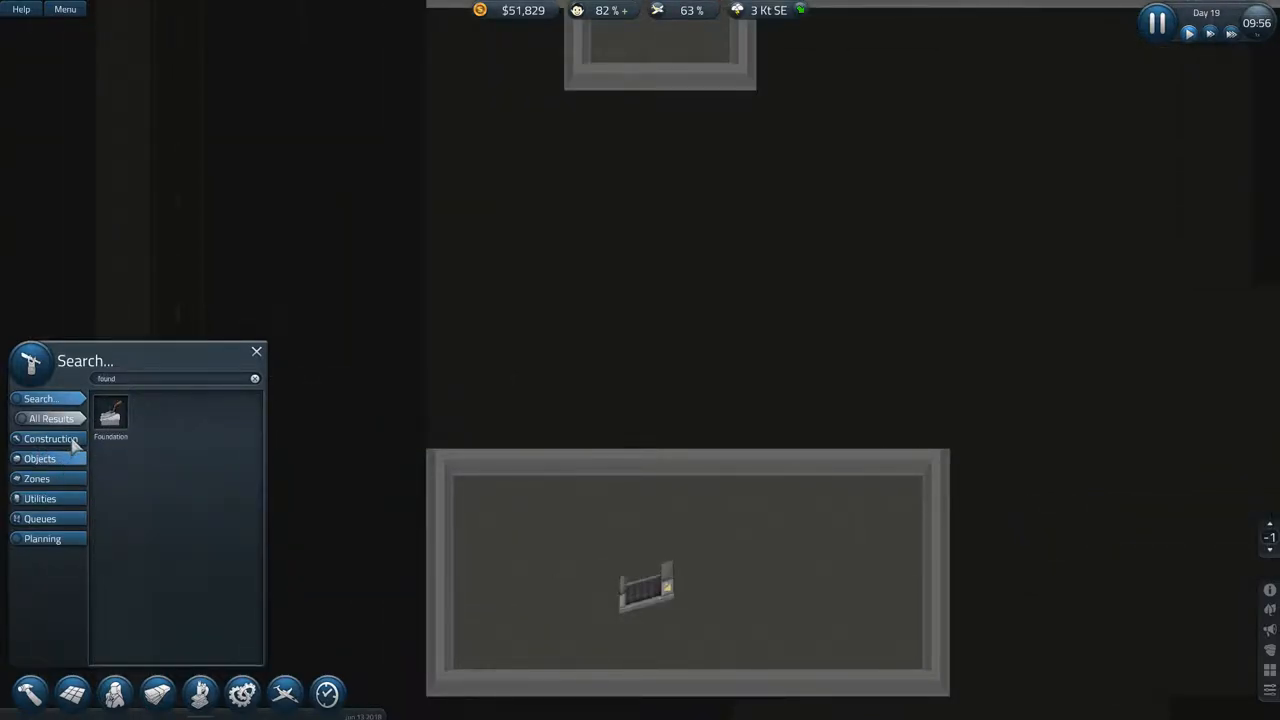
{"action": "left_click", "coordinate": [110, 412]}
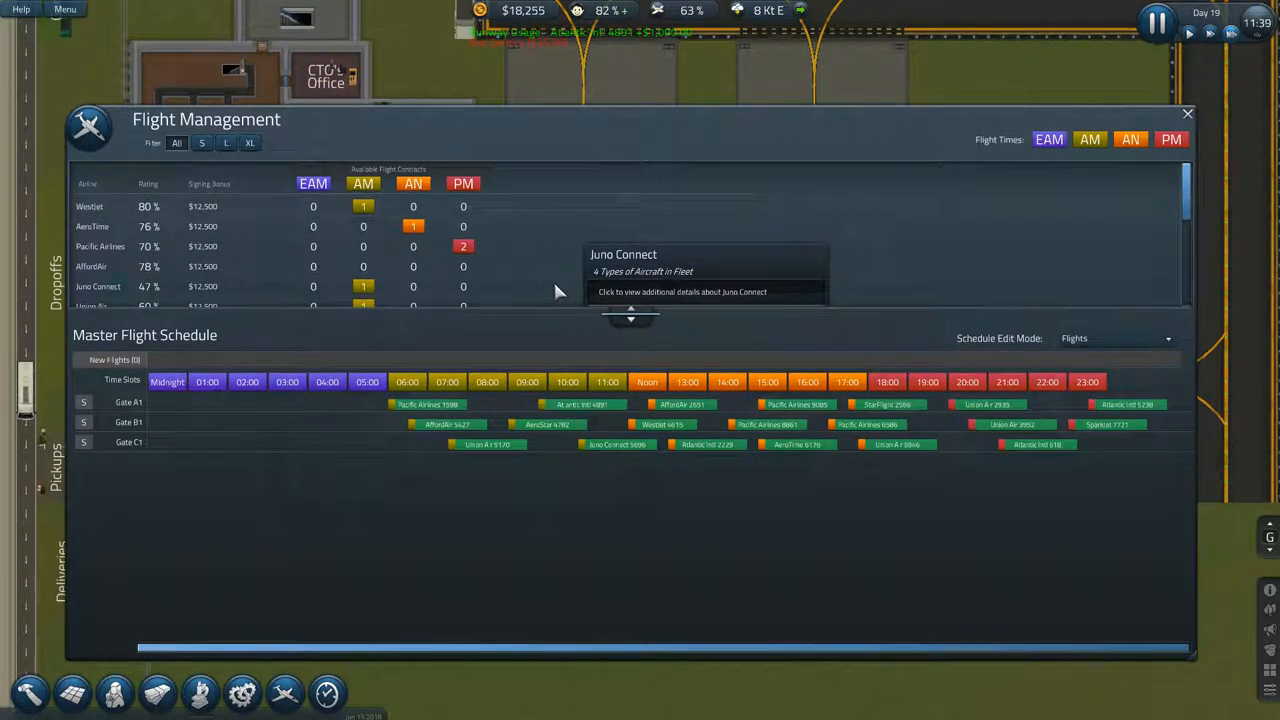
{"action": "mouse_move", "coordinate": [970, 195]}
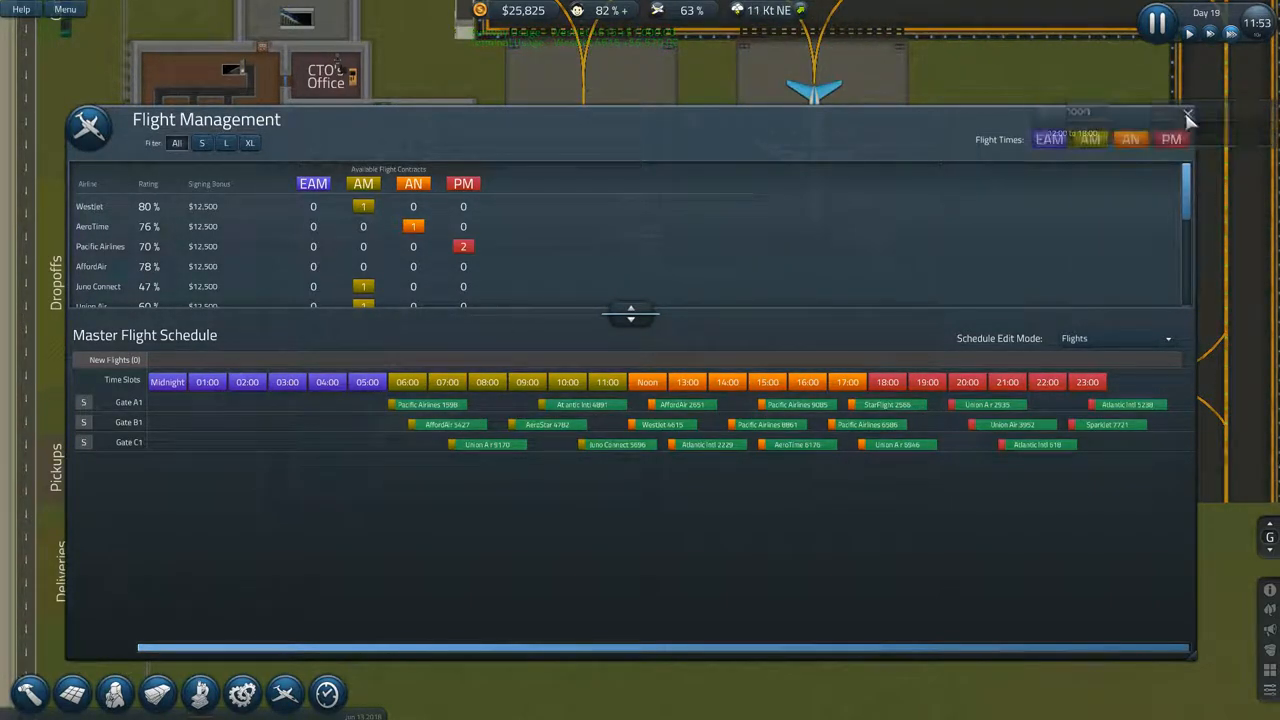
Step: Close Flight Management to return to the underground baggage hub
{"action": "left_click", "coordinate": [1189, 113]}
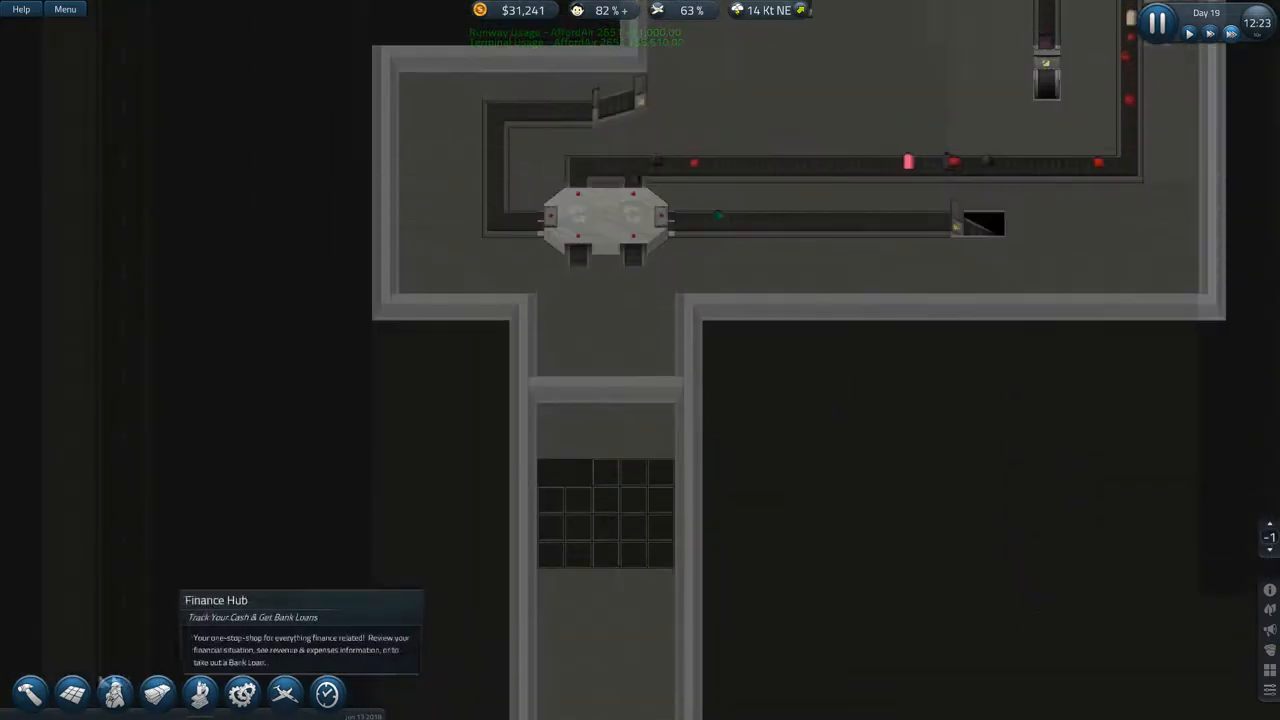
Step: Lay conveyor pieces beside the down transition and under the baggage depot
{"action": "left_click", "coordinate": [29, 693]}
{"action": "type", "text": "conv"}
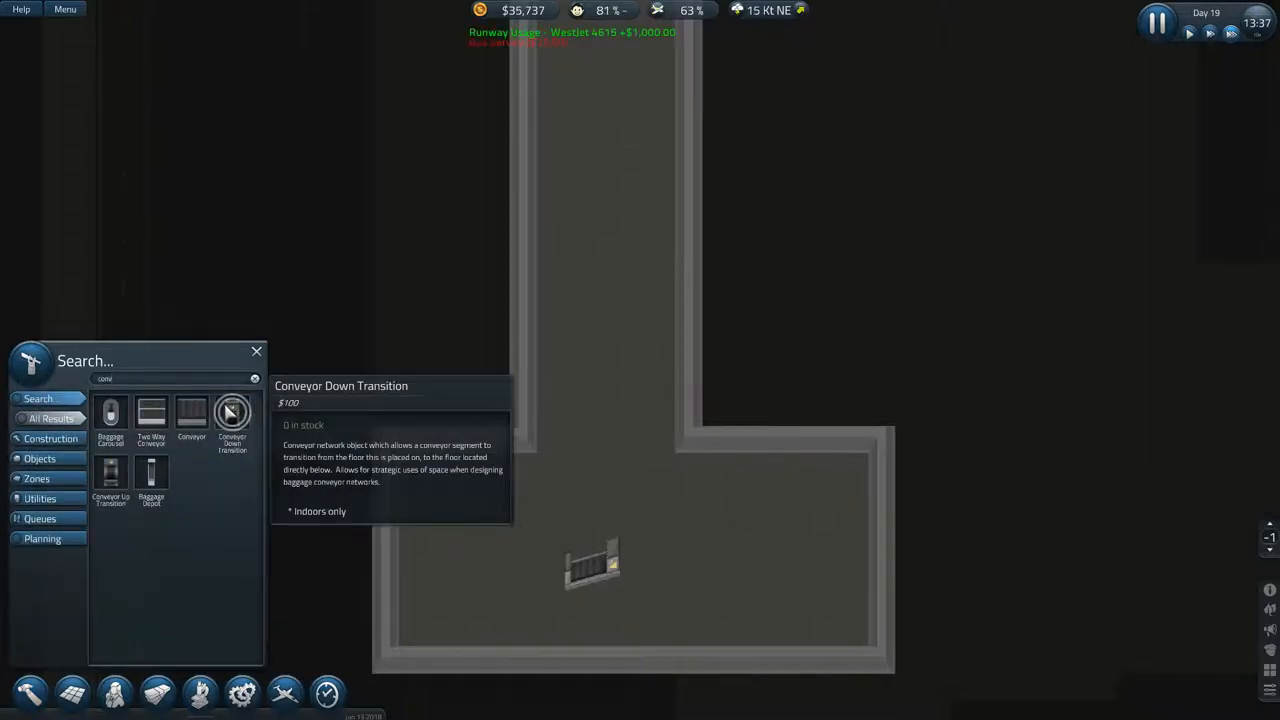
{"action": "left_click", "coordinate": [191, 412]}
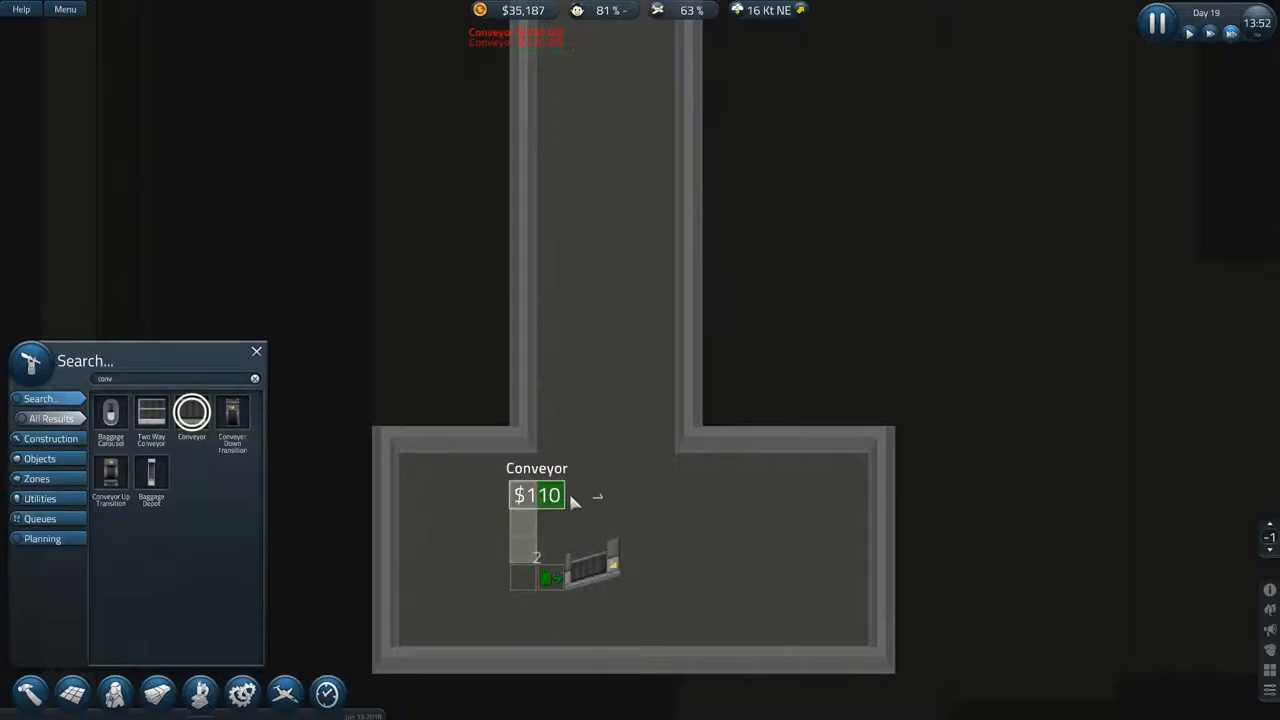
{"action": "left_click", "coordinate": [550, 495]}
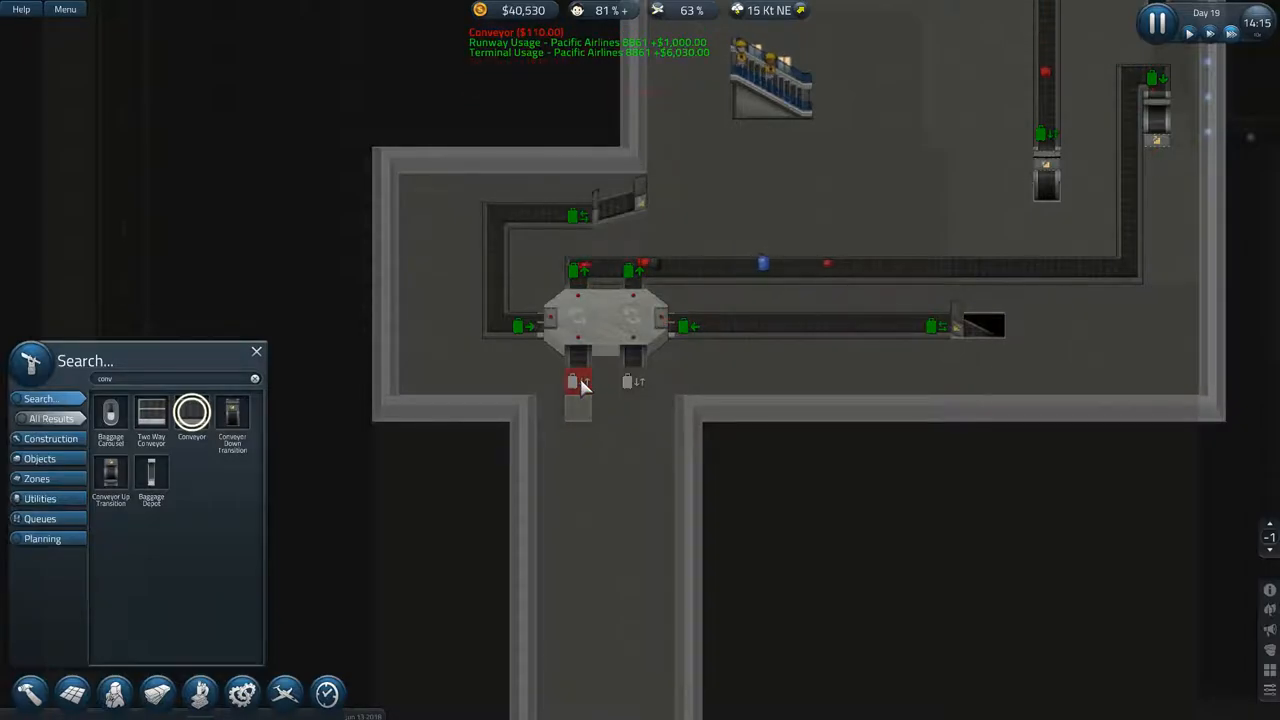
{"action": "left_click", "coordinate": [607, 320]}
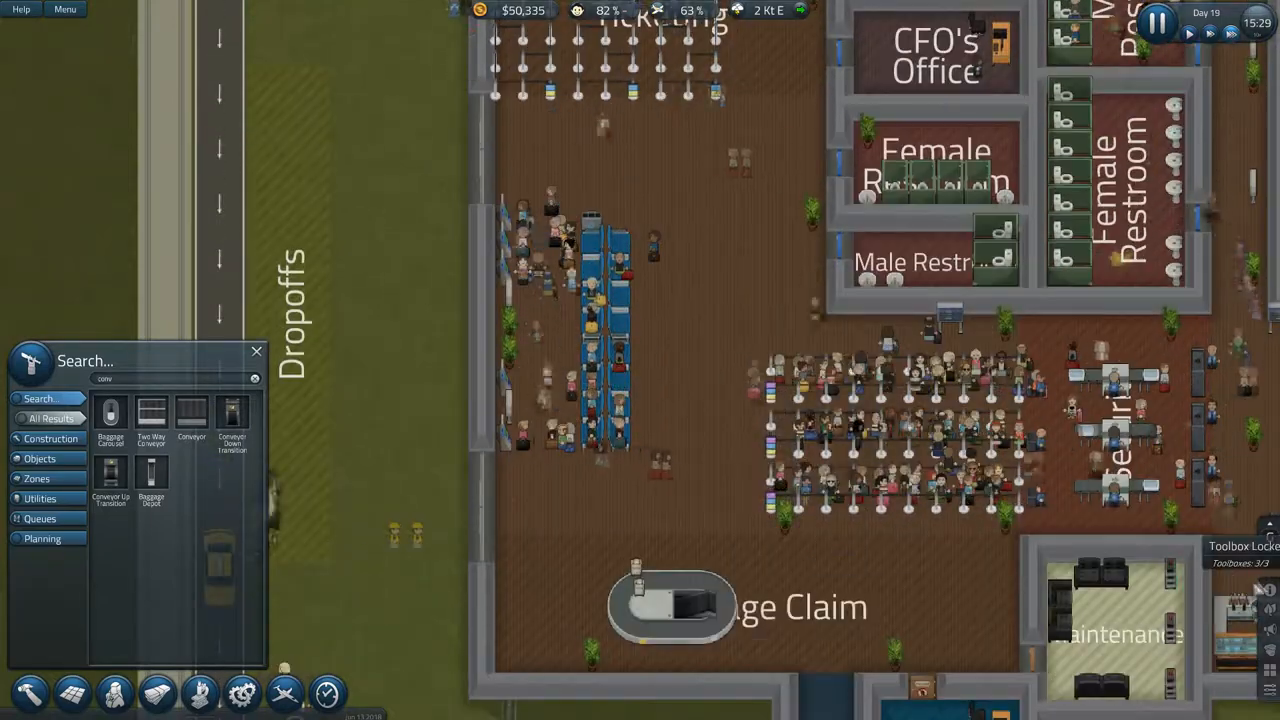
Step: Place further conveyor tiles beside the ground-floor ticketing desks
{"action": "left_click", "coordinate": [1270, 540]}
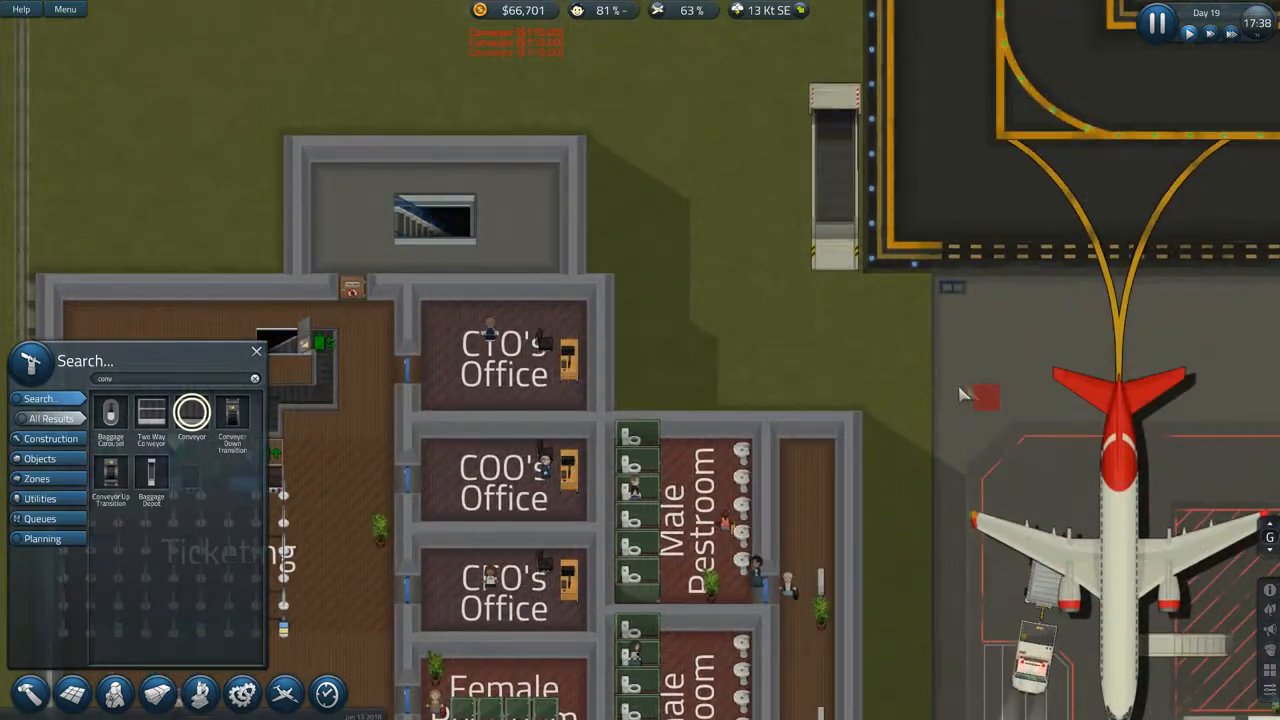
Step: Inspect the Medium Hangar showing three idle Baggage Cars in its slots
{"action": "left_click", "coordinate": [835, 175]}
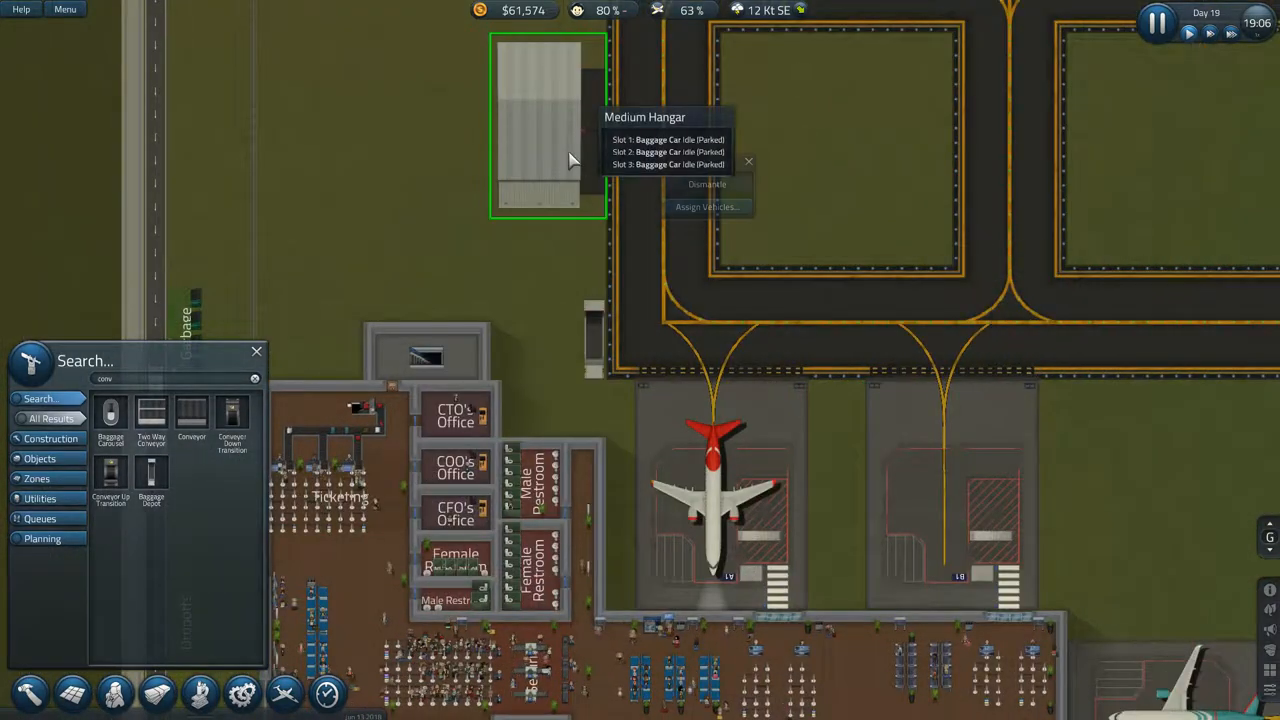
Step: Dismiss the hangar details and watch baggage cars driving along the taxiway
{"action": "left_click", "coordinate": [706, 207]}
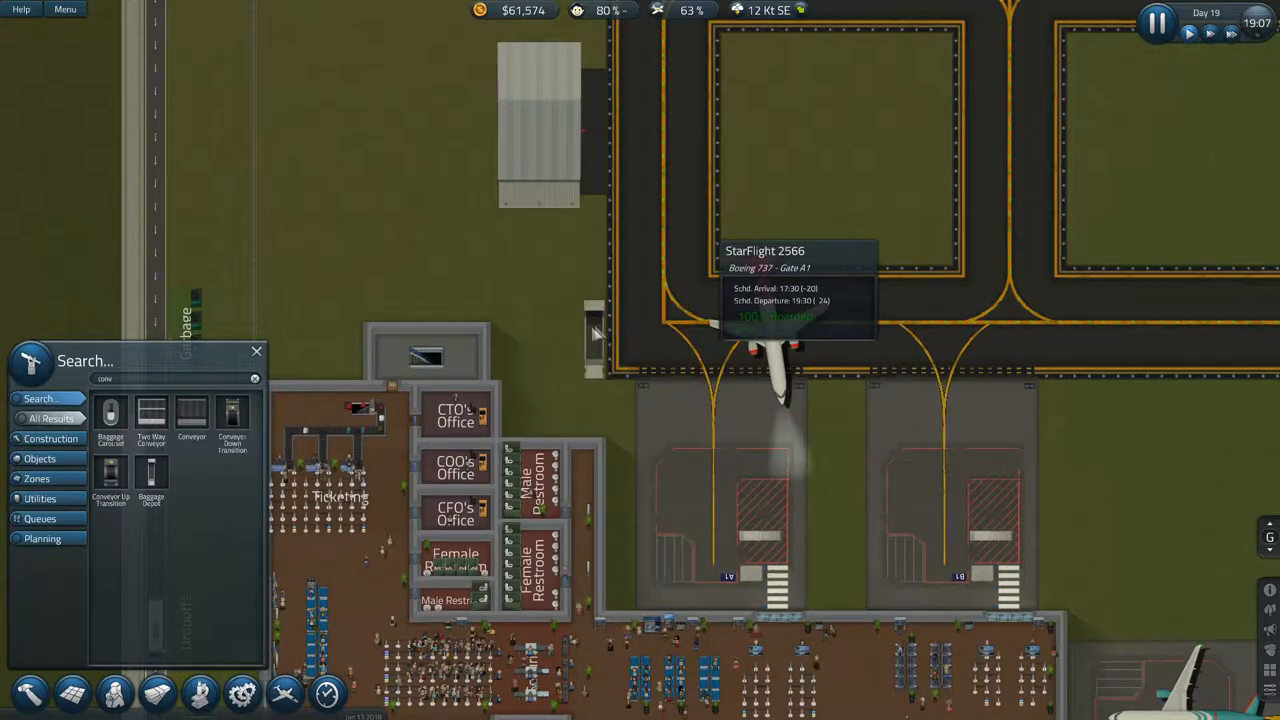
{"action": "left_click", "coordinate": [595, 338]}
{"action": "type", "text": "roa"}
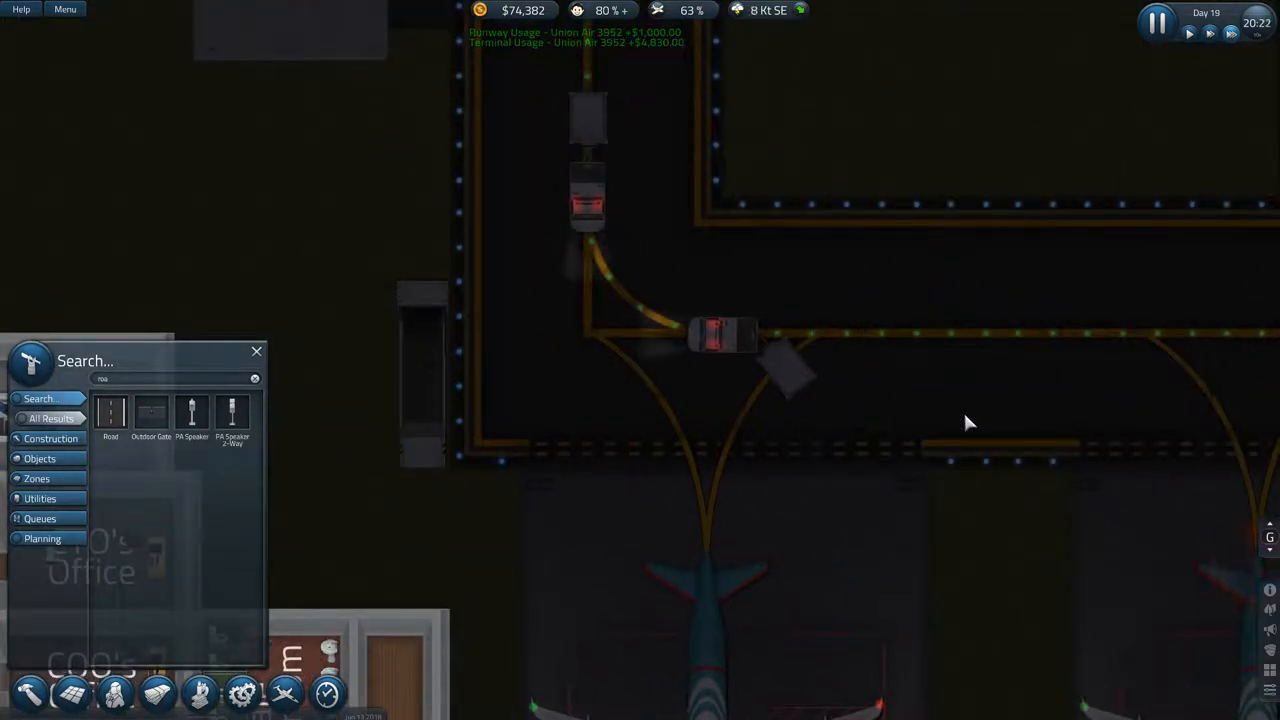
{"action": "mouse_move", "coordinate": [875, 388]}
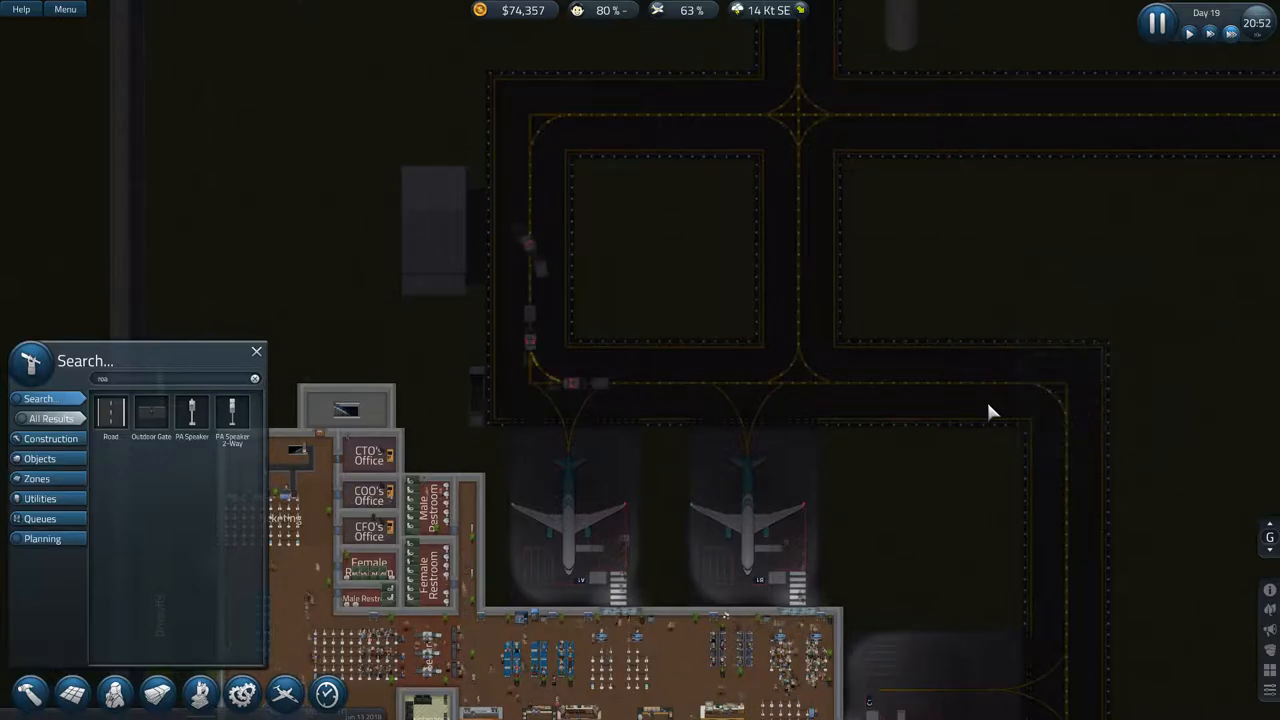
Step: Choose the Road piece from the build menu for placement near gate B1
{"action": "left_click", "coordinate": [970, 390]}
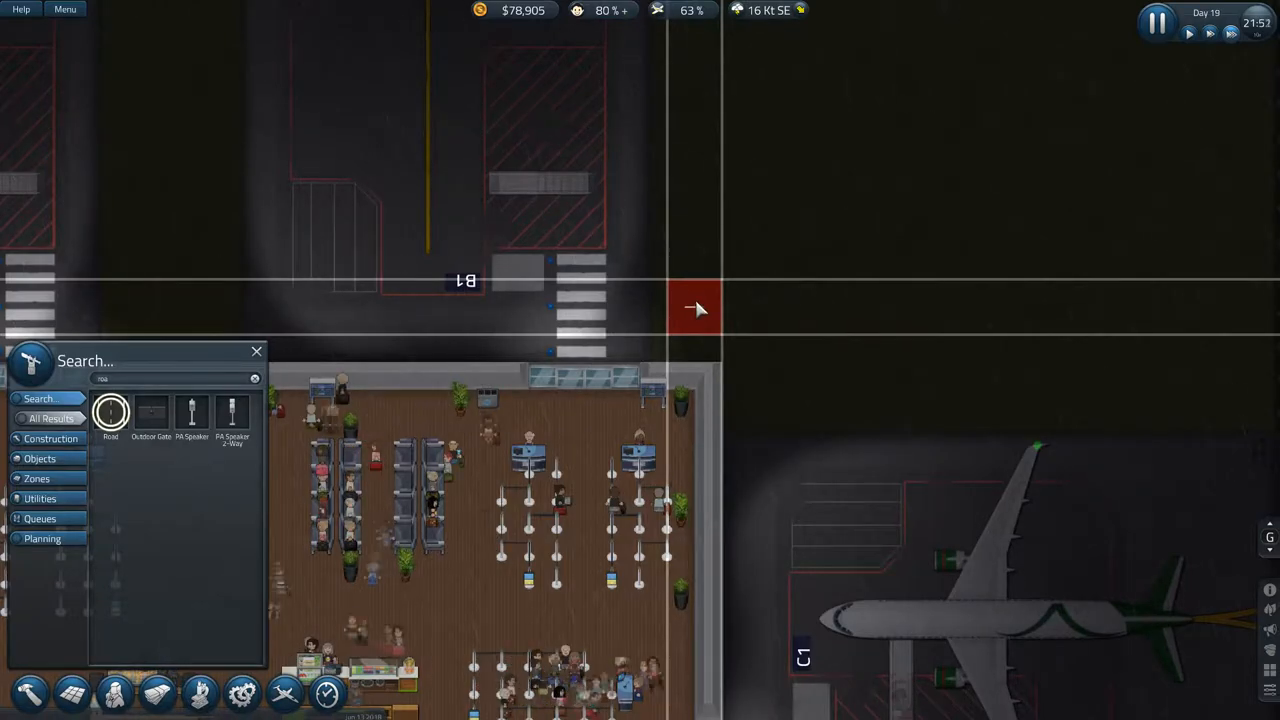
{"action": "mouse_move", "coordinate": [783, 335]}
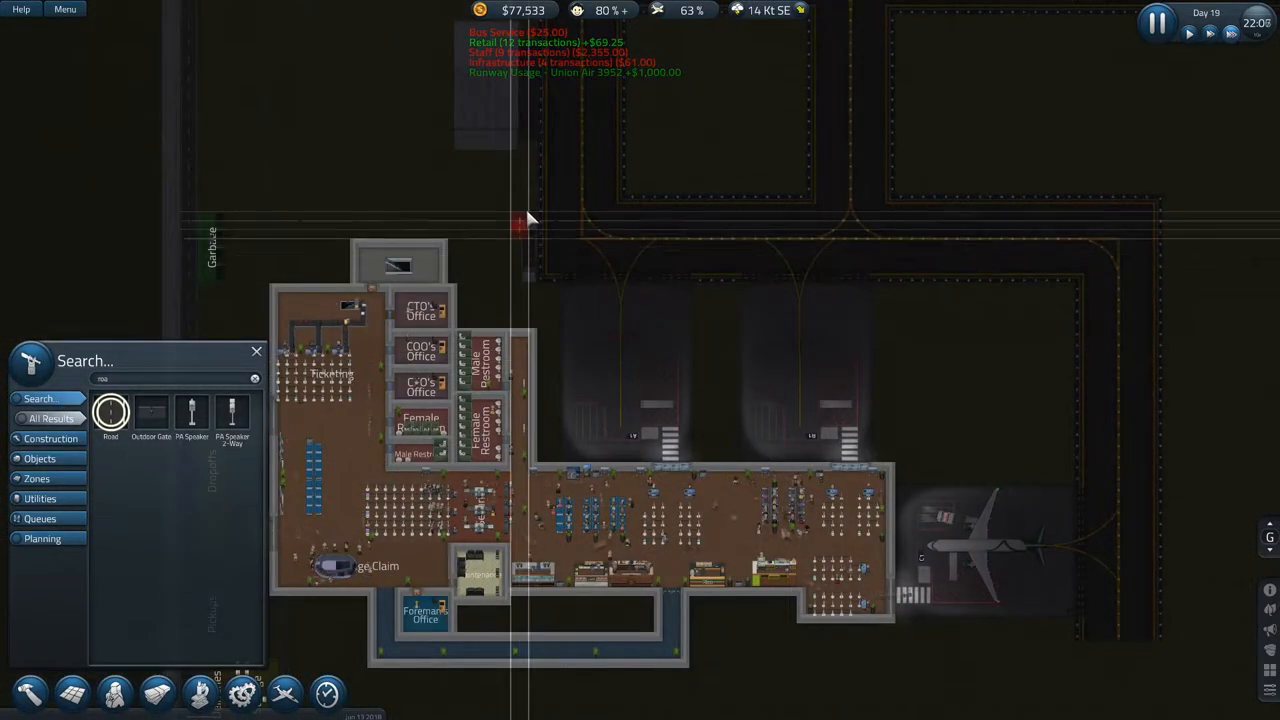
{"action": "mouse_move", "coordinate": [535, 260]}
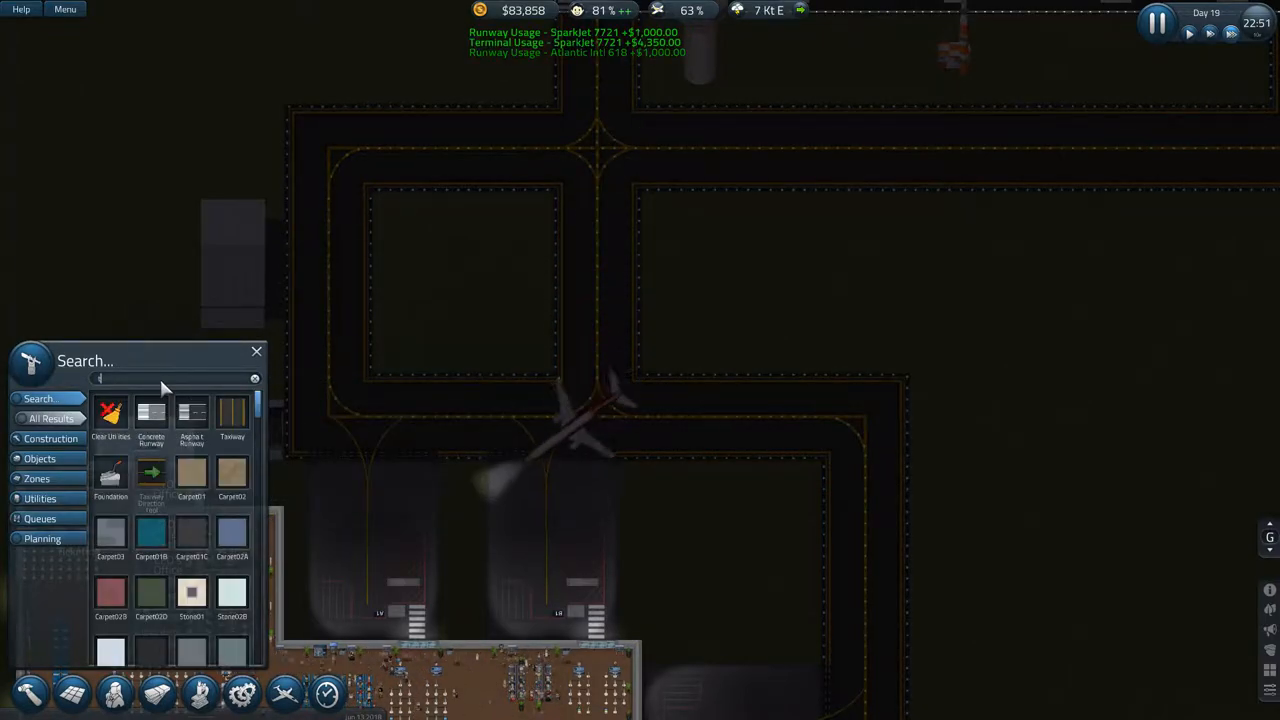
{"action": "type", "text": "tax"}
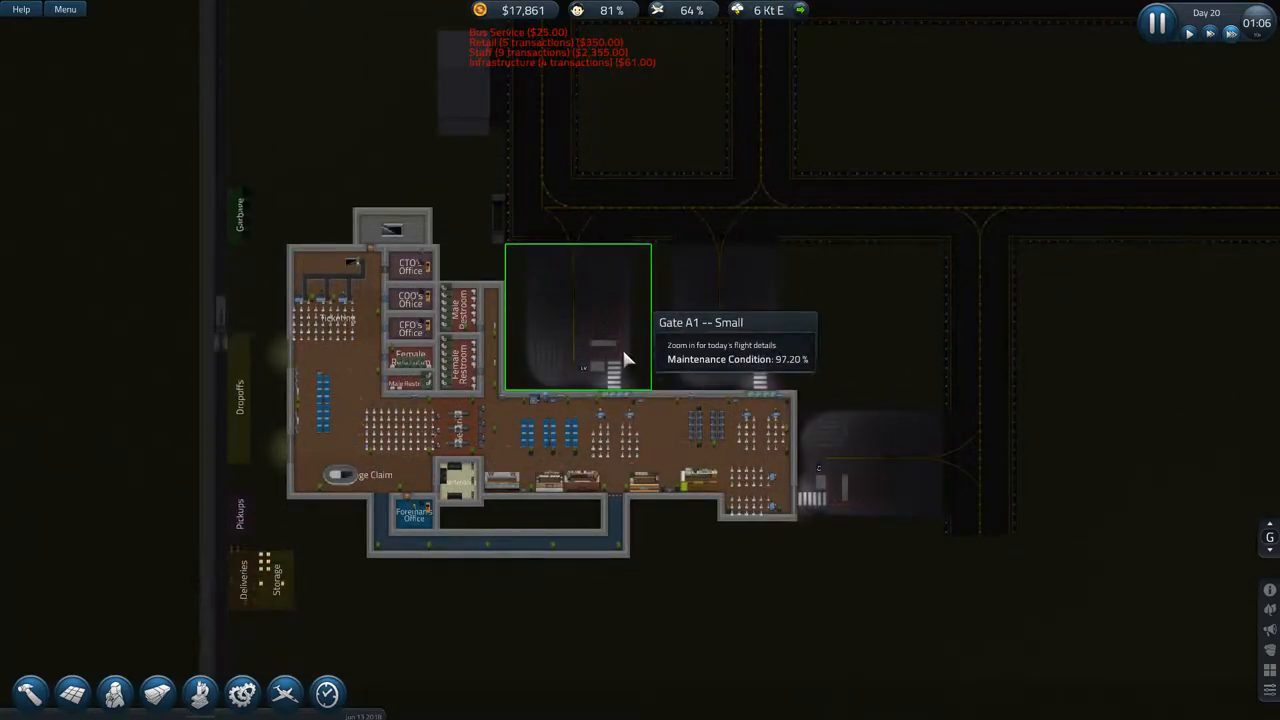
{"action": "mouse_move", "coordinate": [355, 288]}
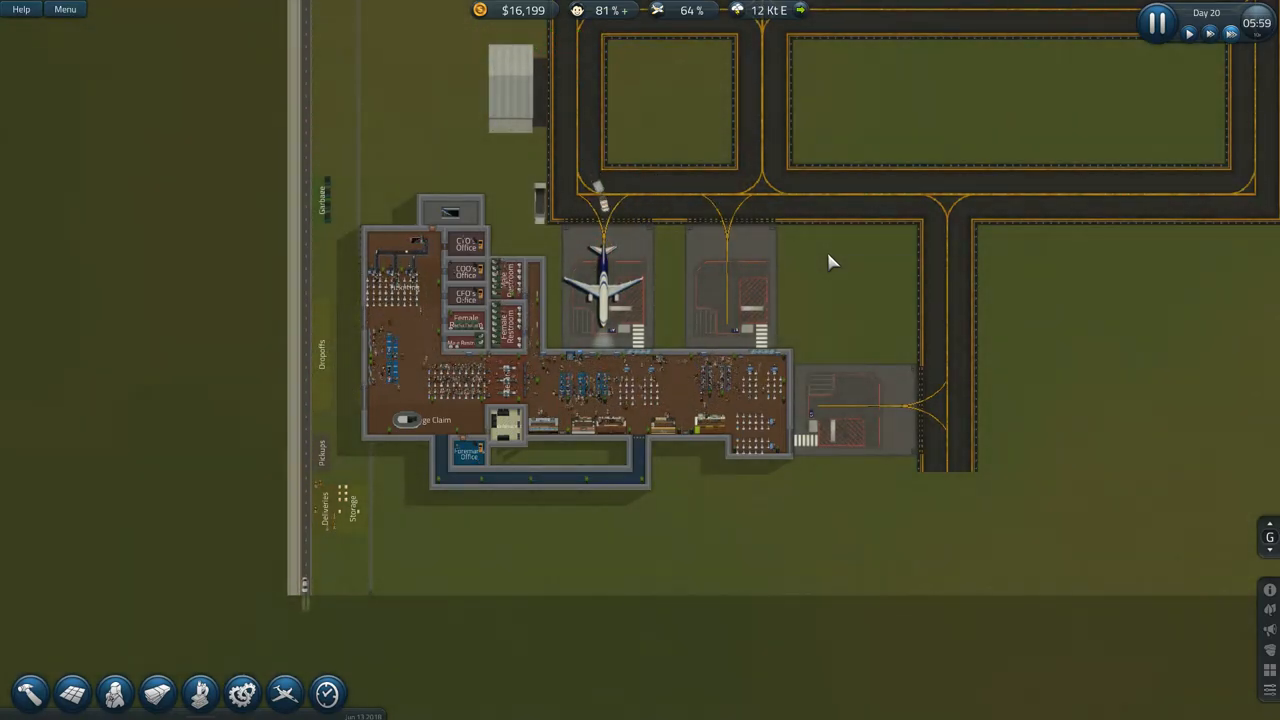
Step: Select the Airbus A320 at Gate A1 to view Pacific Airlines 1598's baggage status
{"action": "left_click", "coordinate": [600, 290]}
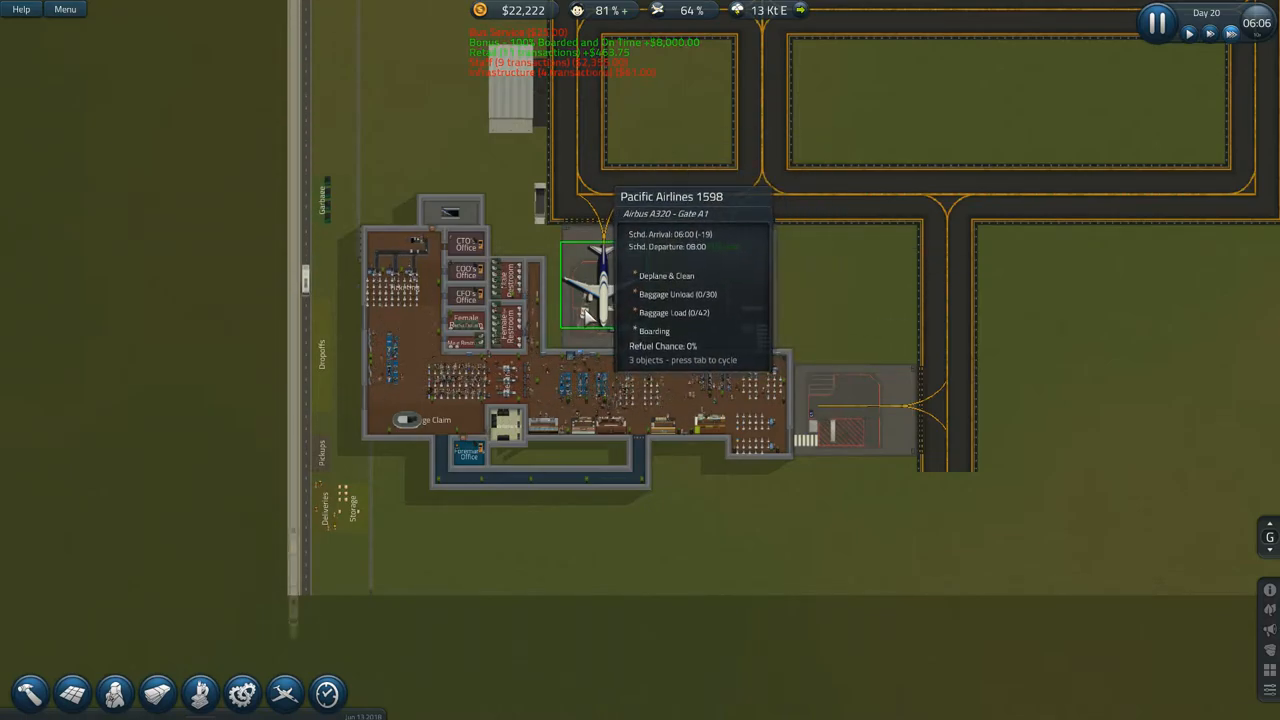